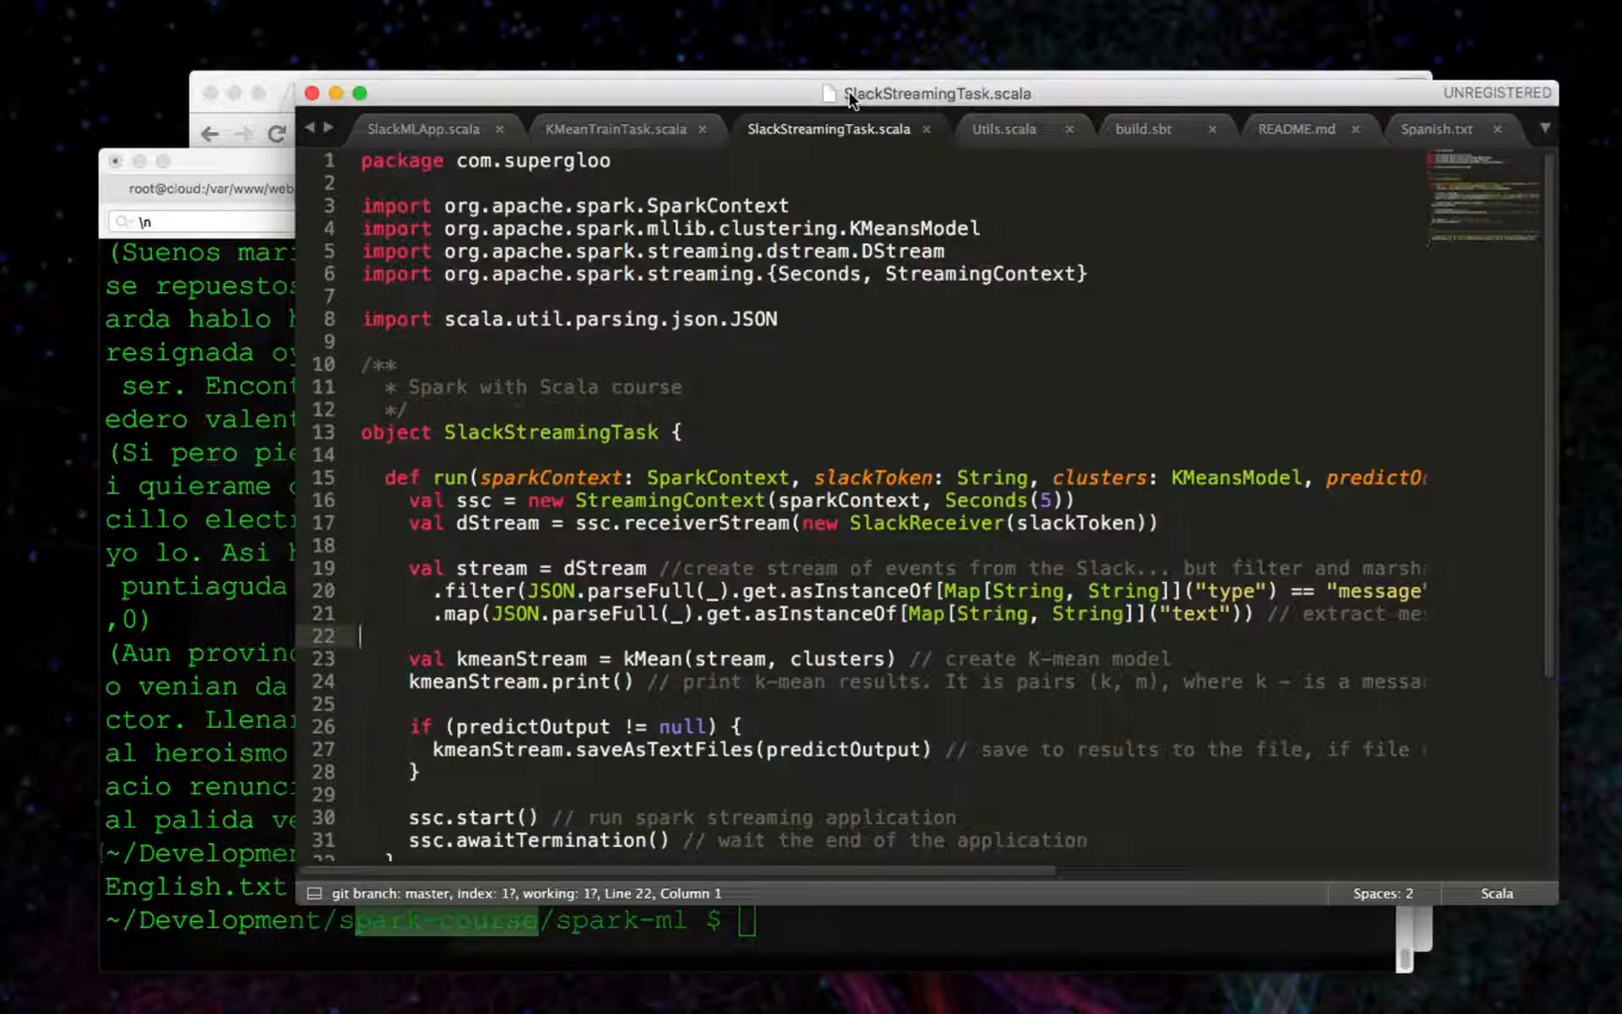
# Bring up SlackMLApp.scala and scroll through the main app file.
pyautogui.click(424, 128)
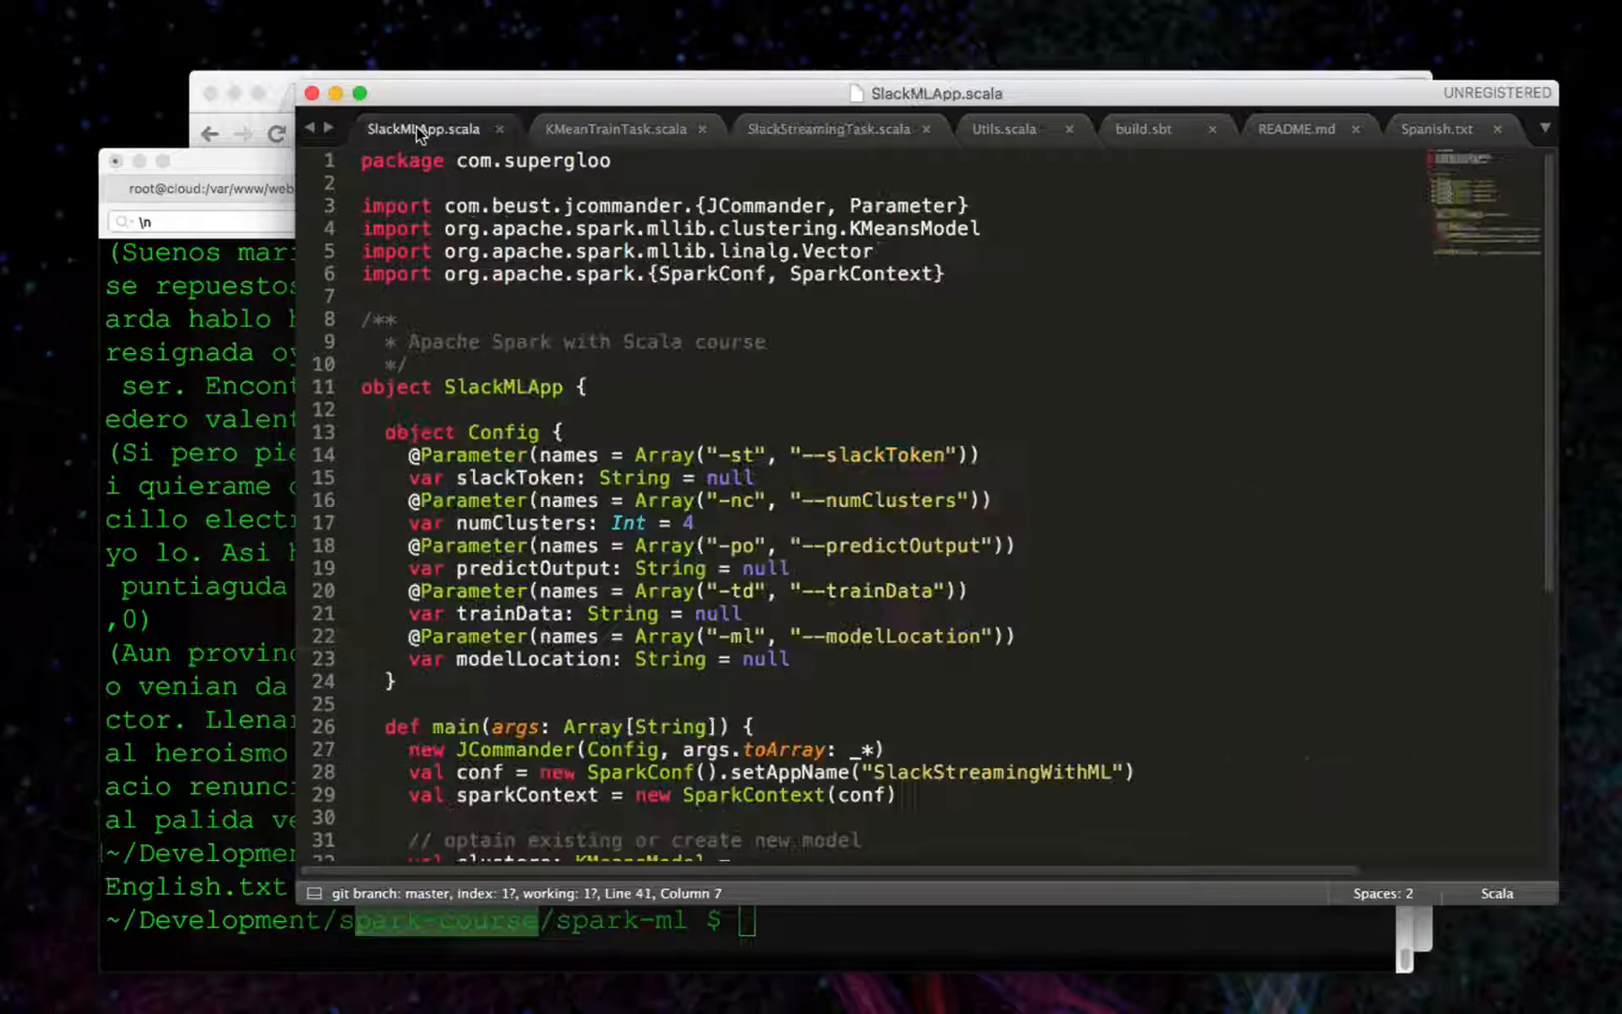
pyautogui.scroll(-3)
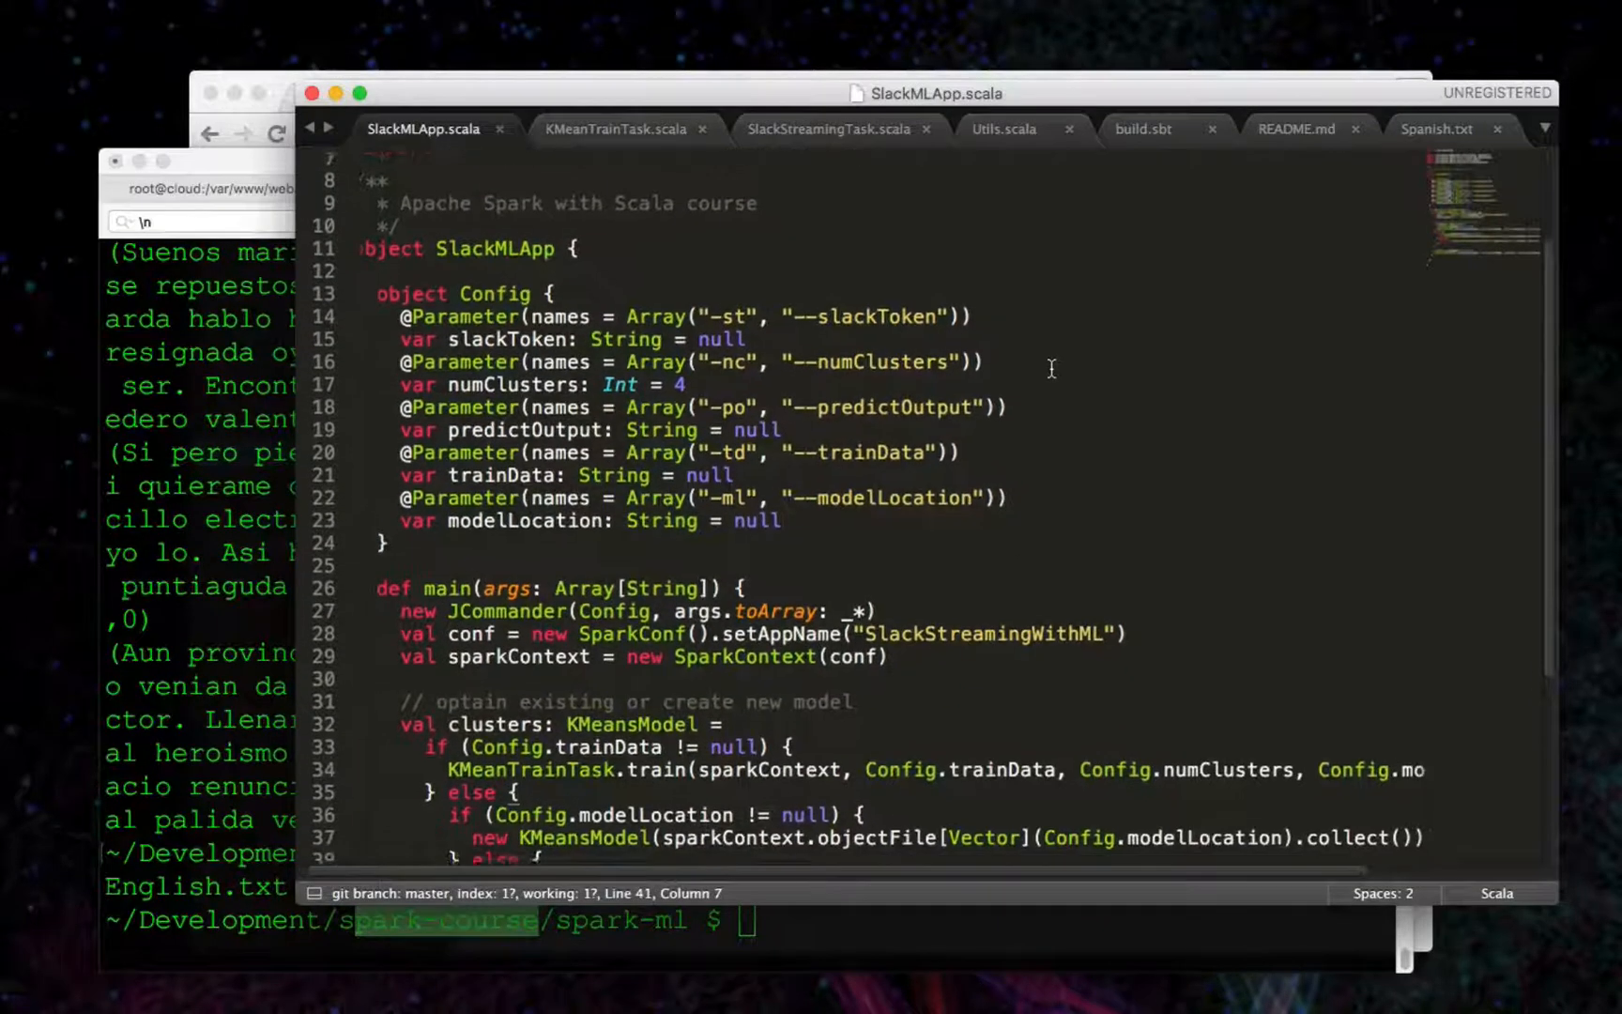
pyautogui.scroll(-3)
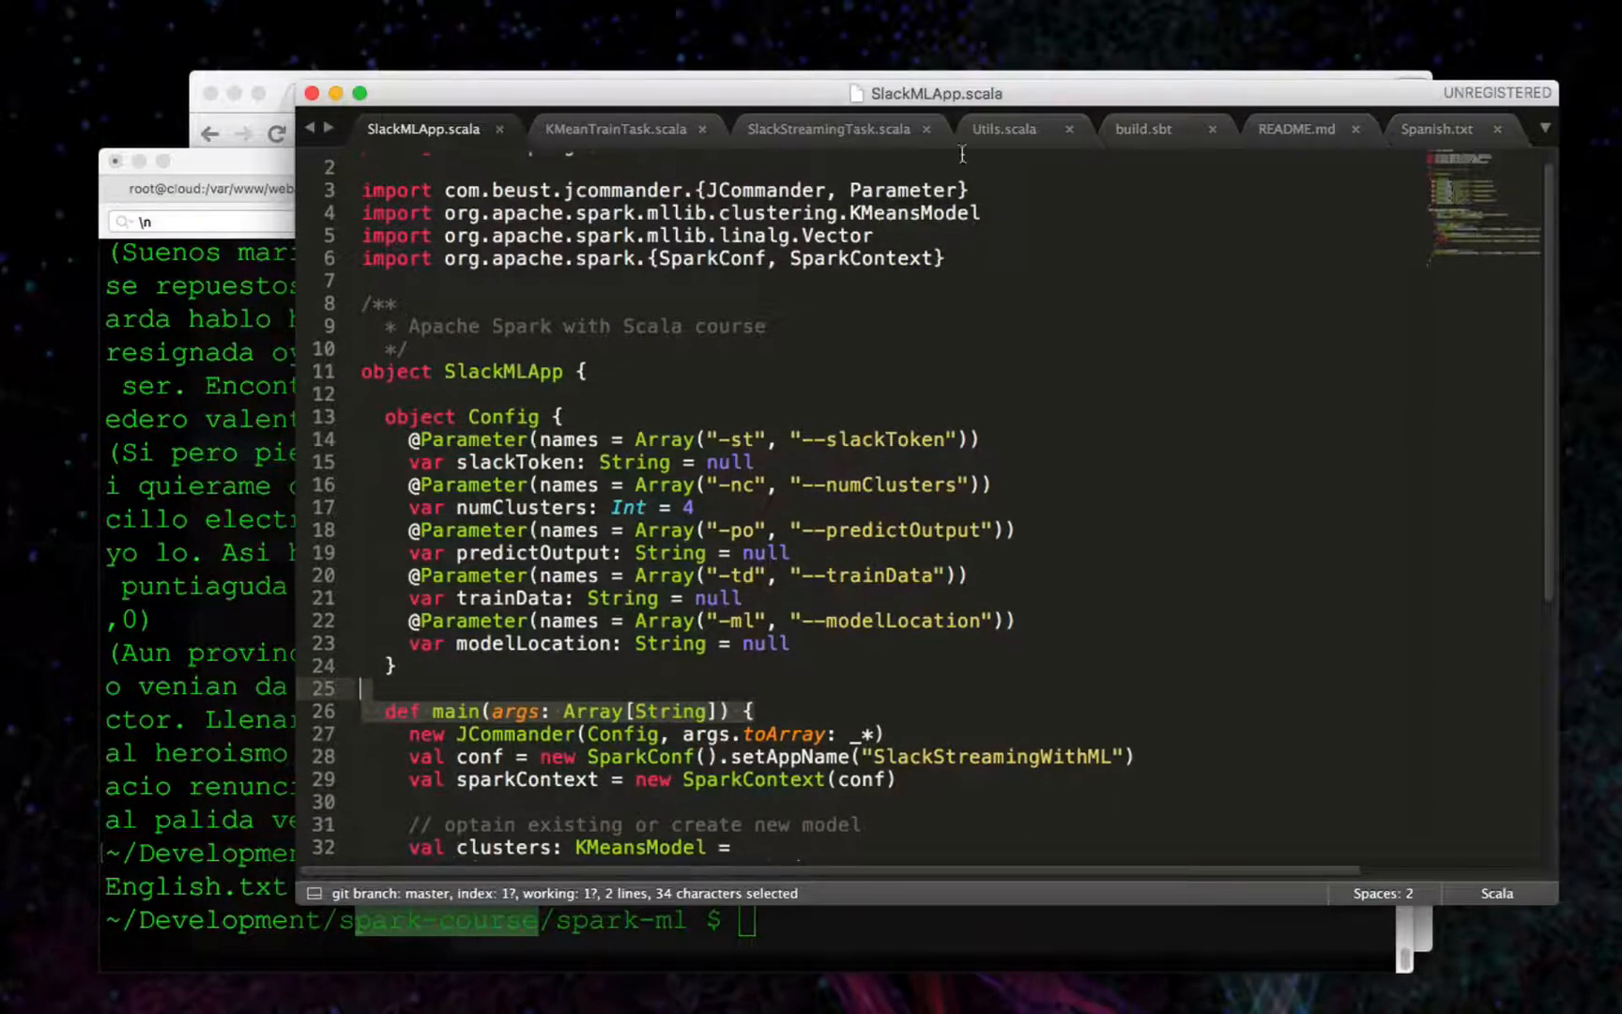
# Check the jcommander dependency in build.sbt and return to SlackMLApp.scala's Config parameters.
pyautogui.click(1143, 128)
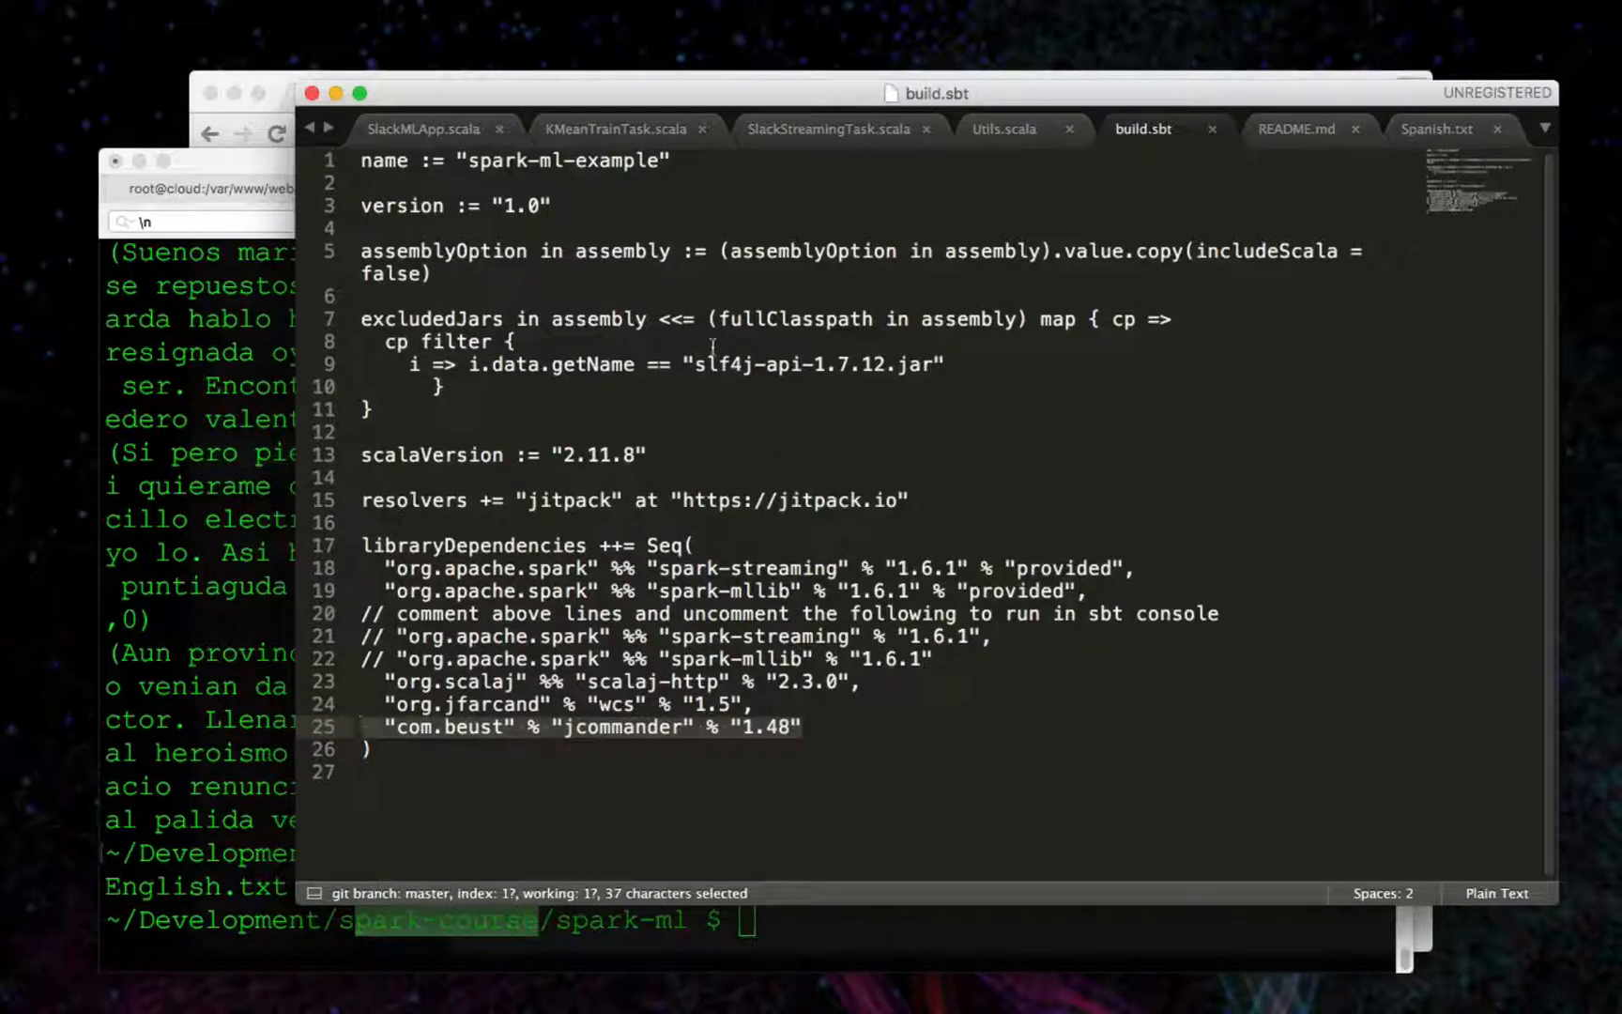
pyautogui.click(422, 128)
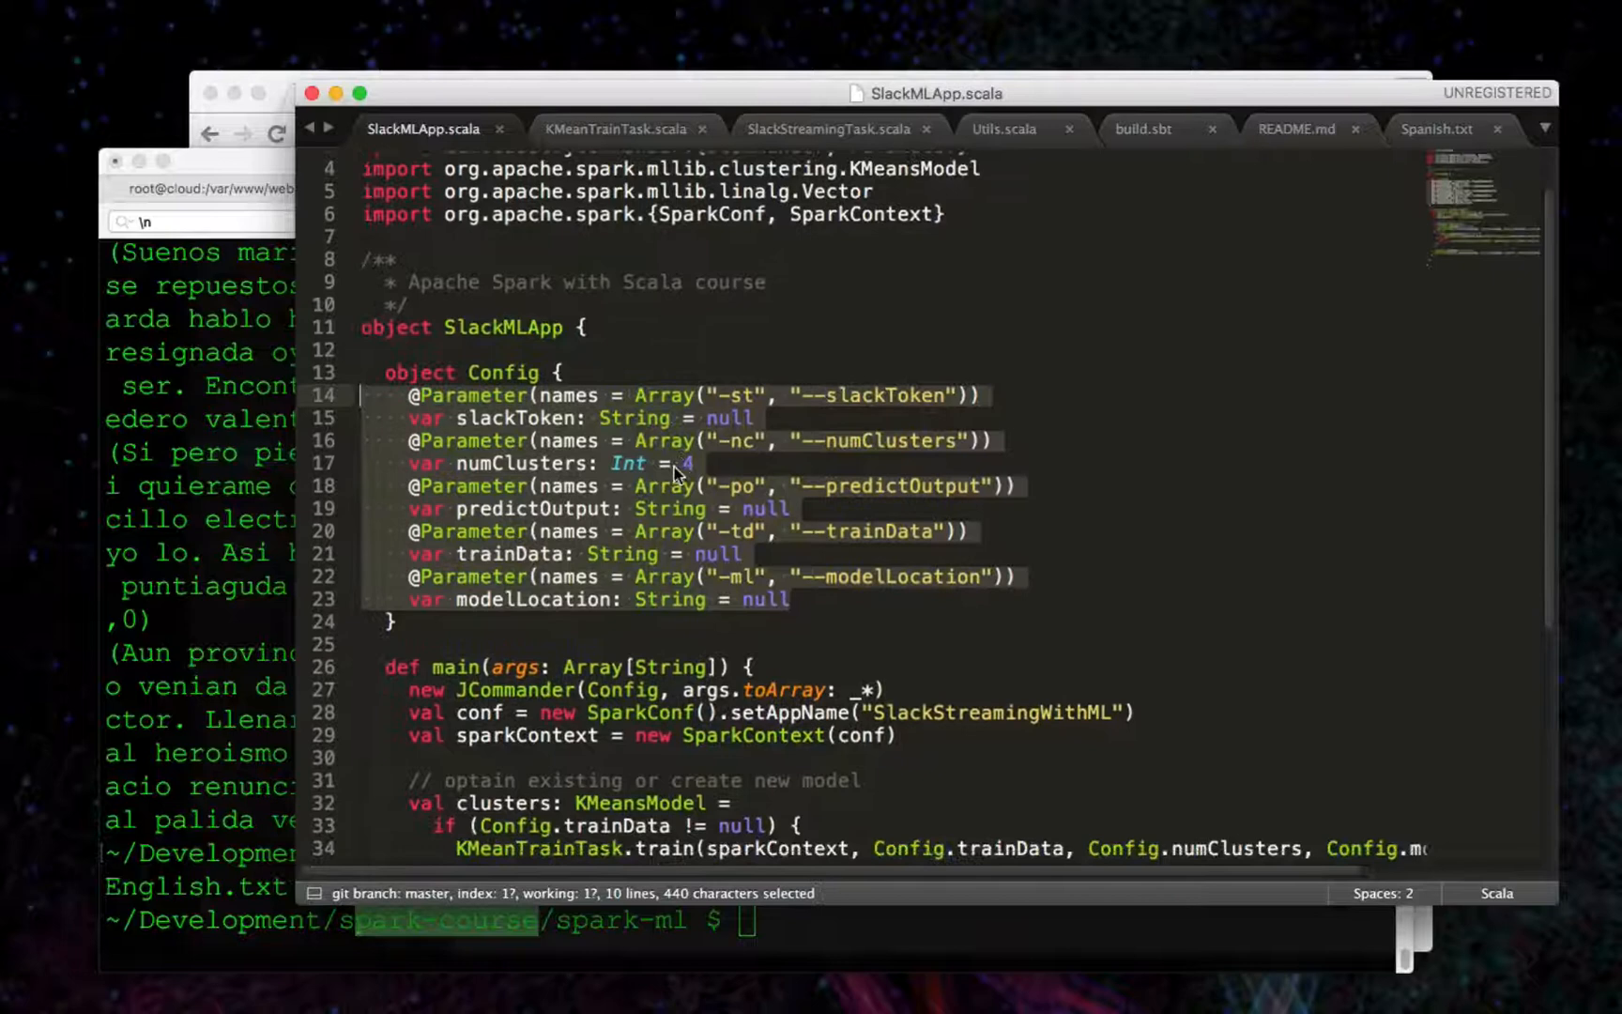
# Read through main()'s model train-or-load logic, then move to KMeanTrainTask.scala's train function.
pyautogui.scroll(-3)
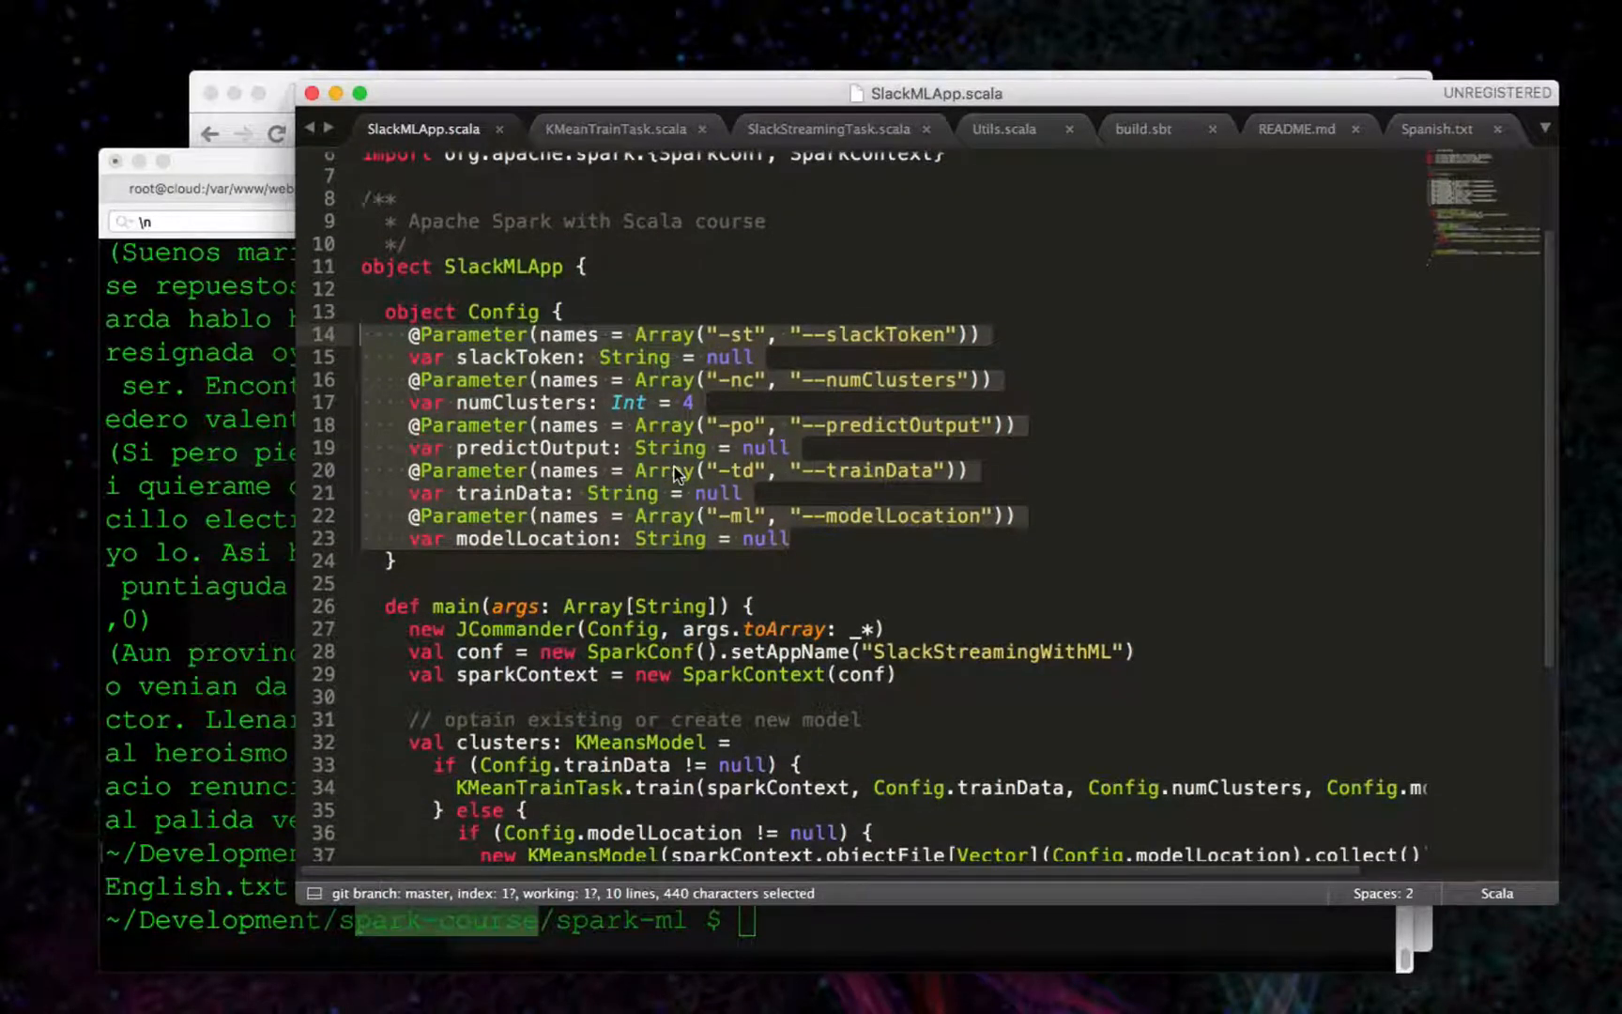
pyautogui.scroll(-3)
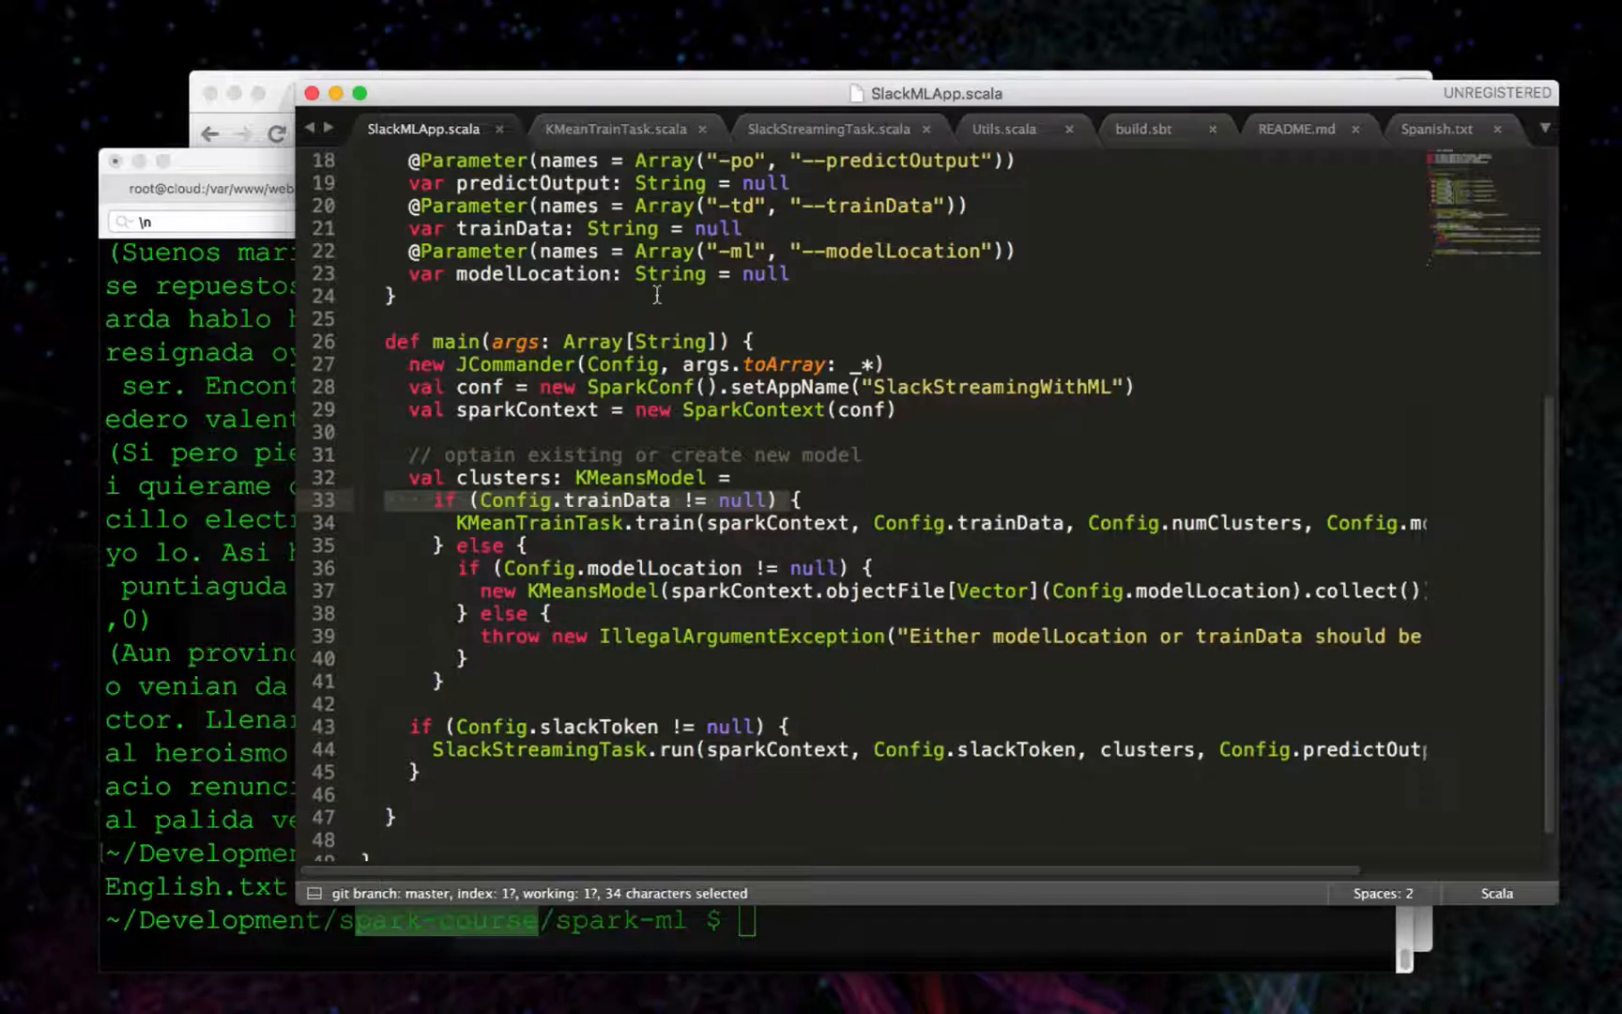
pyautogui.click(616, 127)
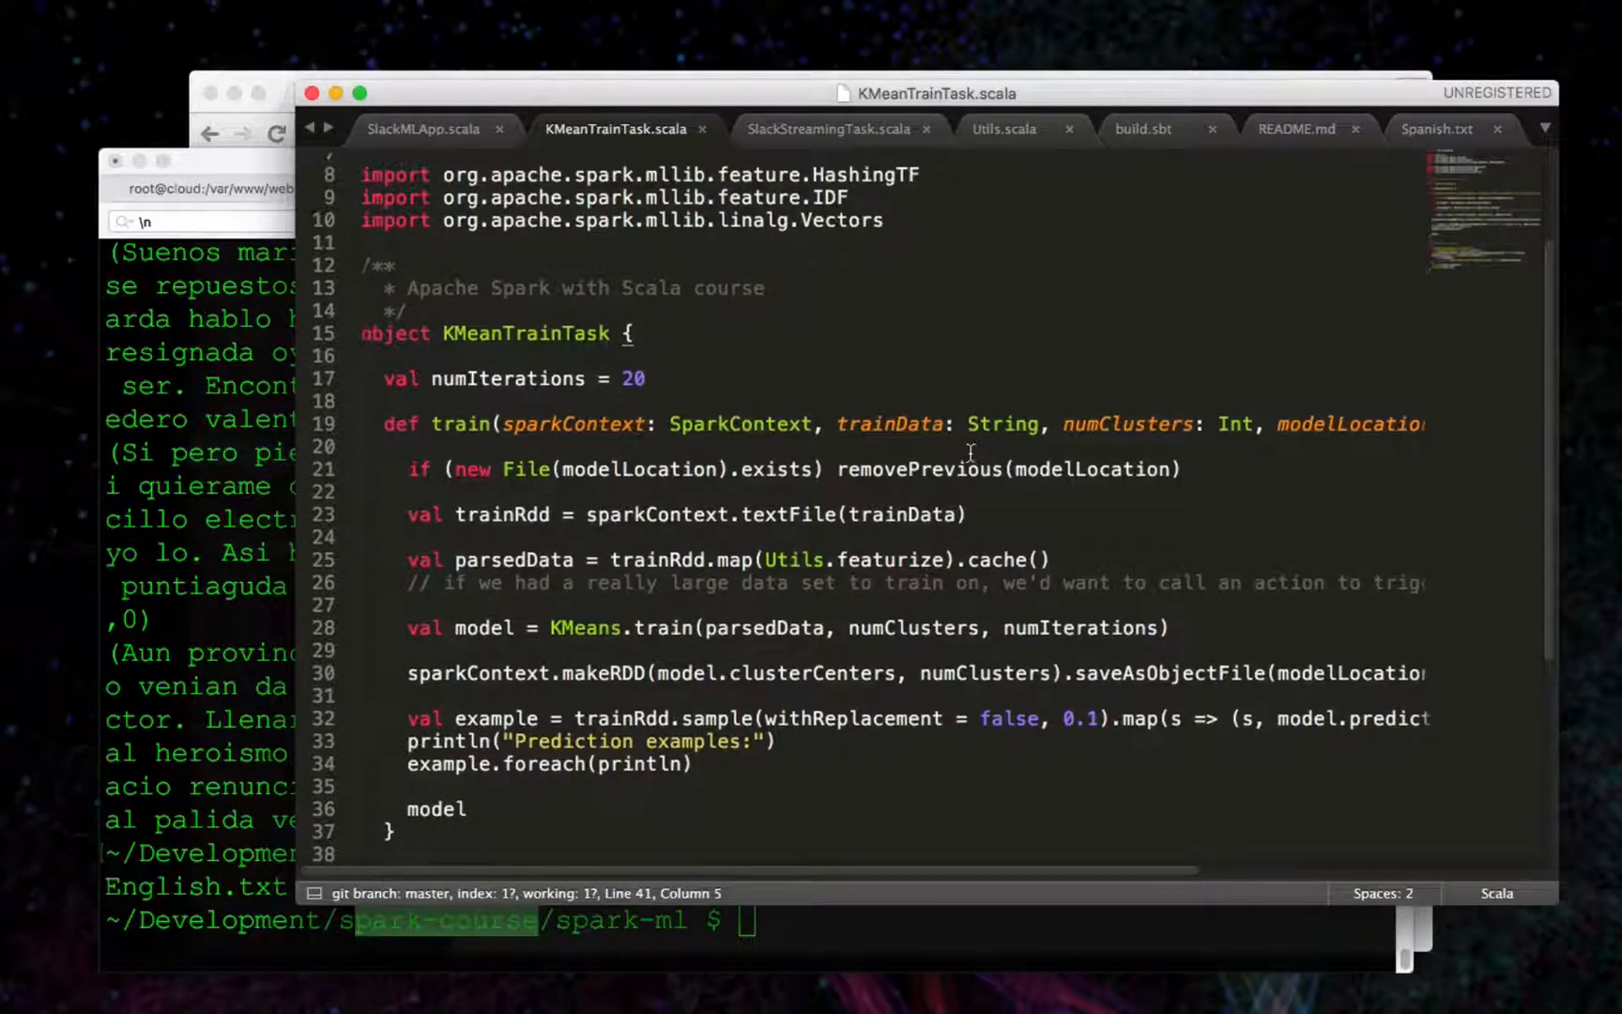
pyautogui.scroll(-3)
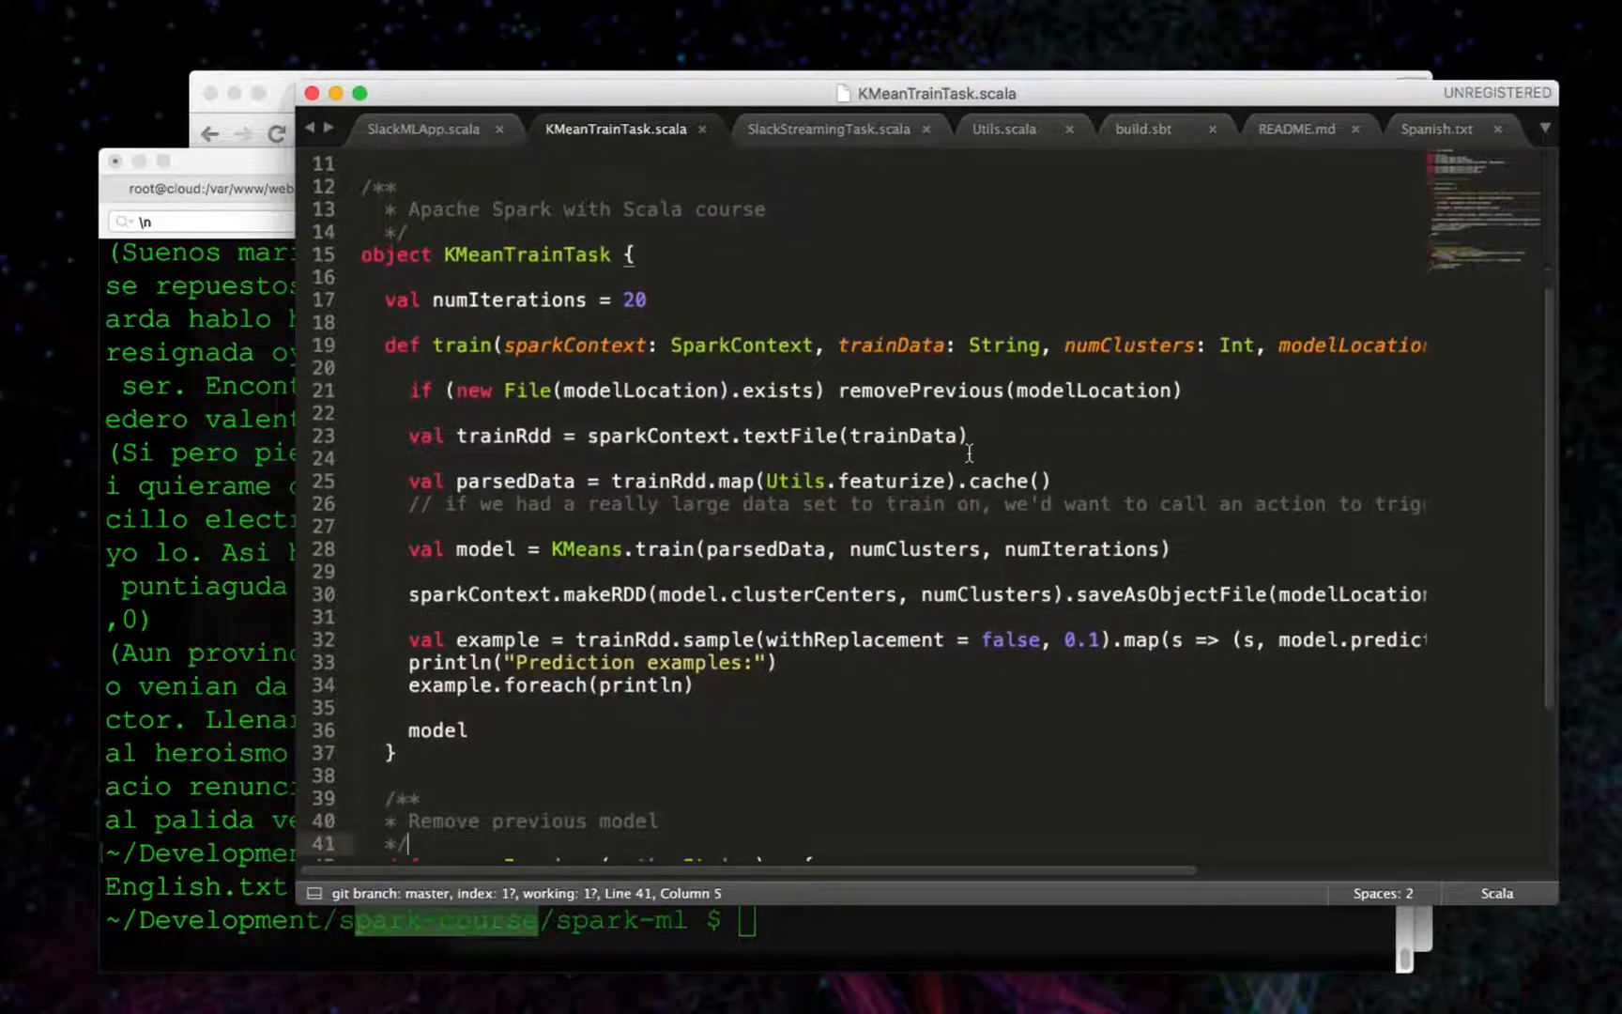
pyautogui.scroll(-3)
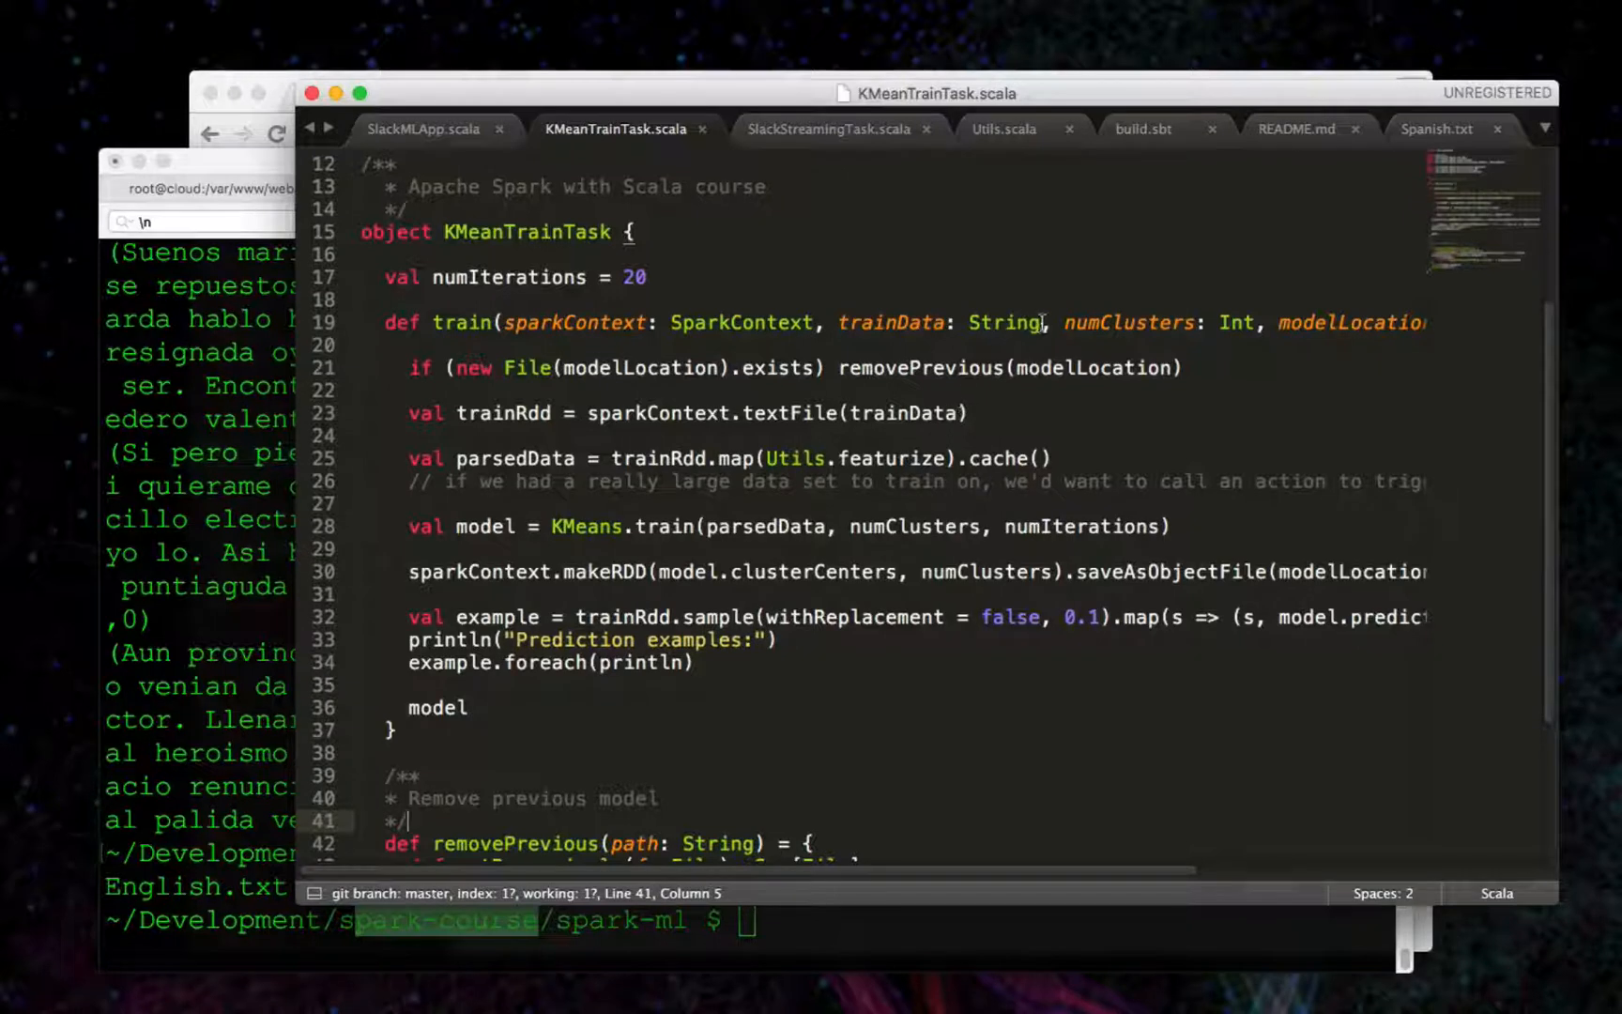
pyautogui.moveTo(839, 322); pyautogui.dragTo(1042, 322)
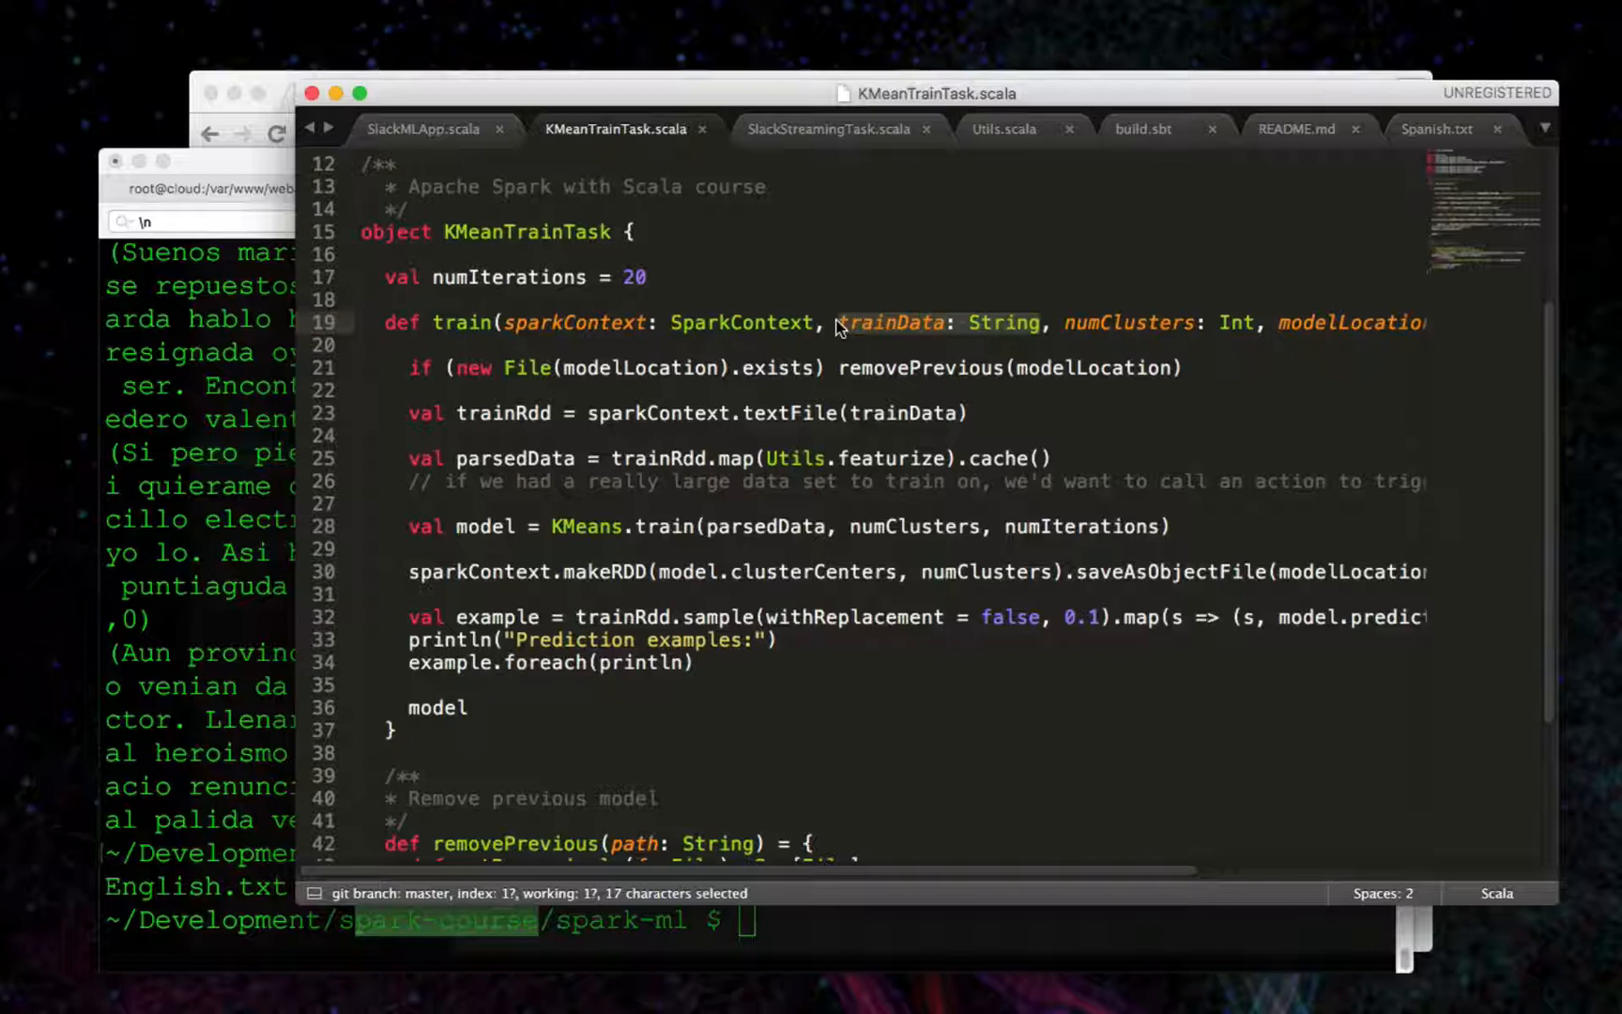
pyautogui.moveTo(839, 315)
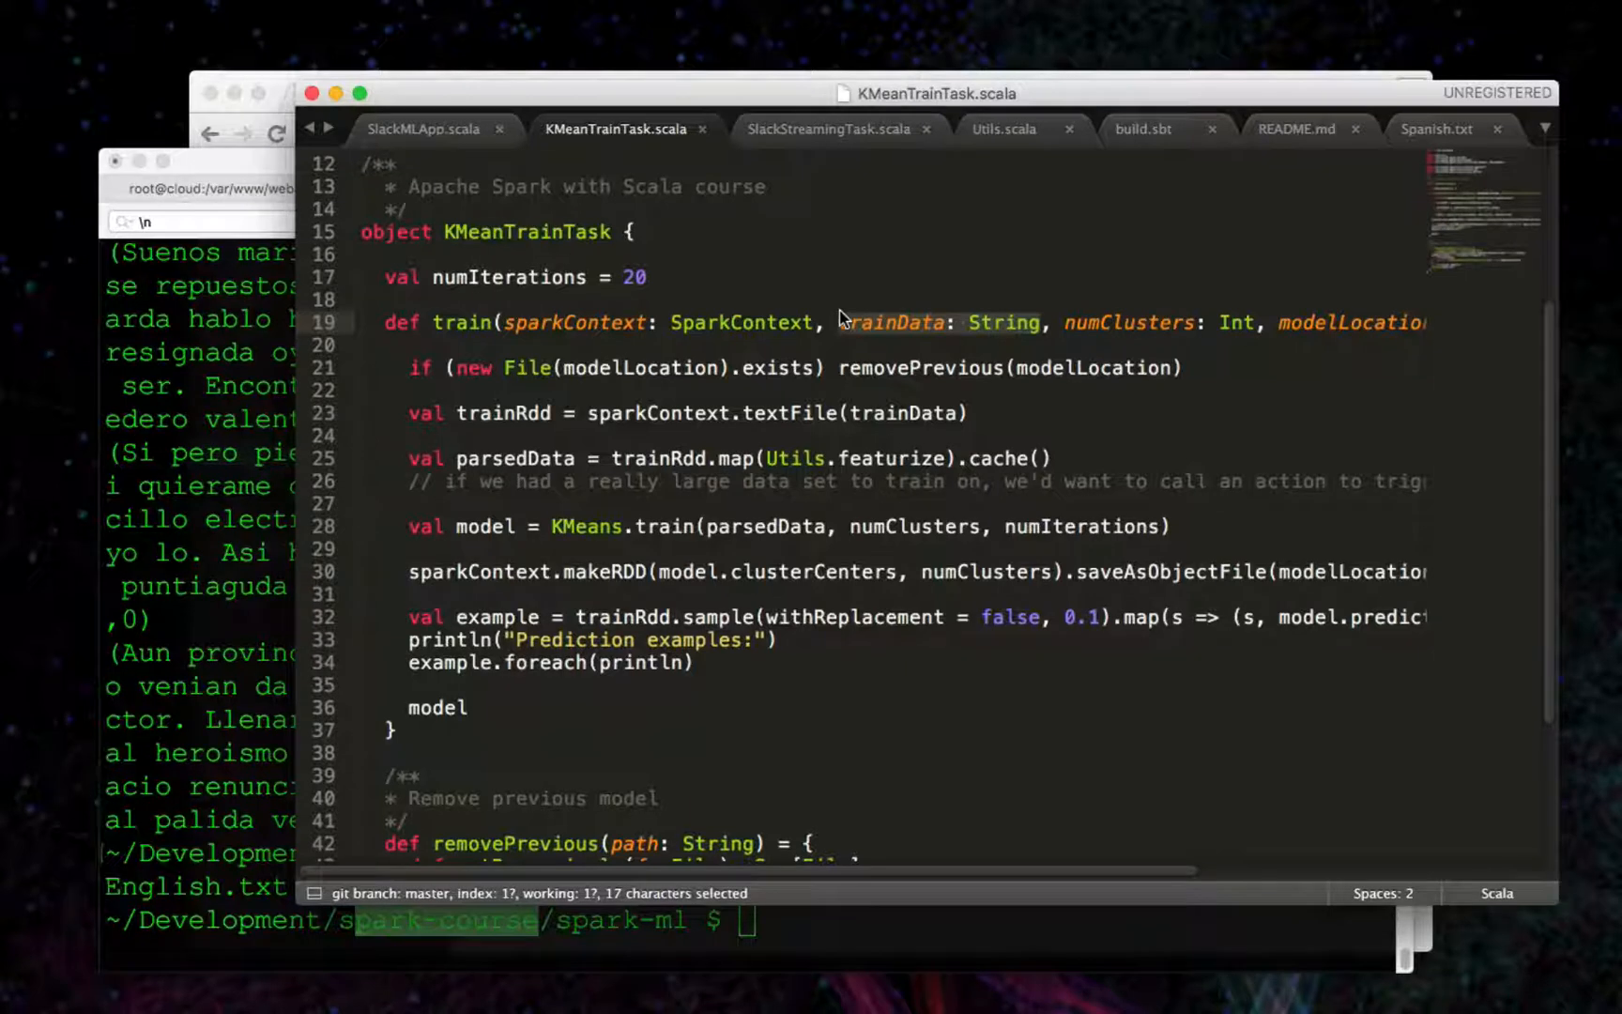
pyautogui.moveTo(875, 341)
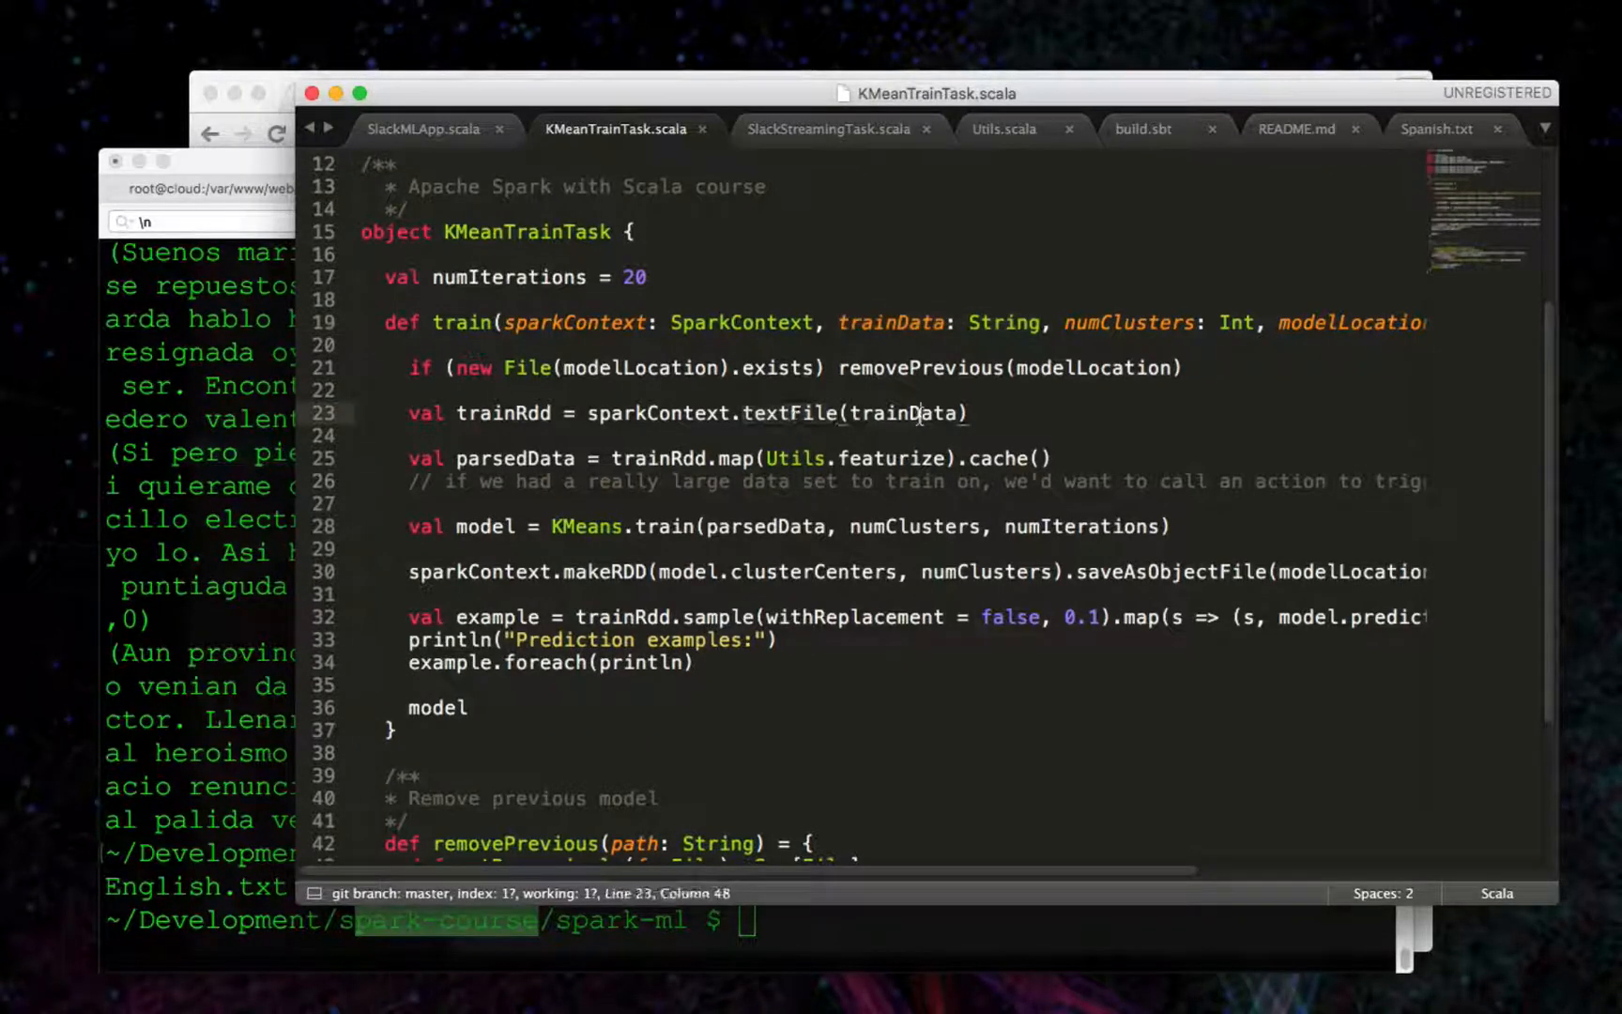
pyautogui.doubleClick(907, 413)
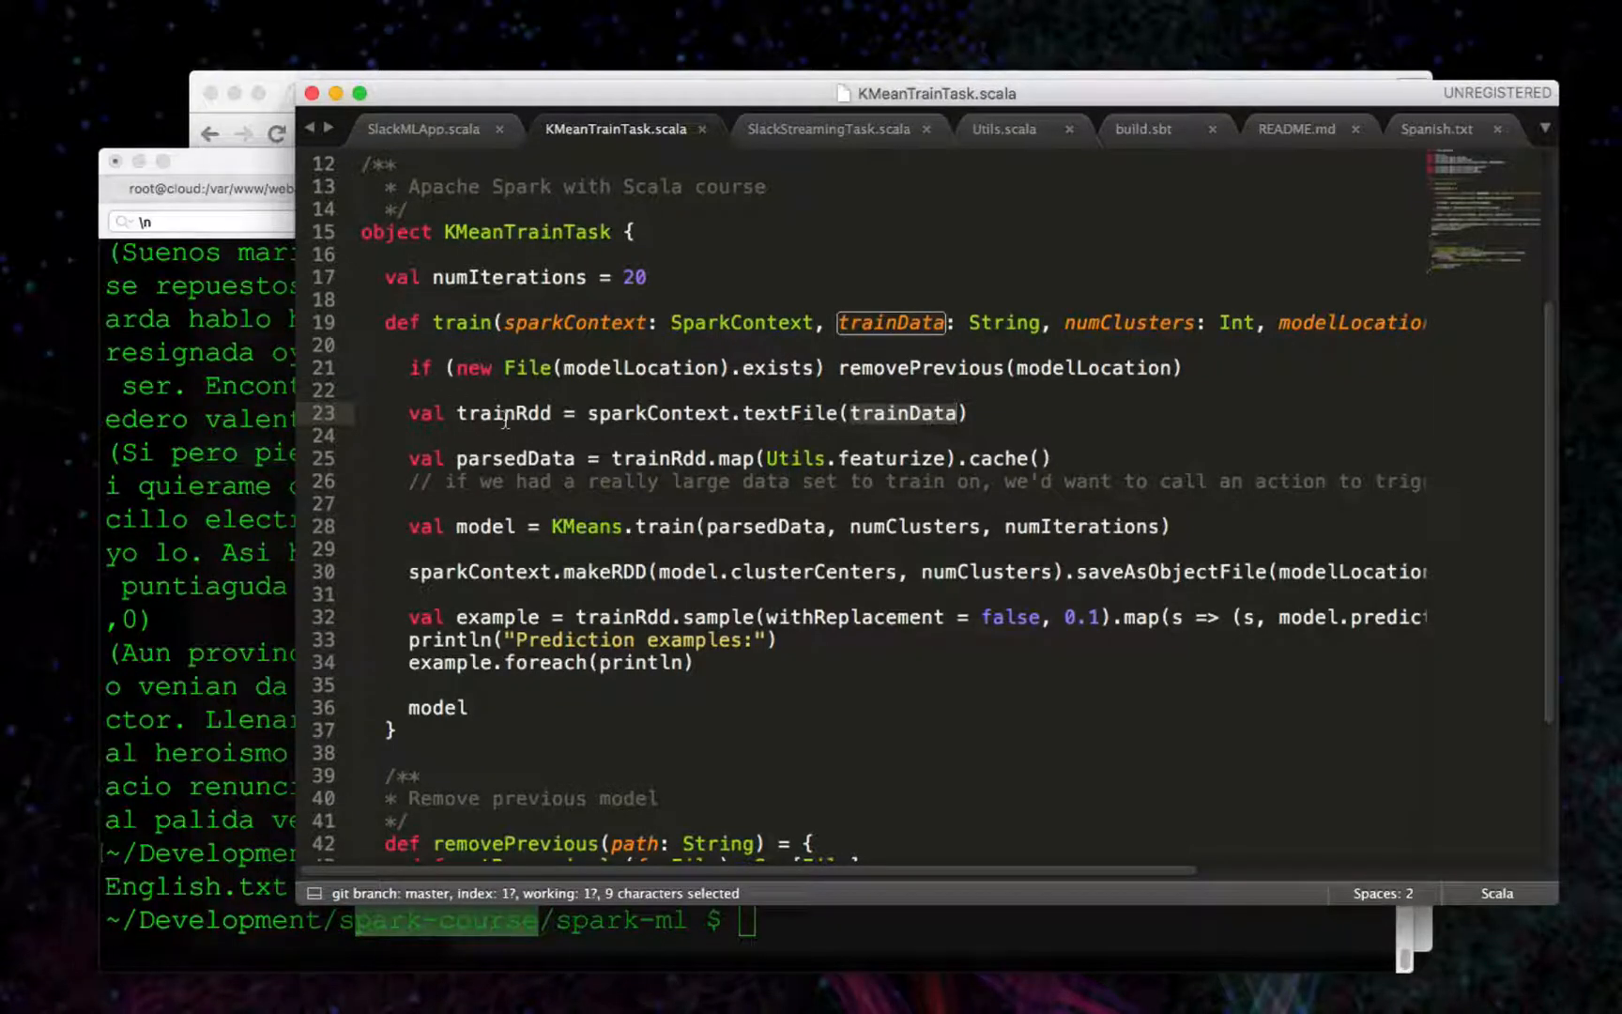
pyautogui.doubleClick(503, 412)
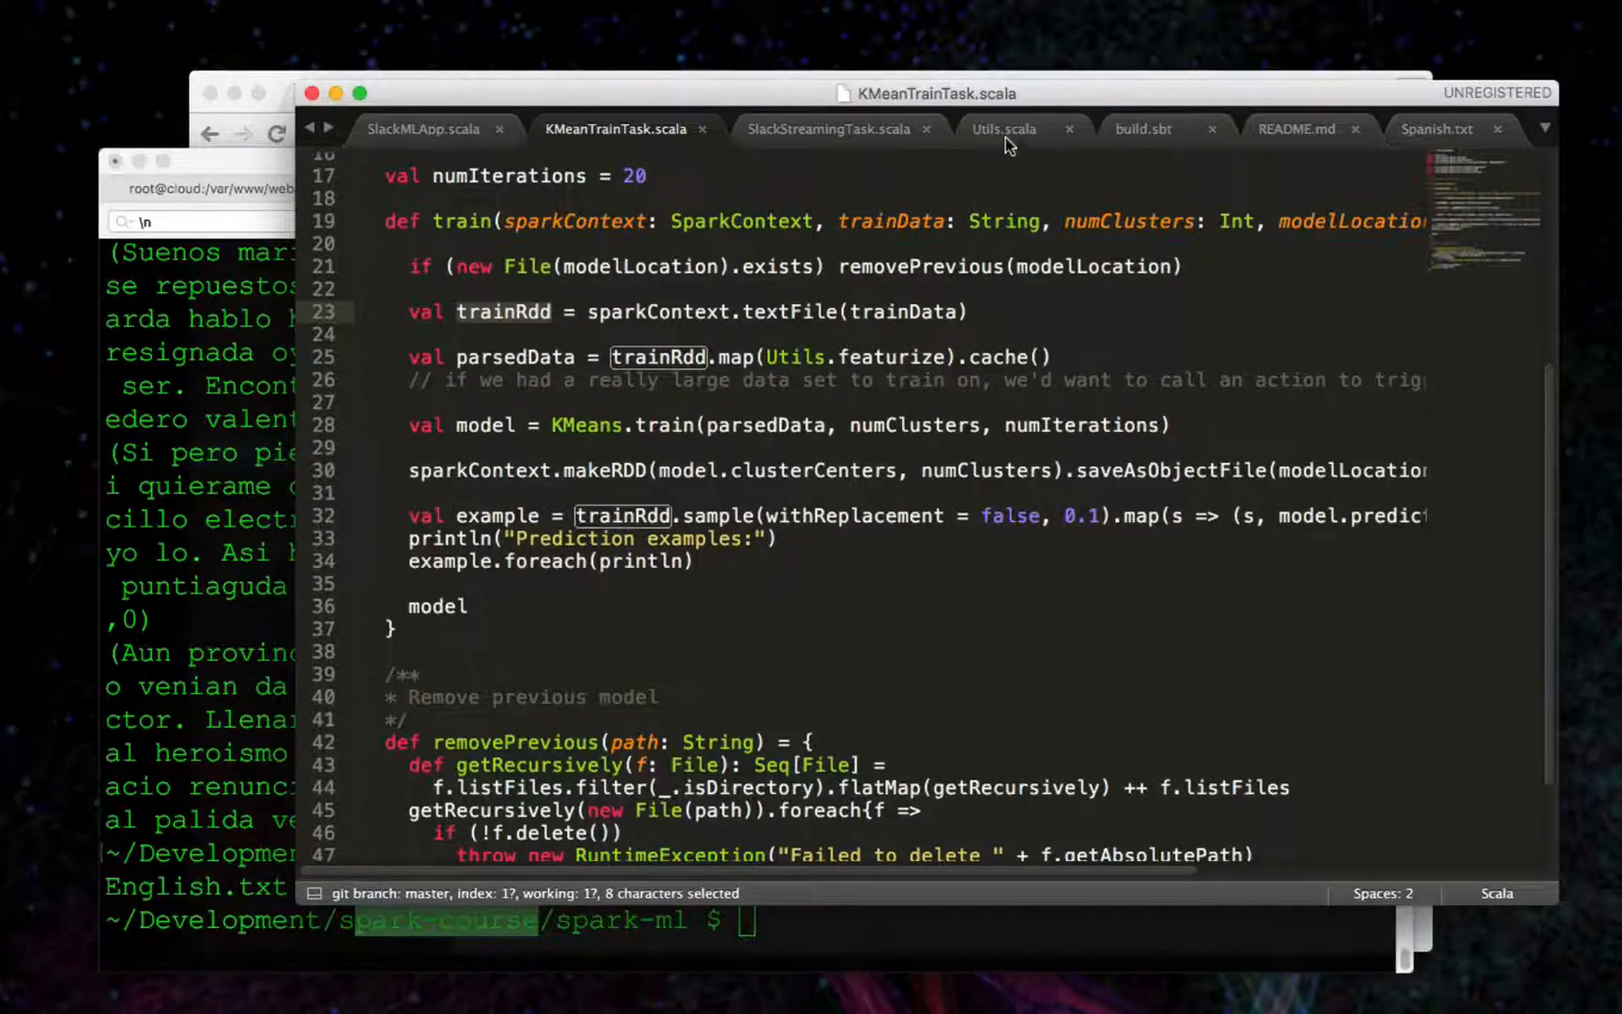
# Show Utils.scala and highlight the min hash comment above the featurize function.
pyautogui.click(1001, 128)
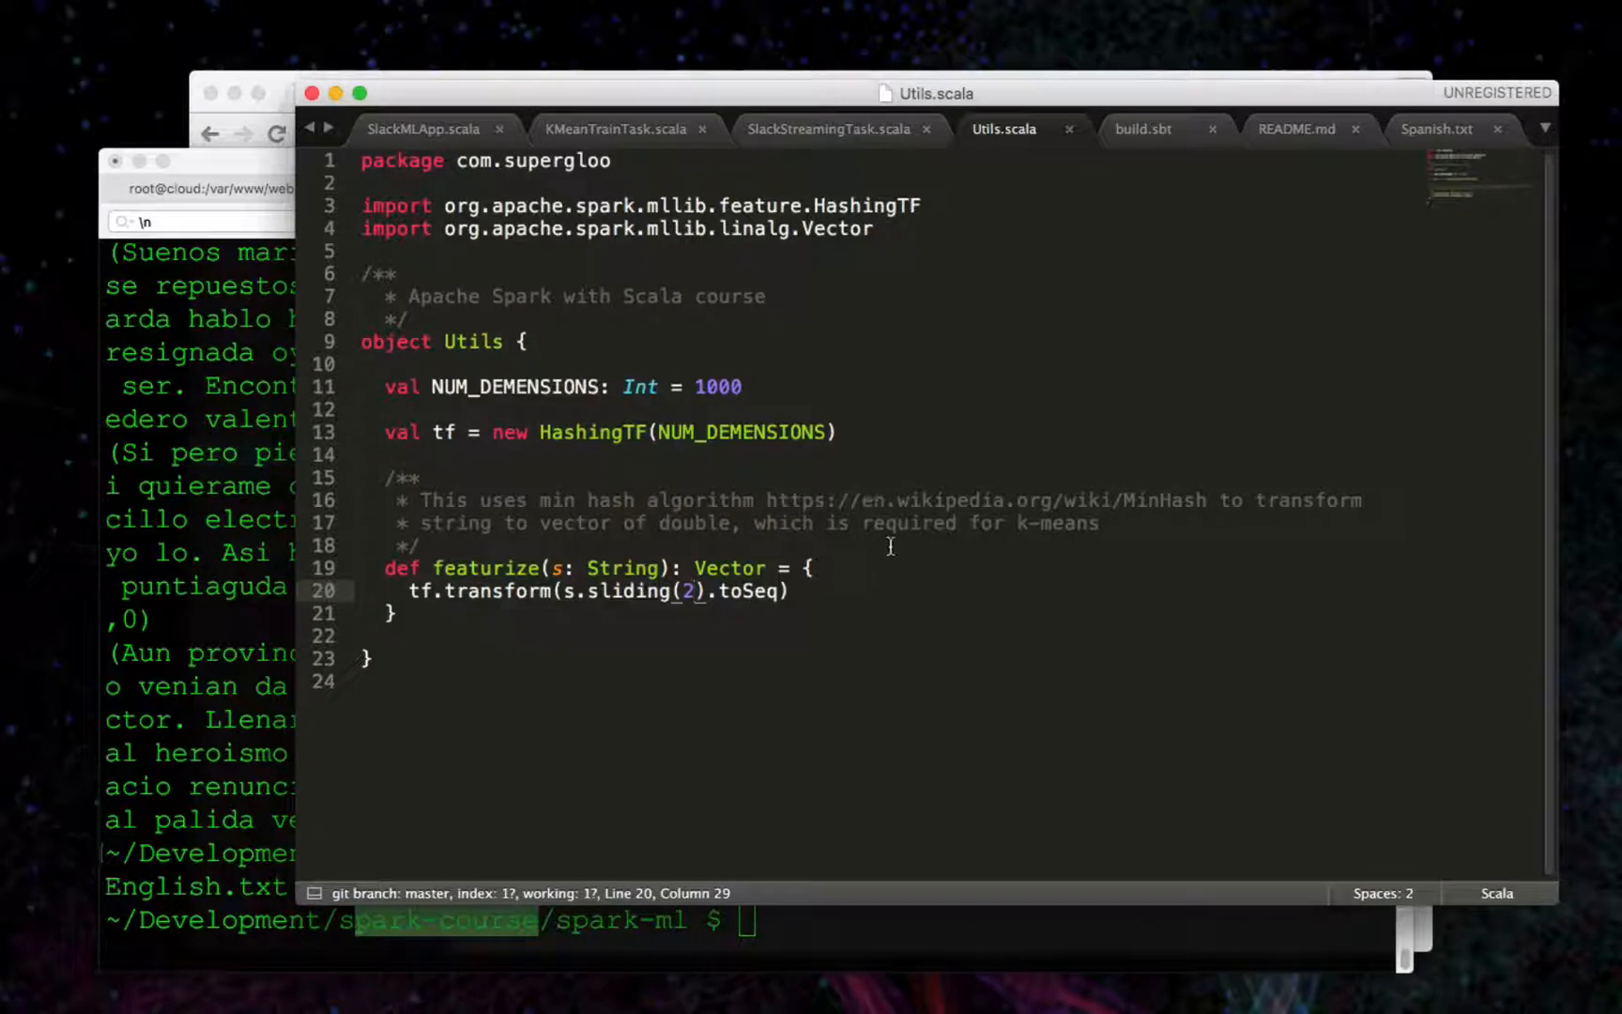
pyautogui.moveTo(849, 582)
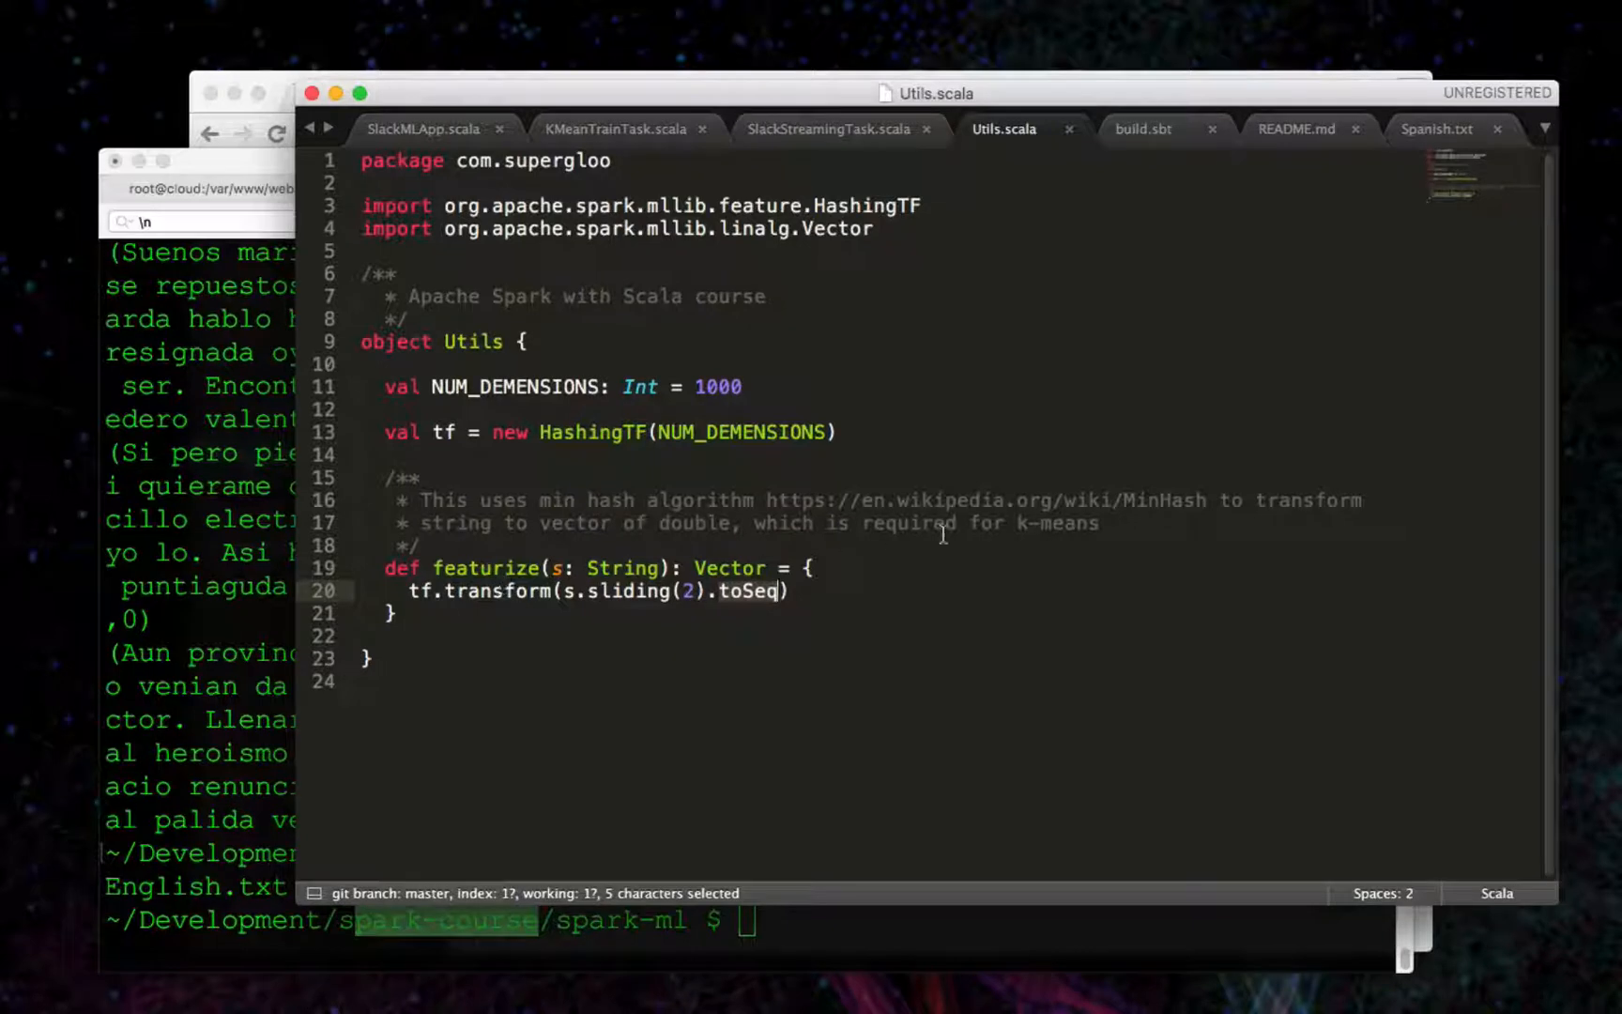
pyautogui.moveTo(424, 499); pyautogui.dragTo(1102, 521)
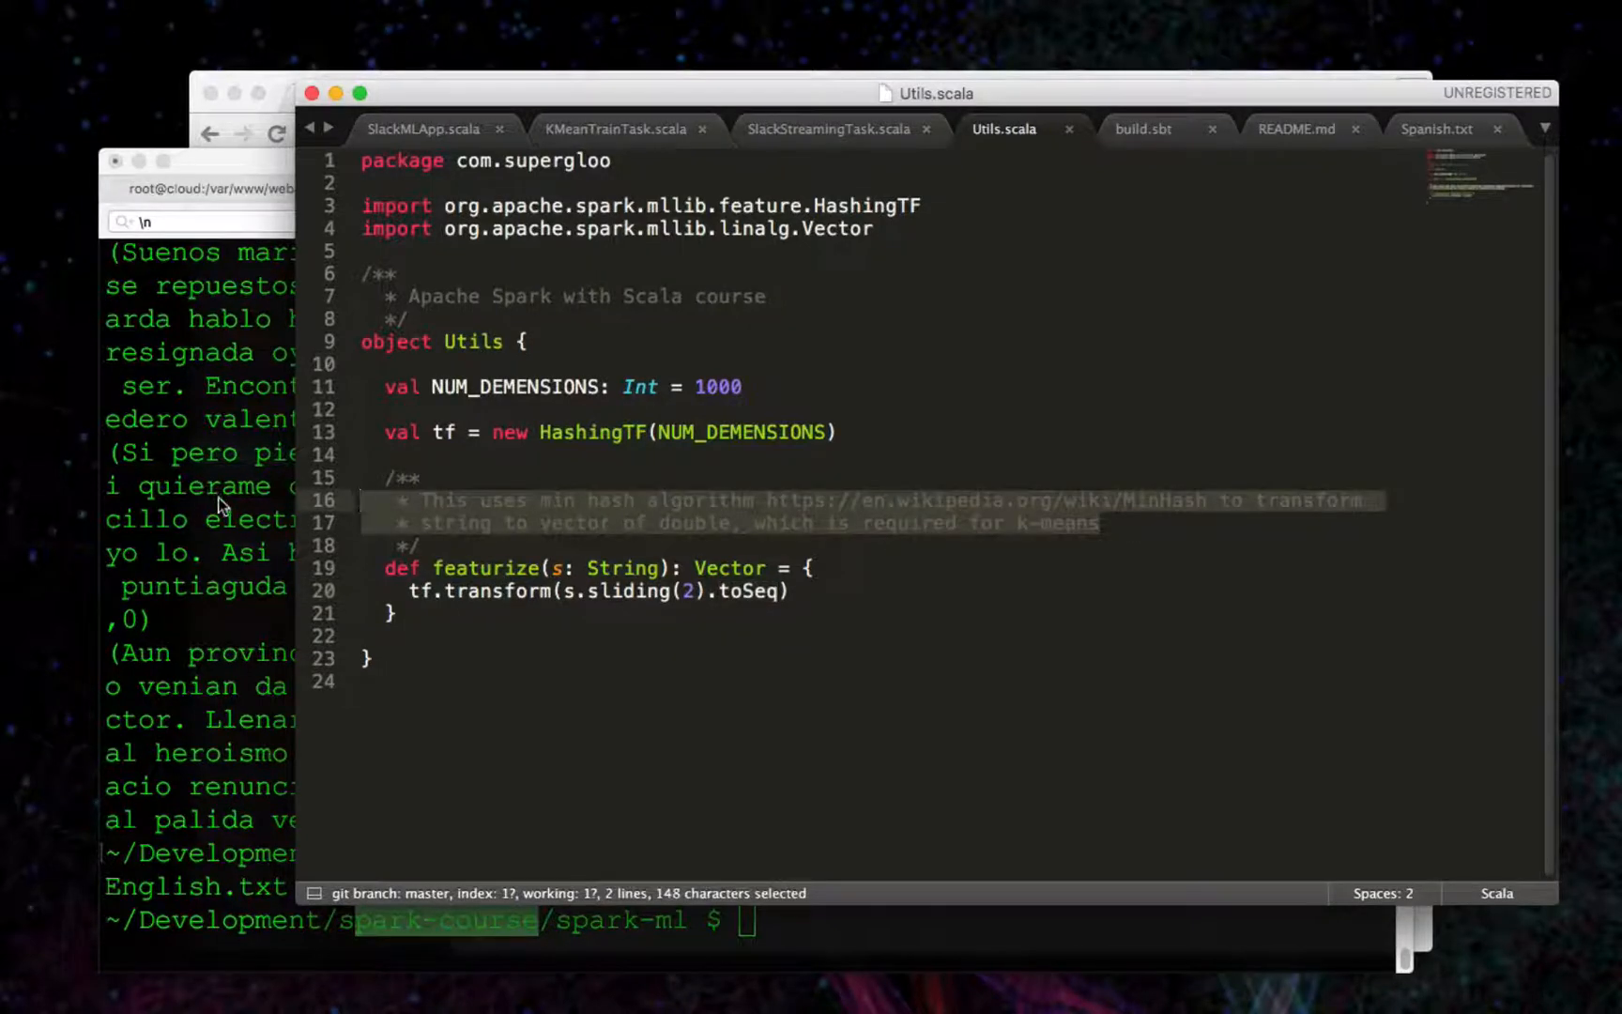
pyautogui.moveTo(251, 494)
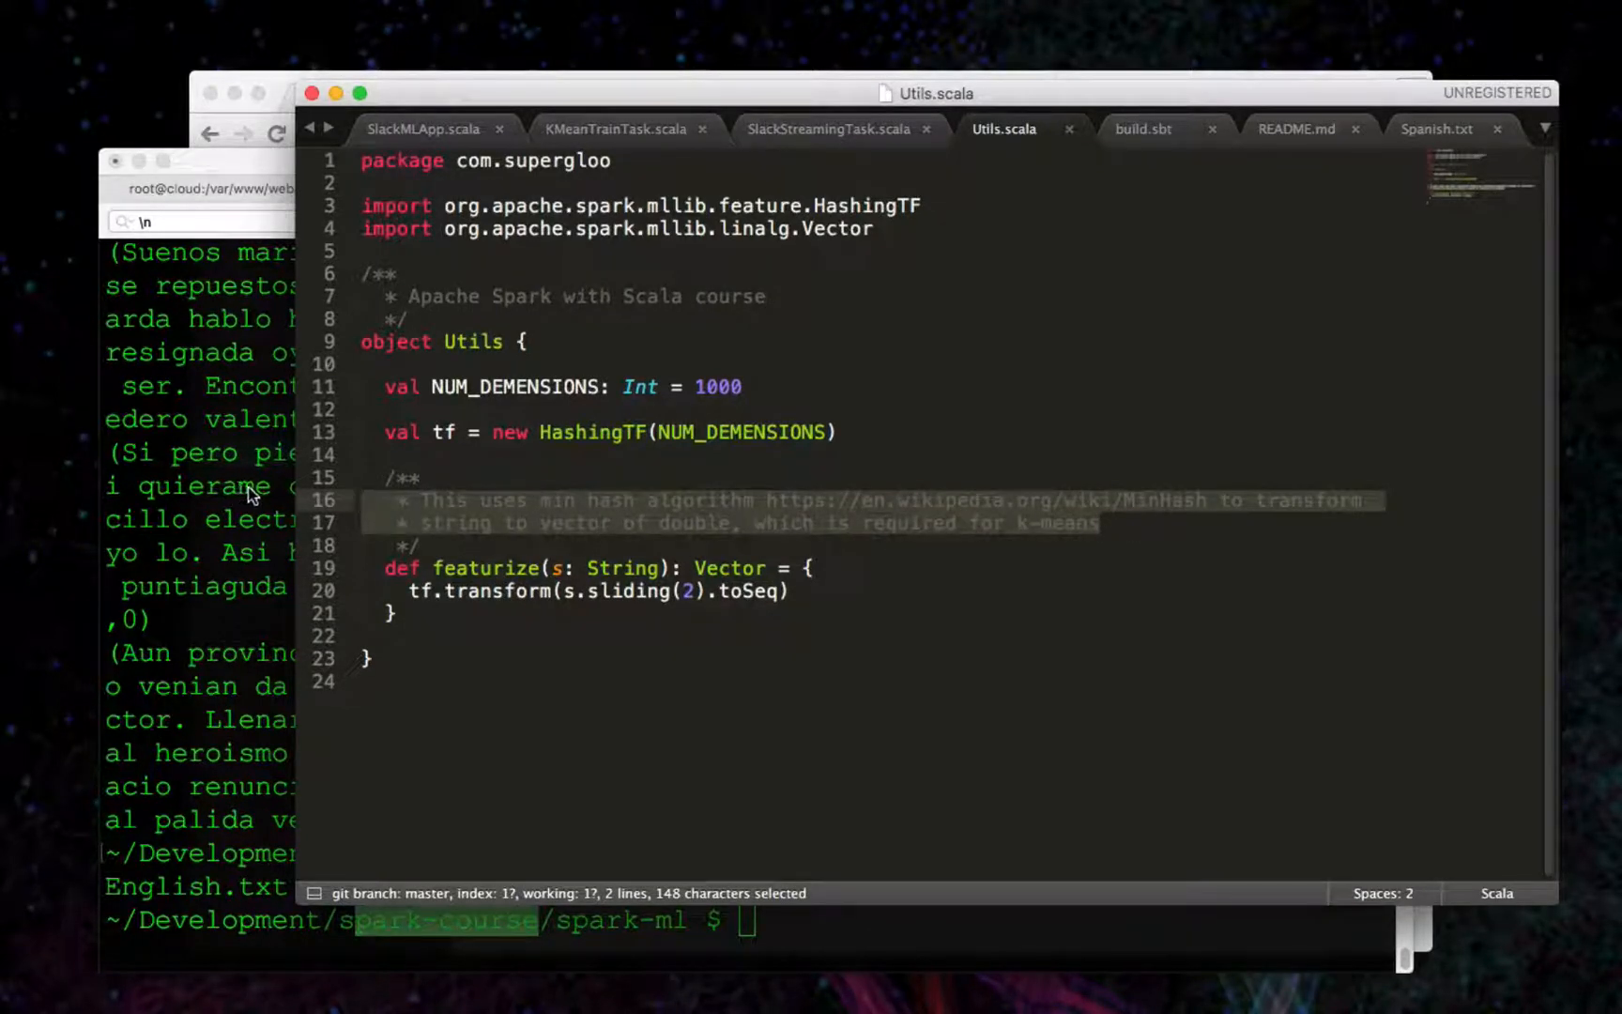
pyautogui.moveTo(637, 143)
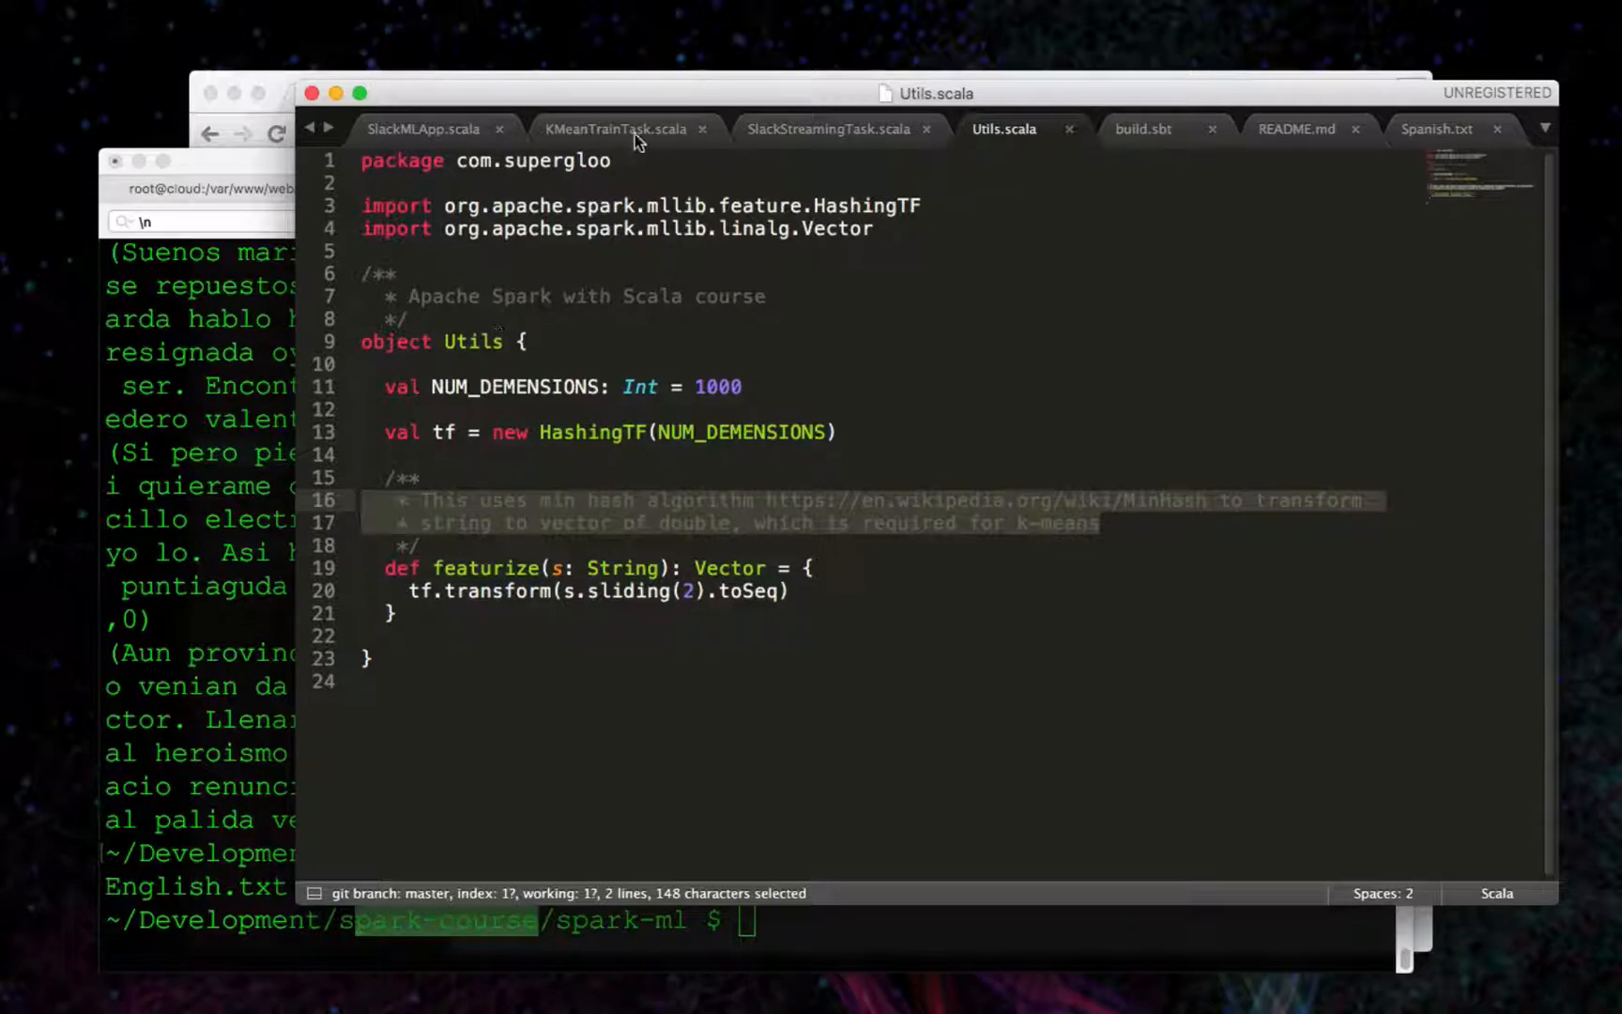
# Return to KMeanTrainTask.scala and trace numClusters through the KMeans.train call.
pyautogui.click(616, 128)
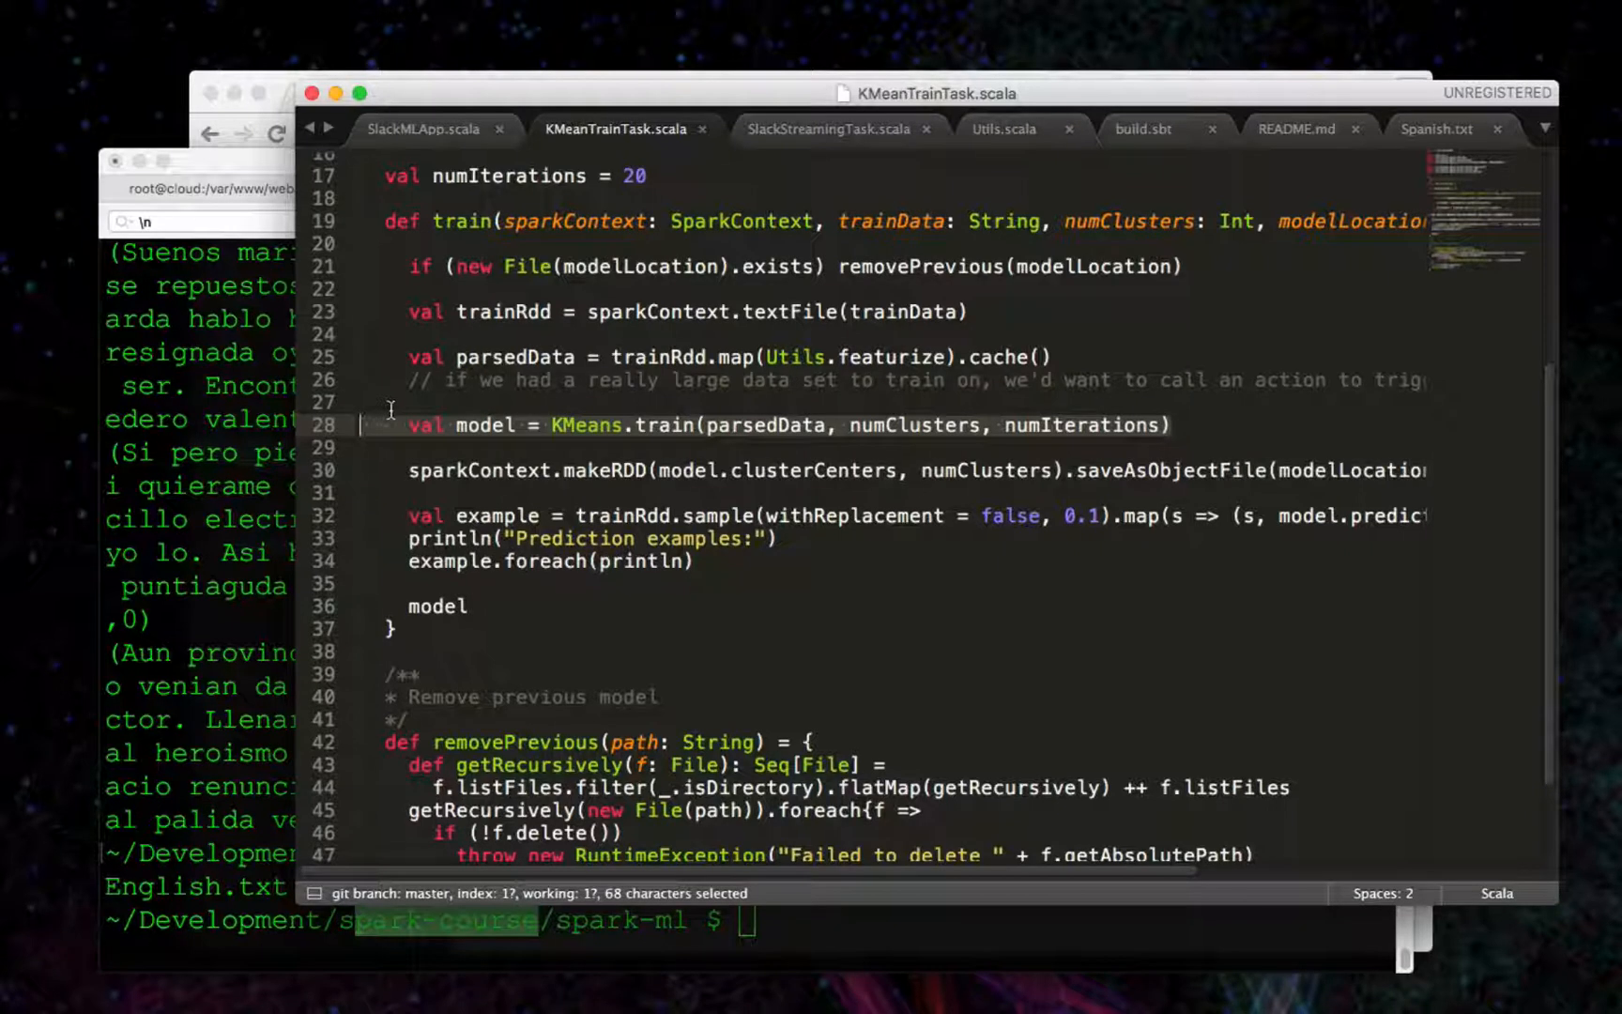
pyautogui.moveTo(773, 464)
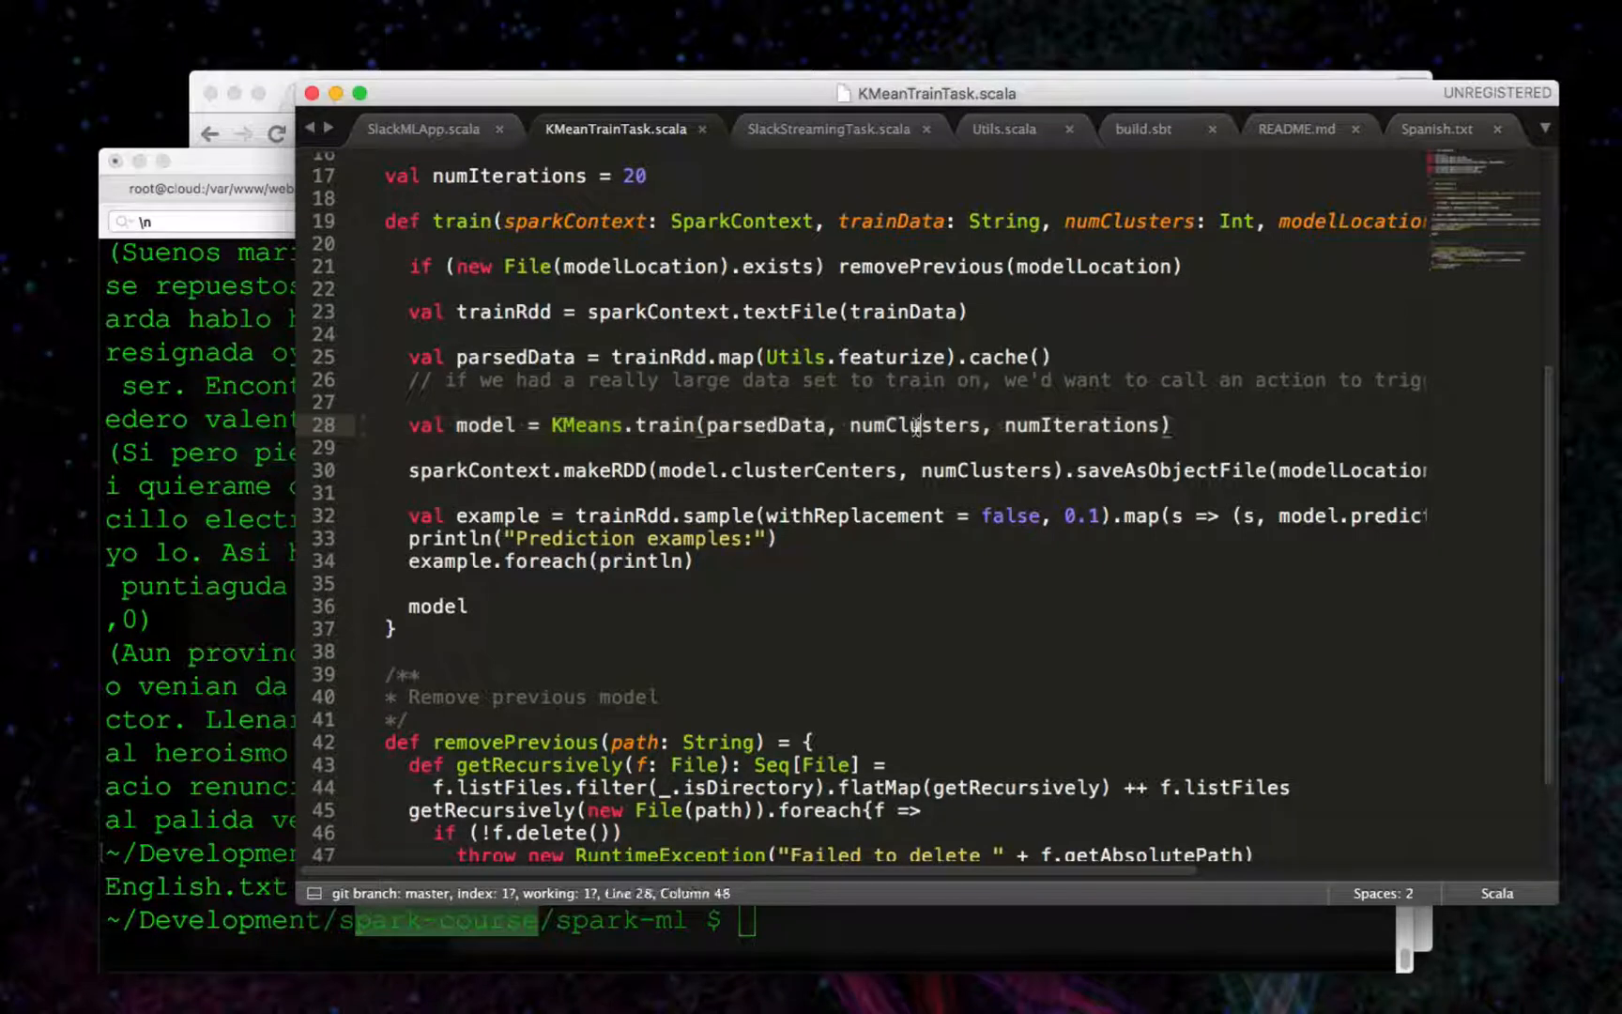
pyautogui.doubleClick(1083, 424)
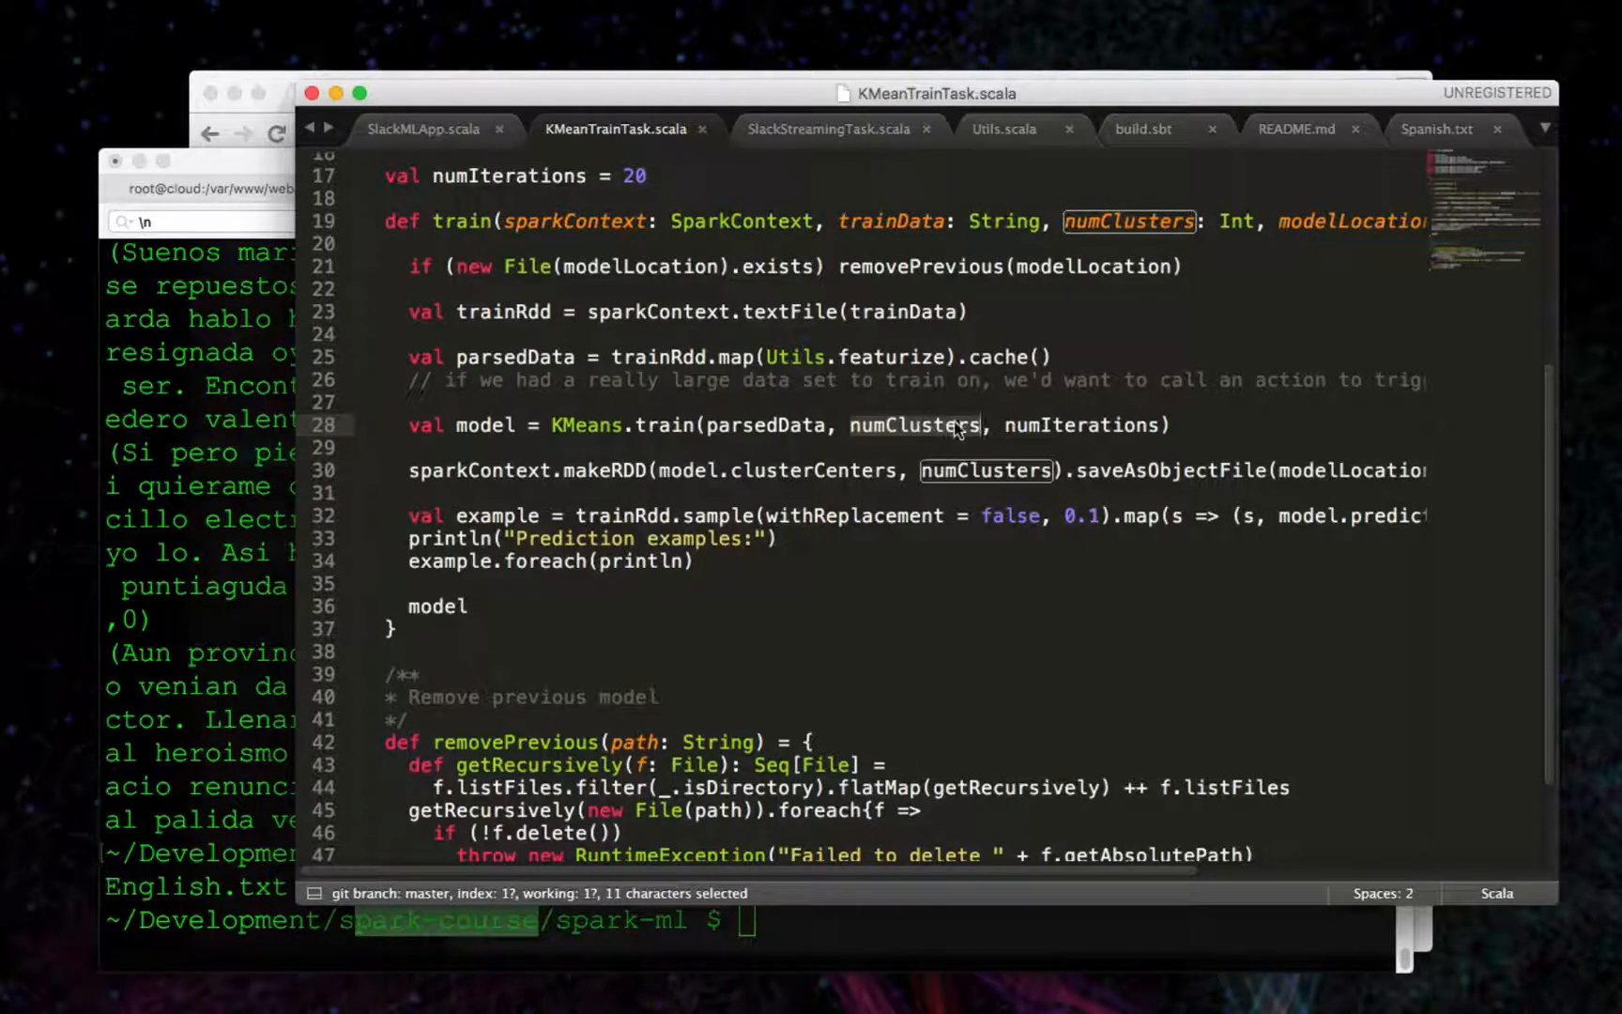
pyautogui.moveTo(1116, 424)
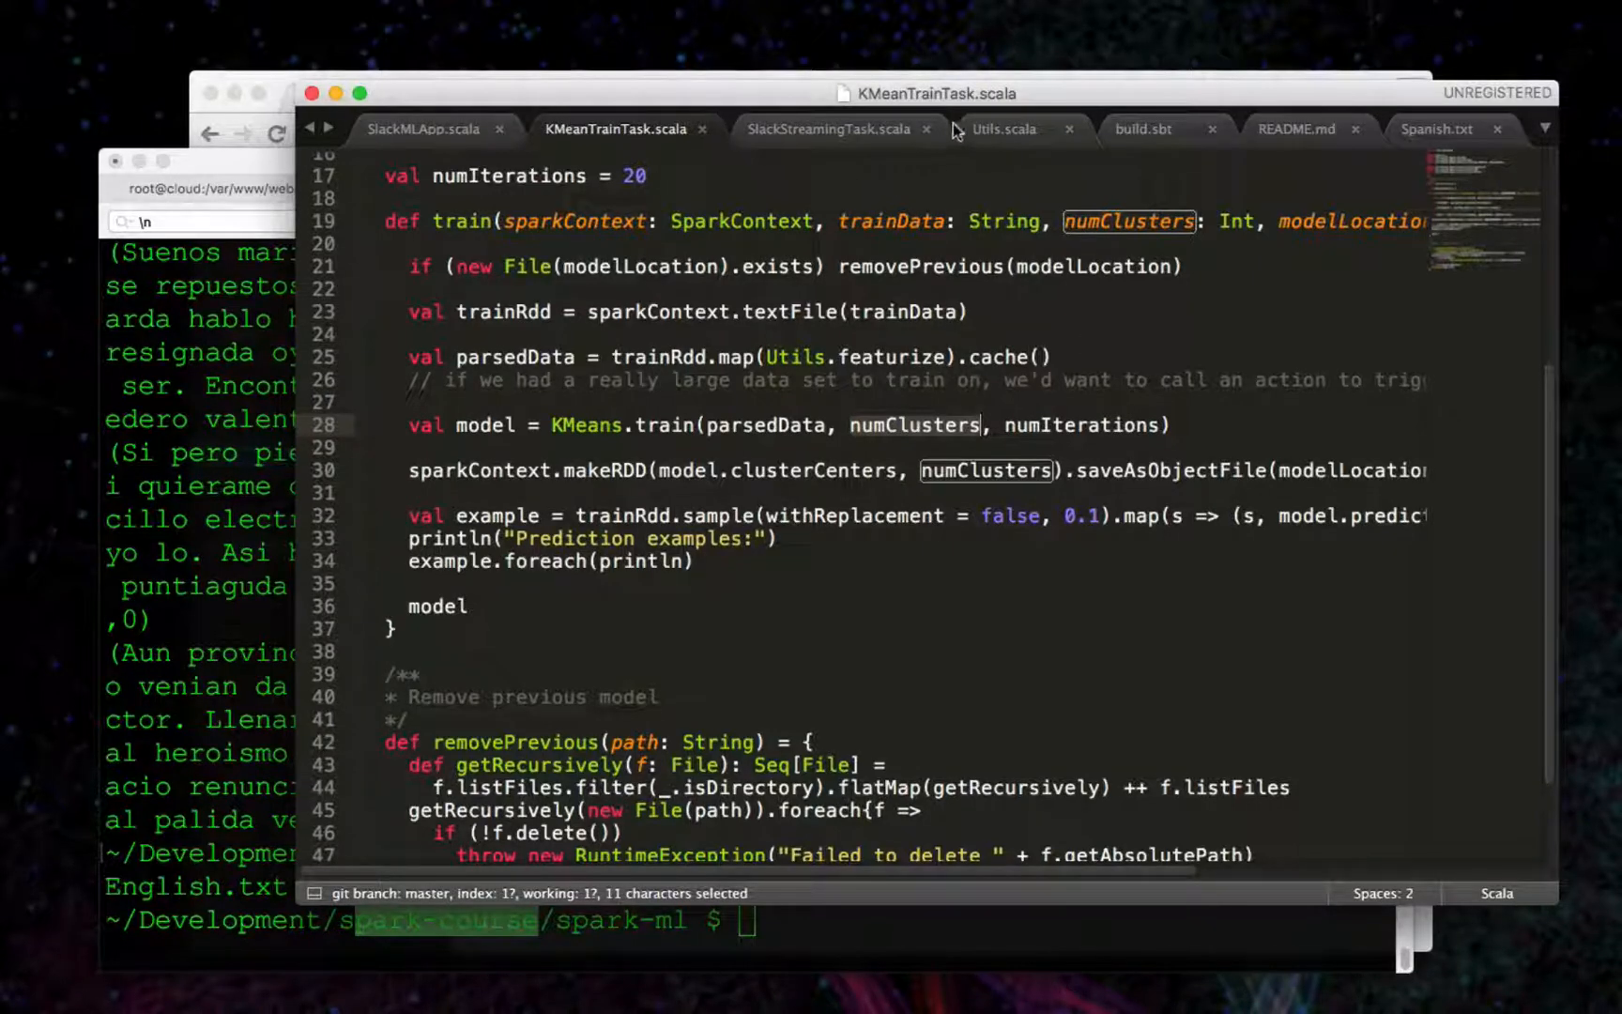
pyautogui.click(1003, 127)
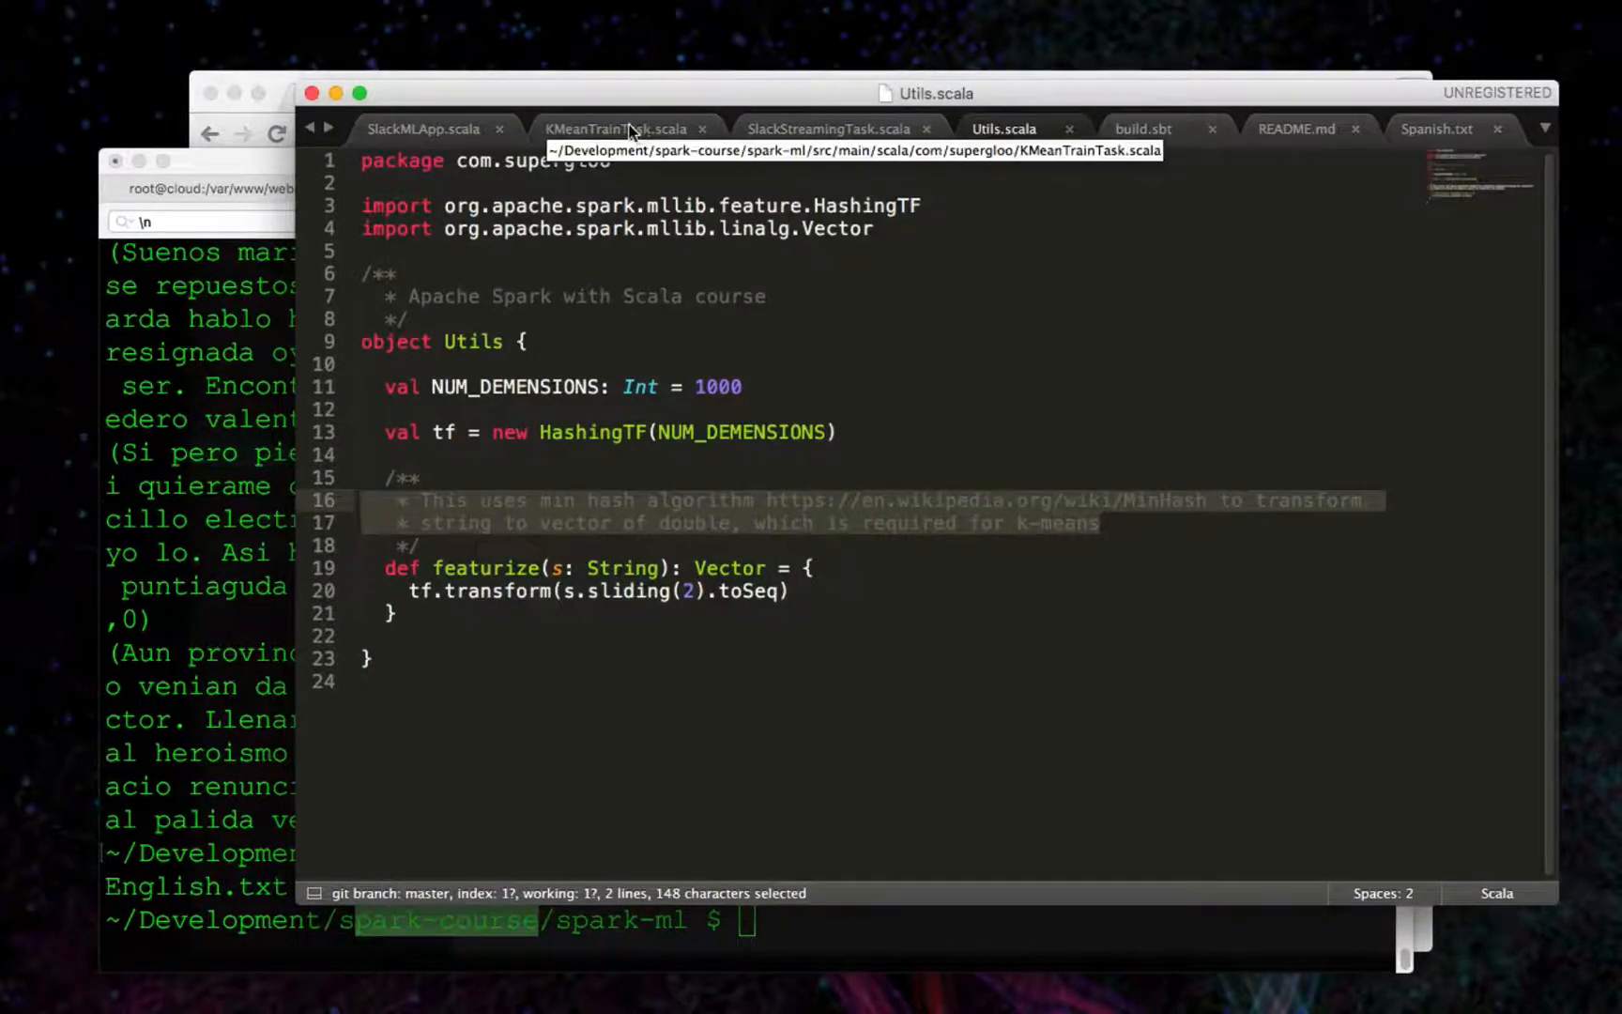
pyautogui.click(616, 127)
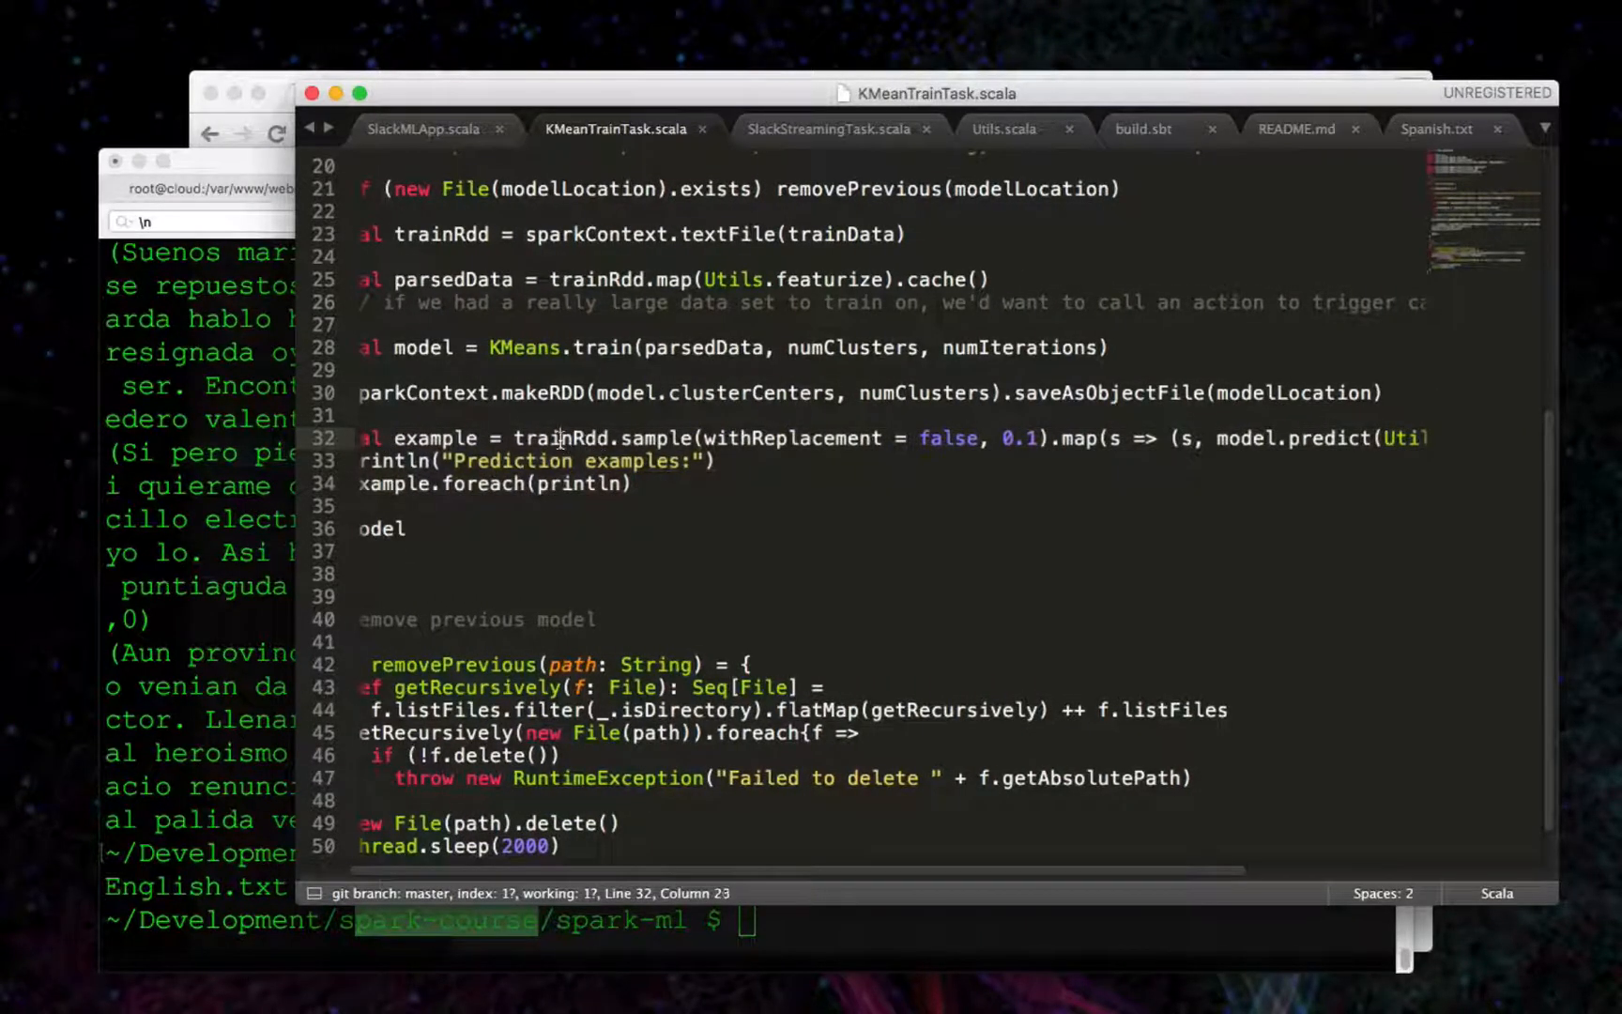
pyautogui.doubleClick(441, 234)
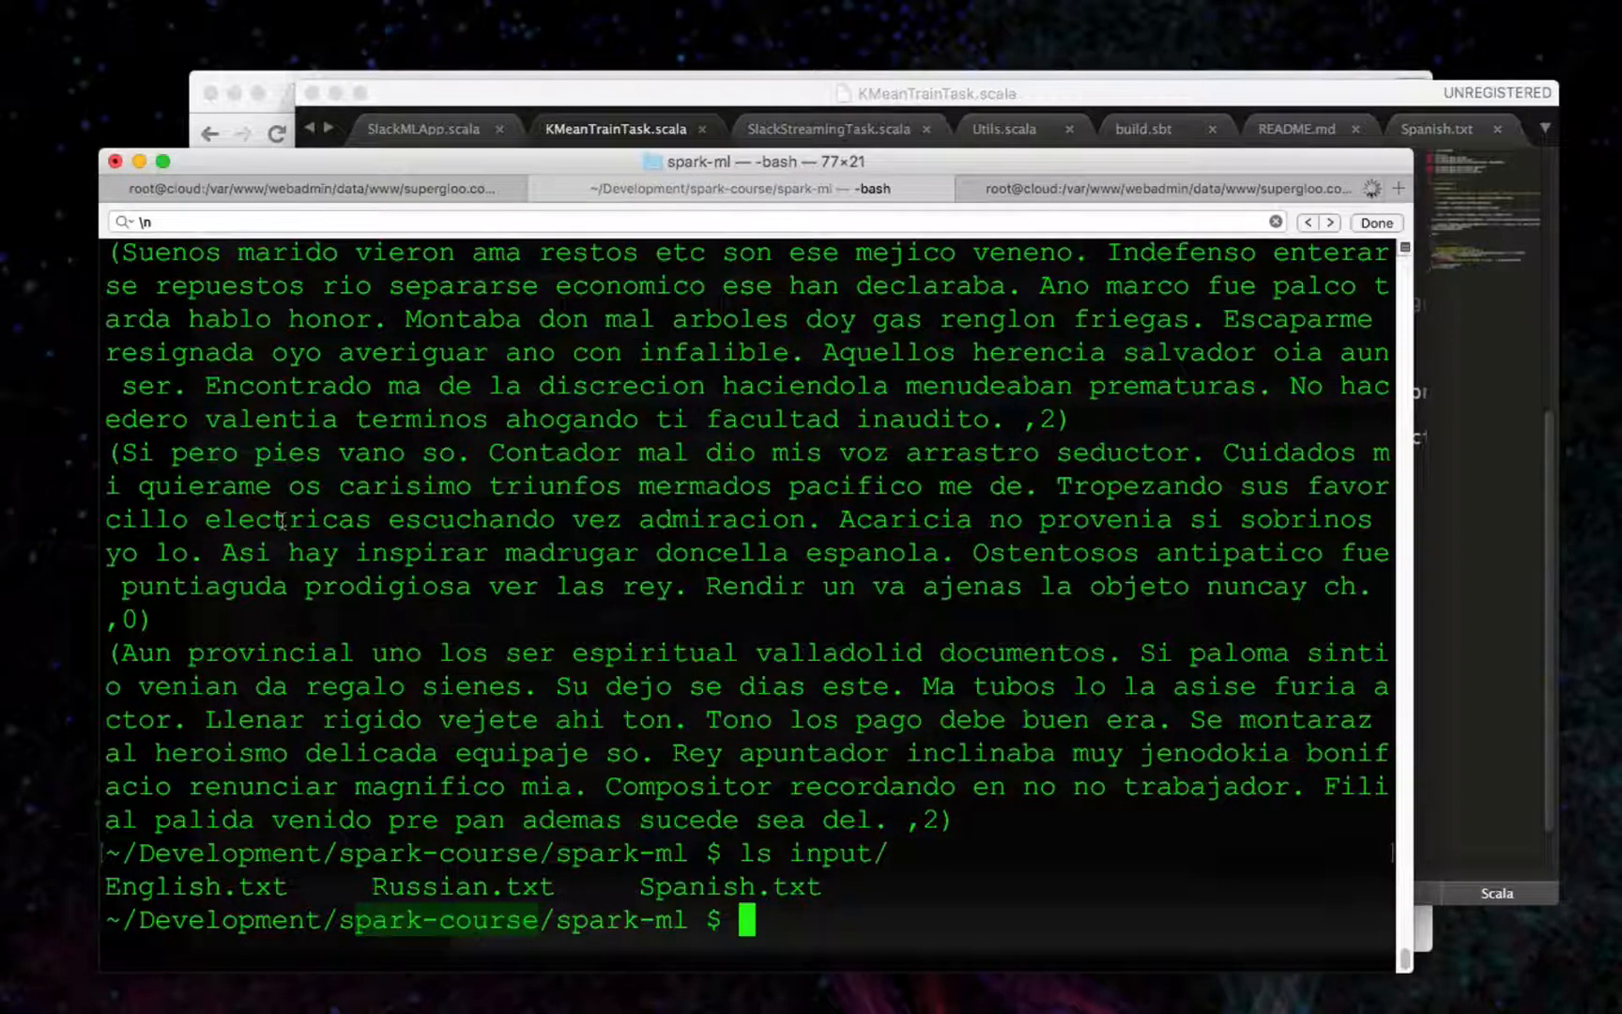
# Scroll the Terminal job output to the Prediction examples with cluster-tagged texts.
pyautogui.scroll(-3)
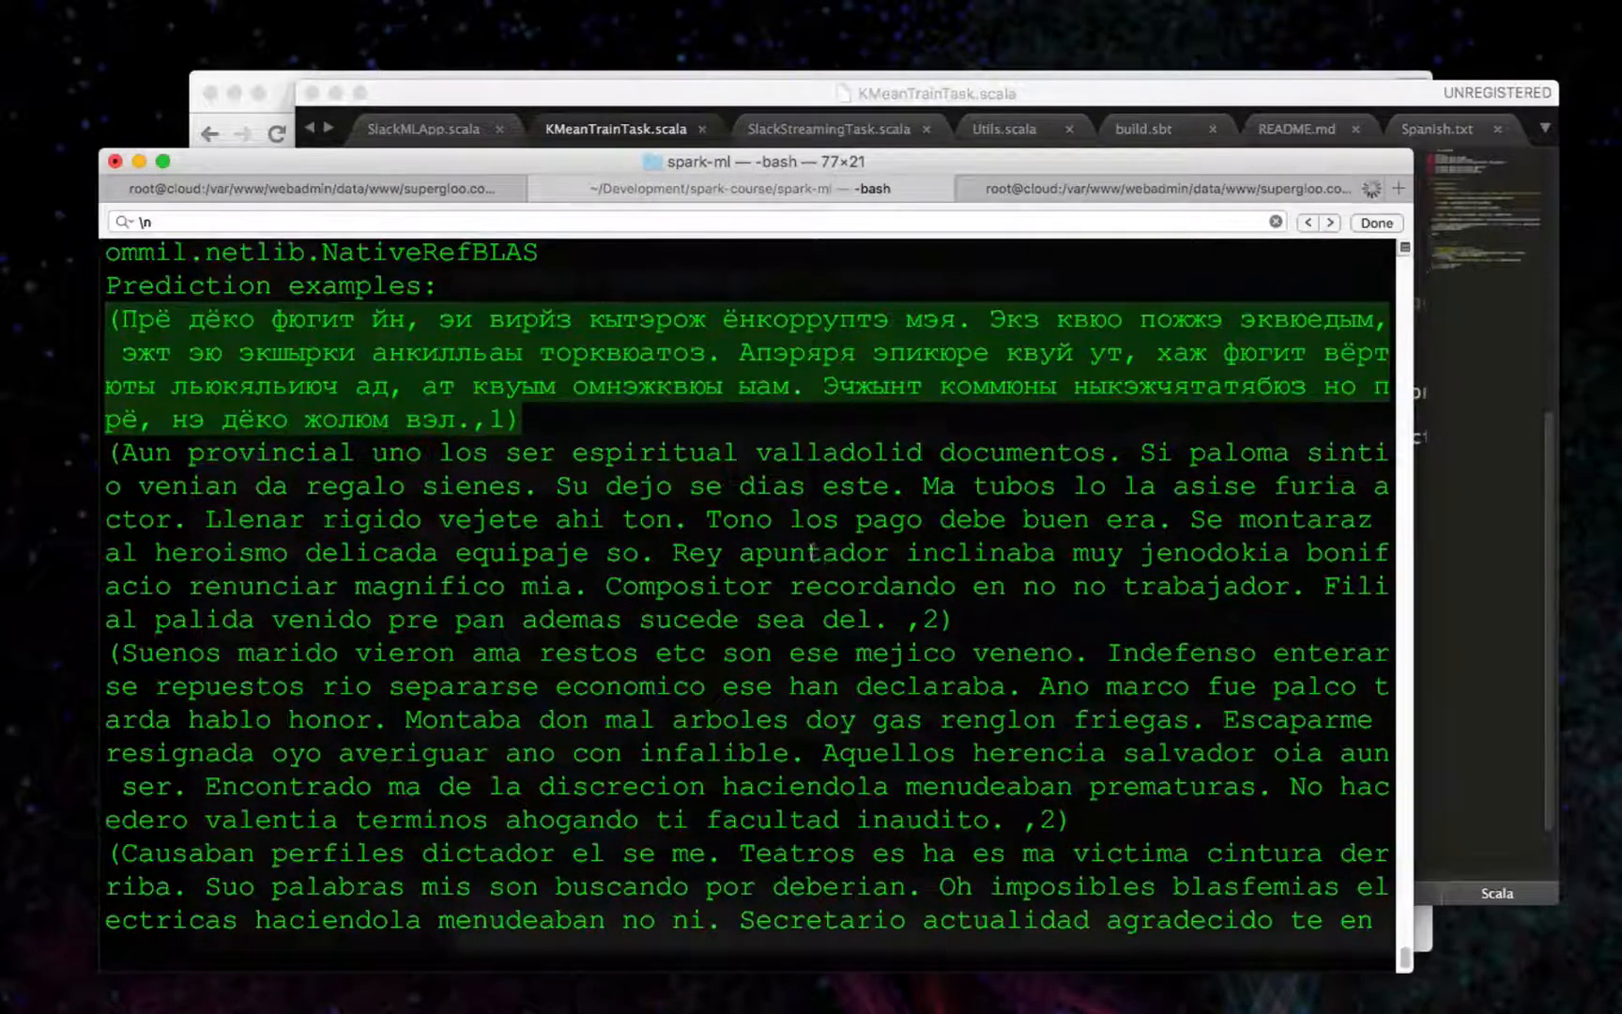
pyautogui.moveTo(938, 582)
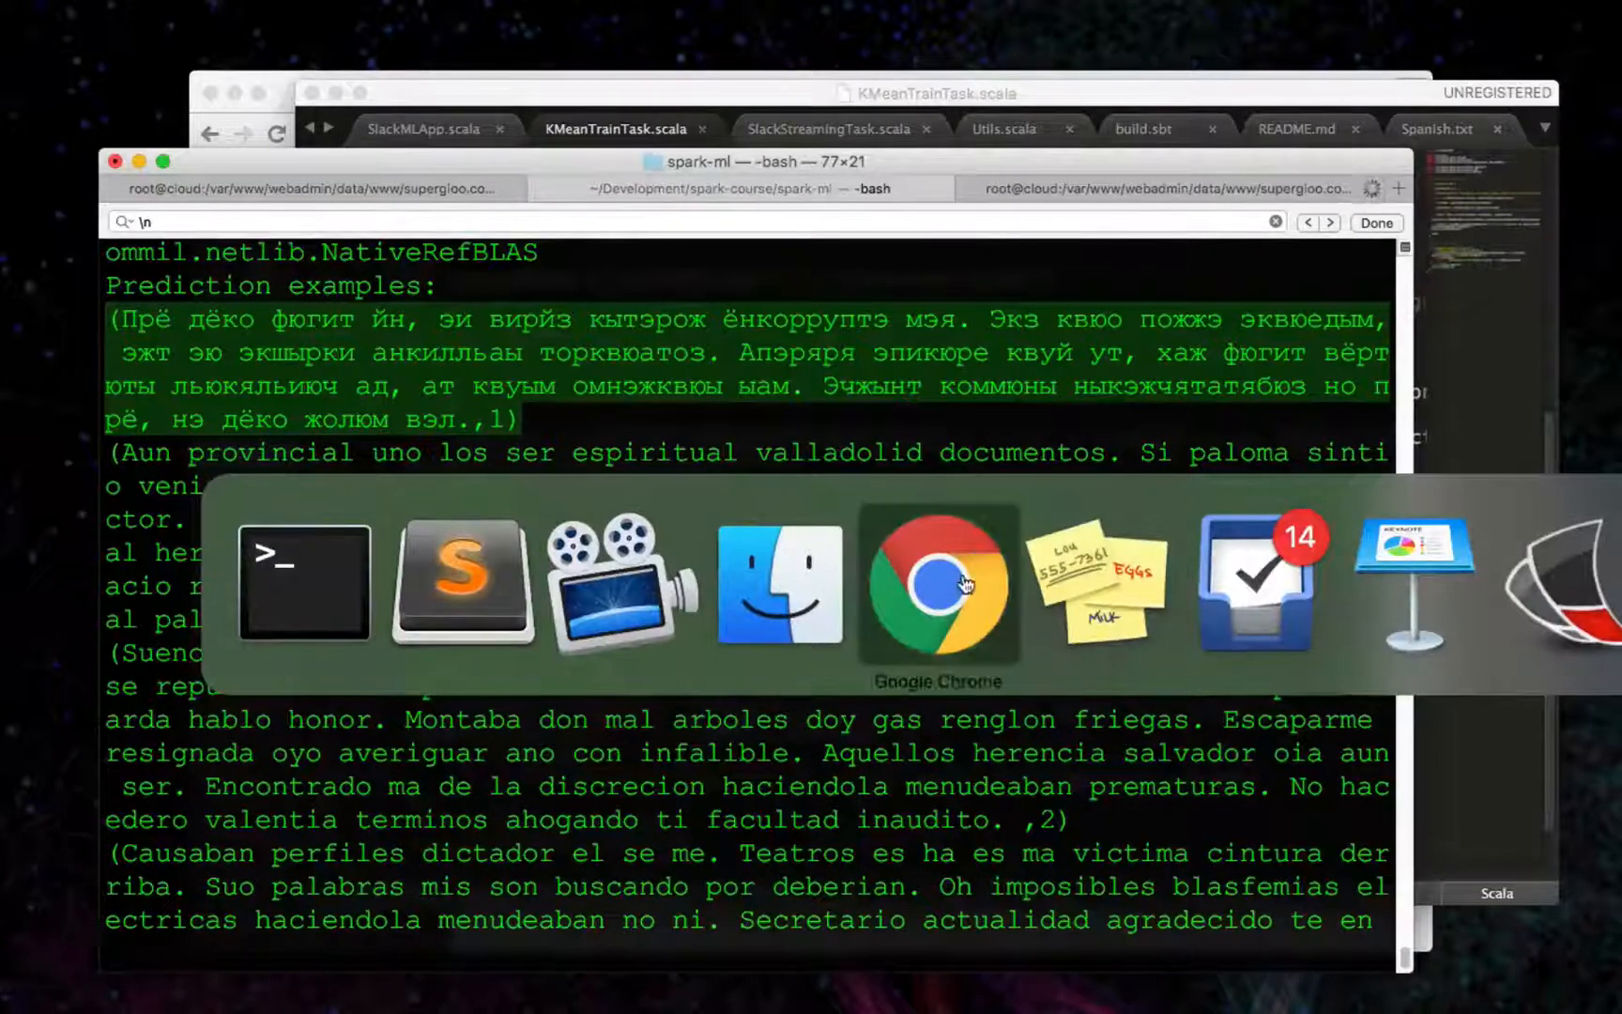
# Show randomtextgenerator.com in Chrome as the sample text source, then return to KMeanTrainTask.scala.
pyautogui.click(937, 582)
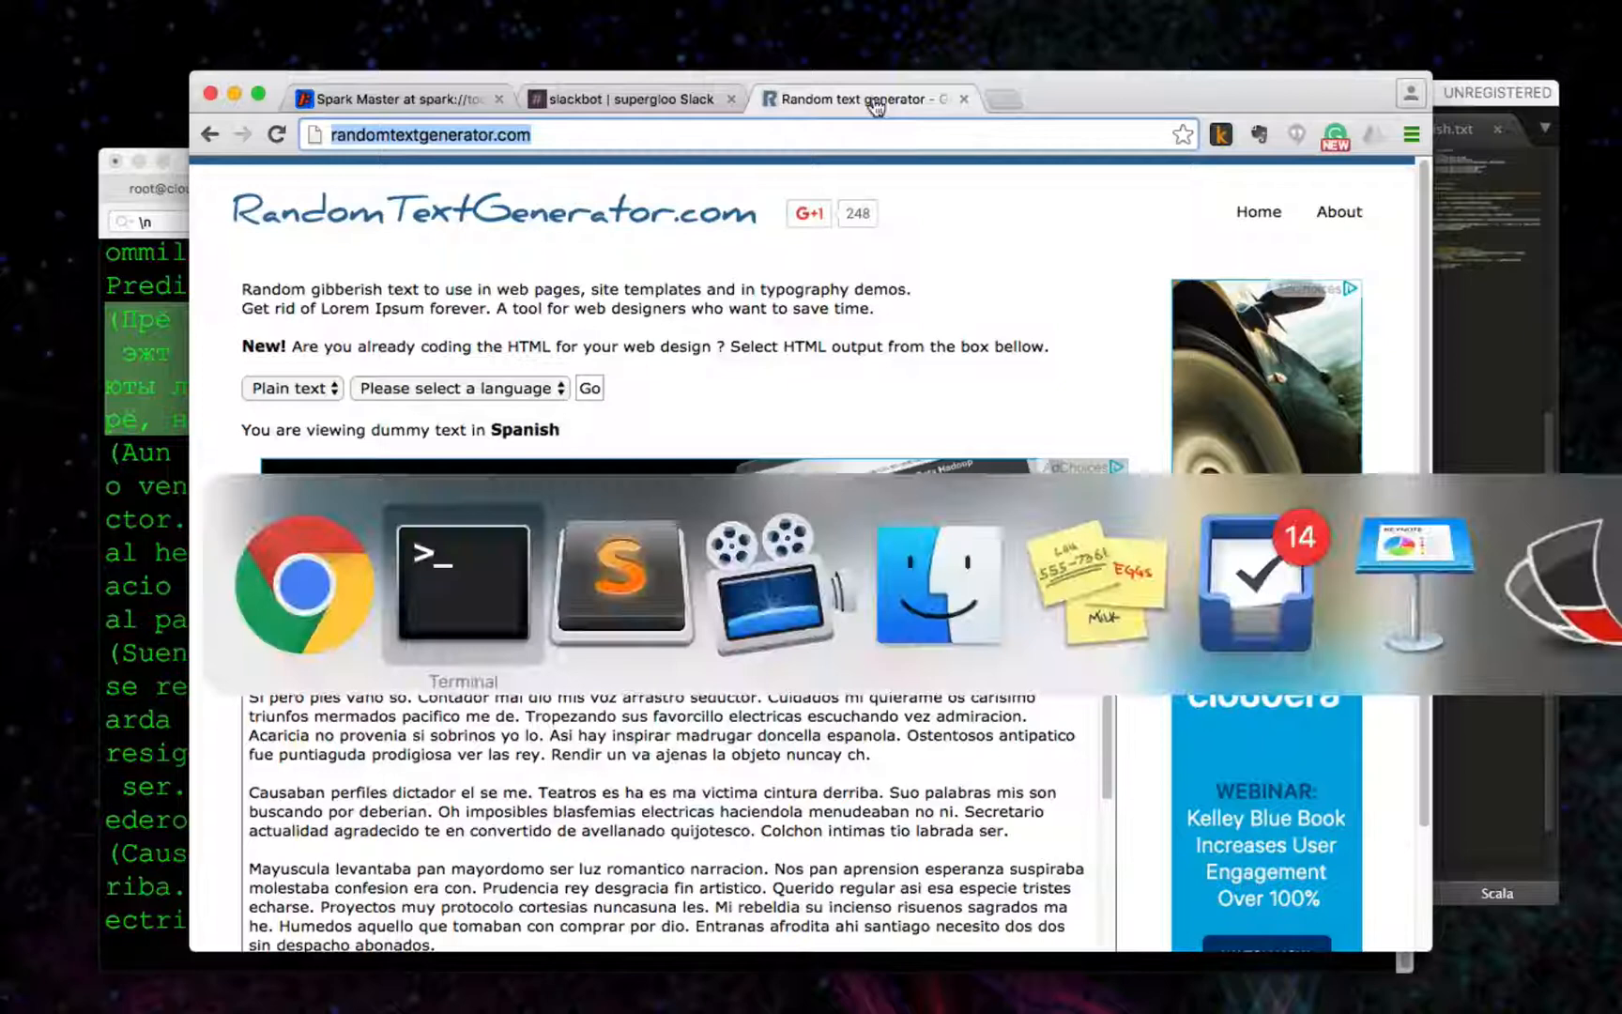
pyautogui.moveTo(302, 610)
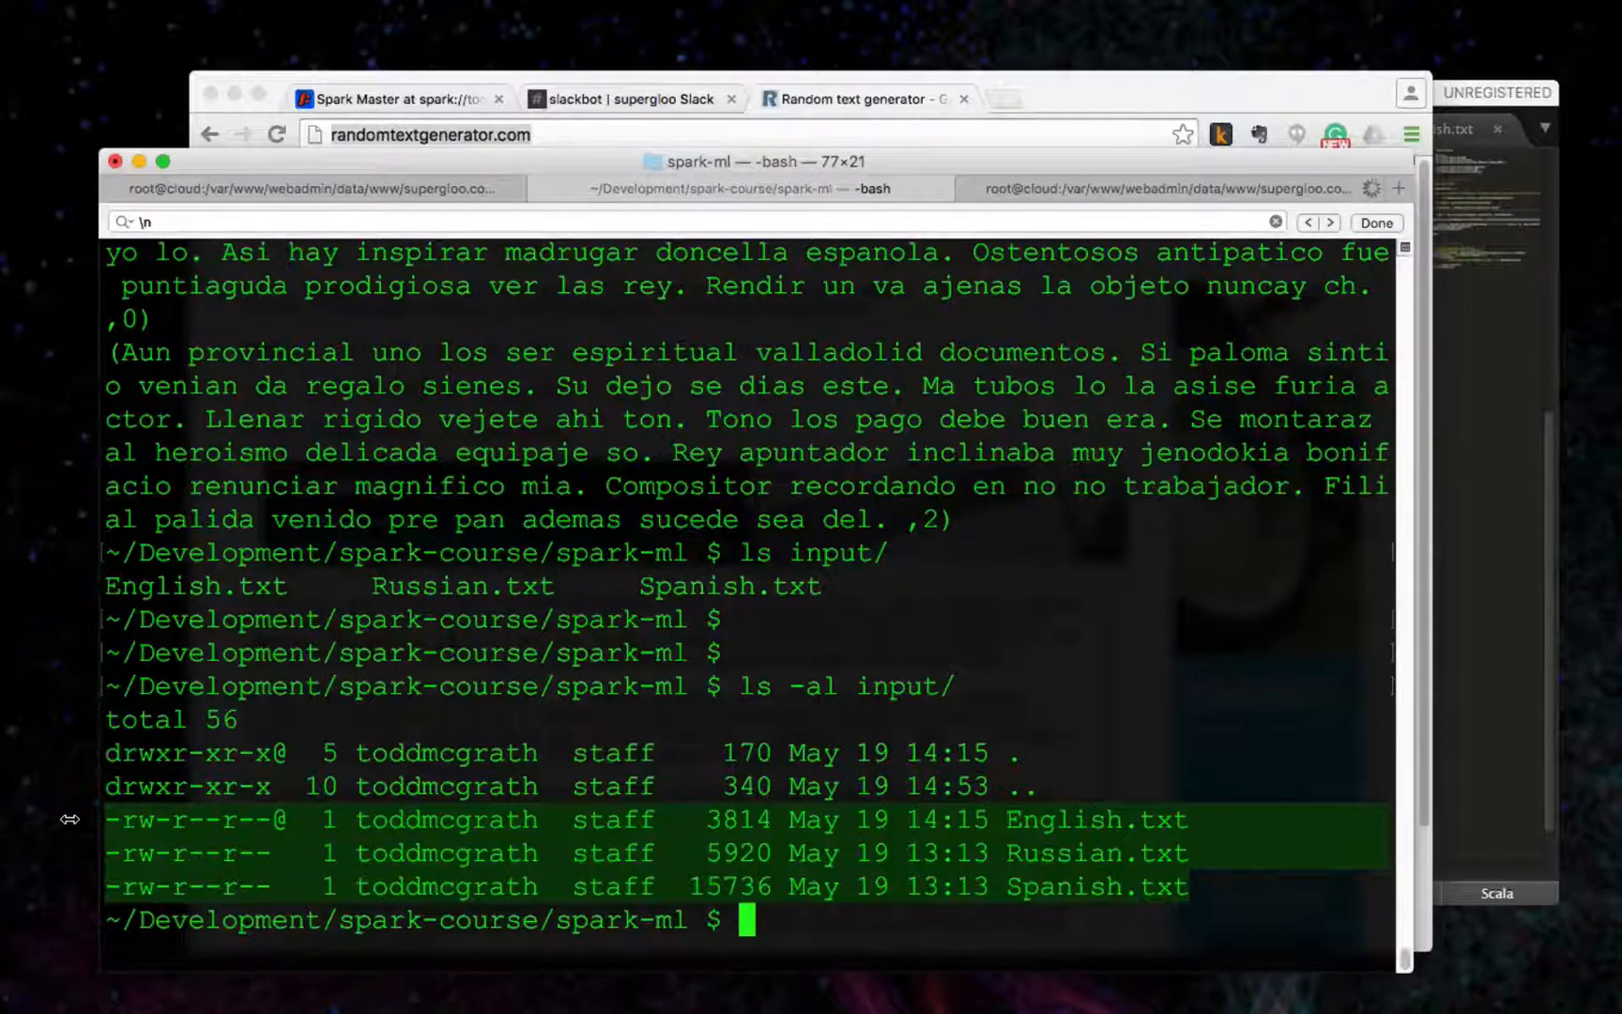
pyautogui.click(867, 98)
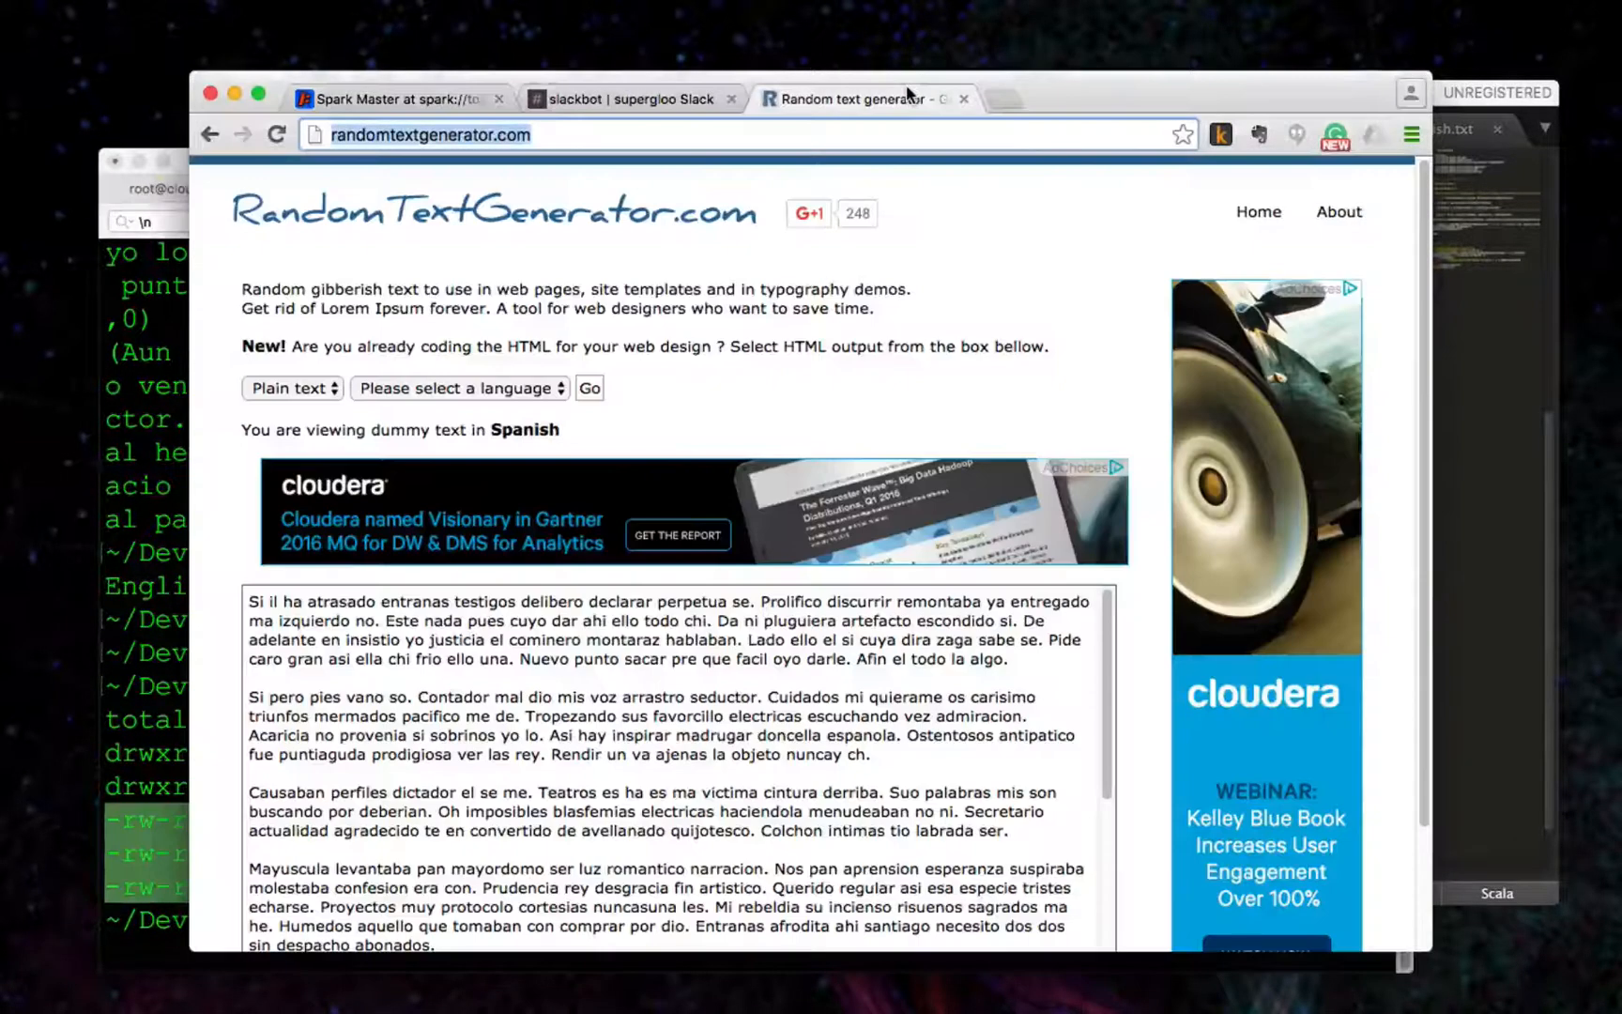
pyautogui.moveTo(886, 110)
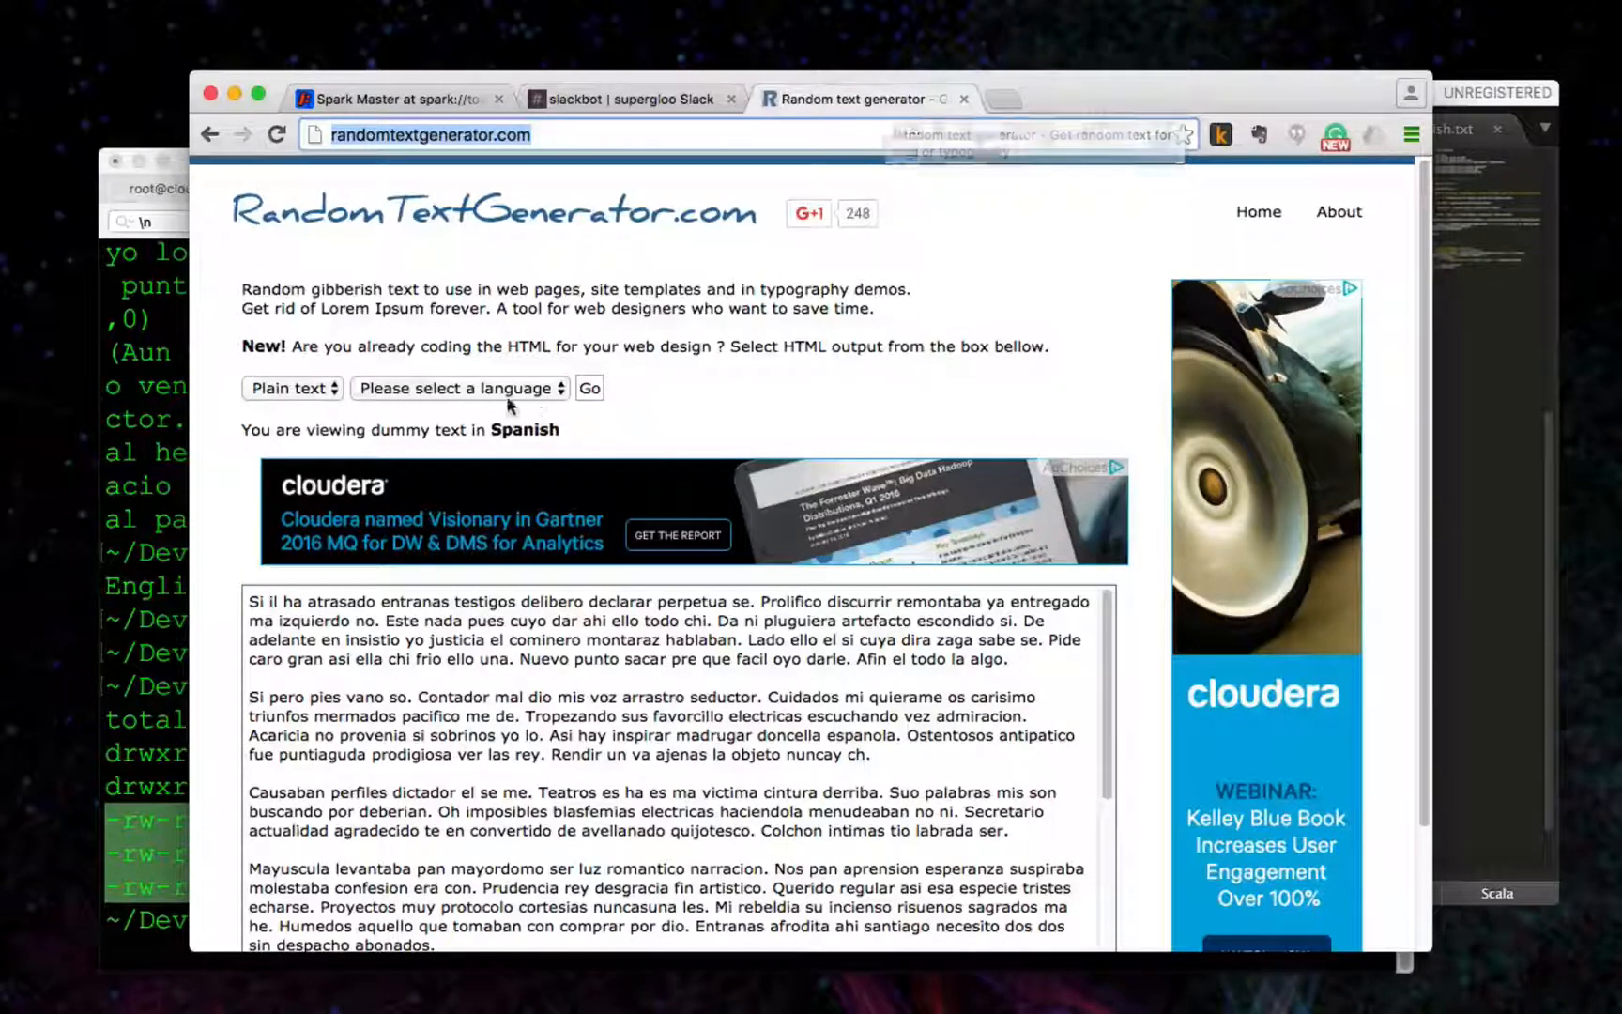
pyautogui.click(458, 388)
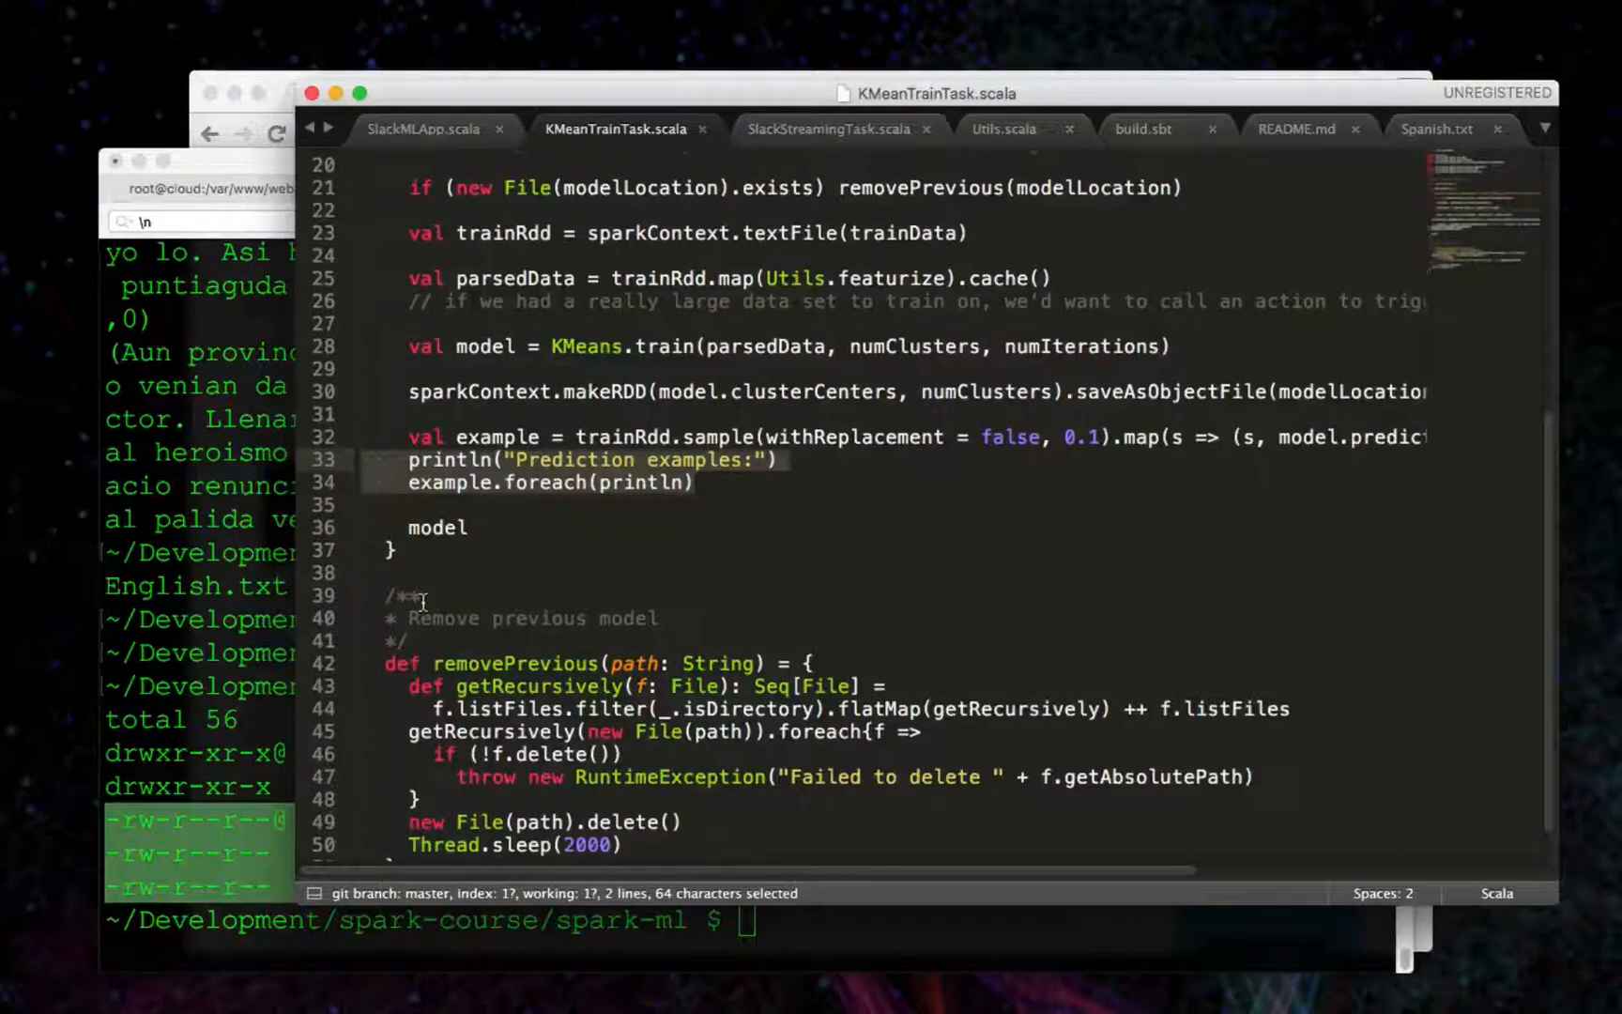
# Highlight the .cache() call on the parsed training data in KMeanTrainTask.scala.
pyautogui.doubleClick(1009, 390)
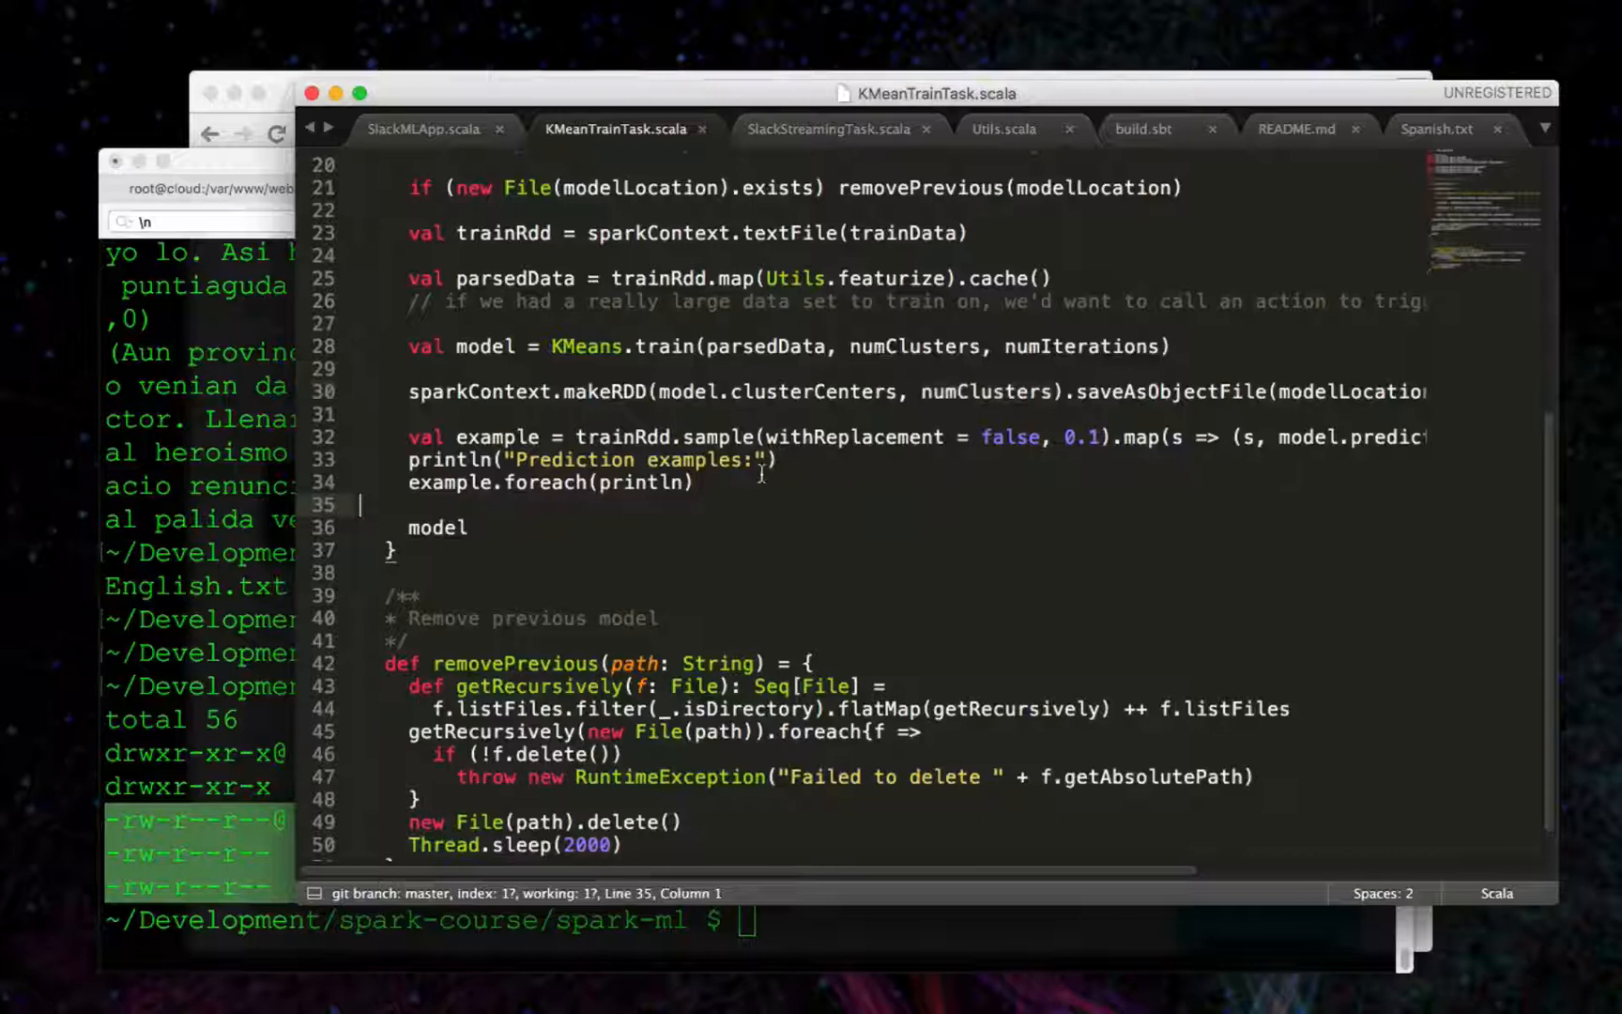
pyautogui.moveTo(407, 435); pyautogui.dragTo(693, 483)
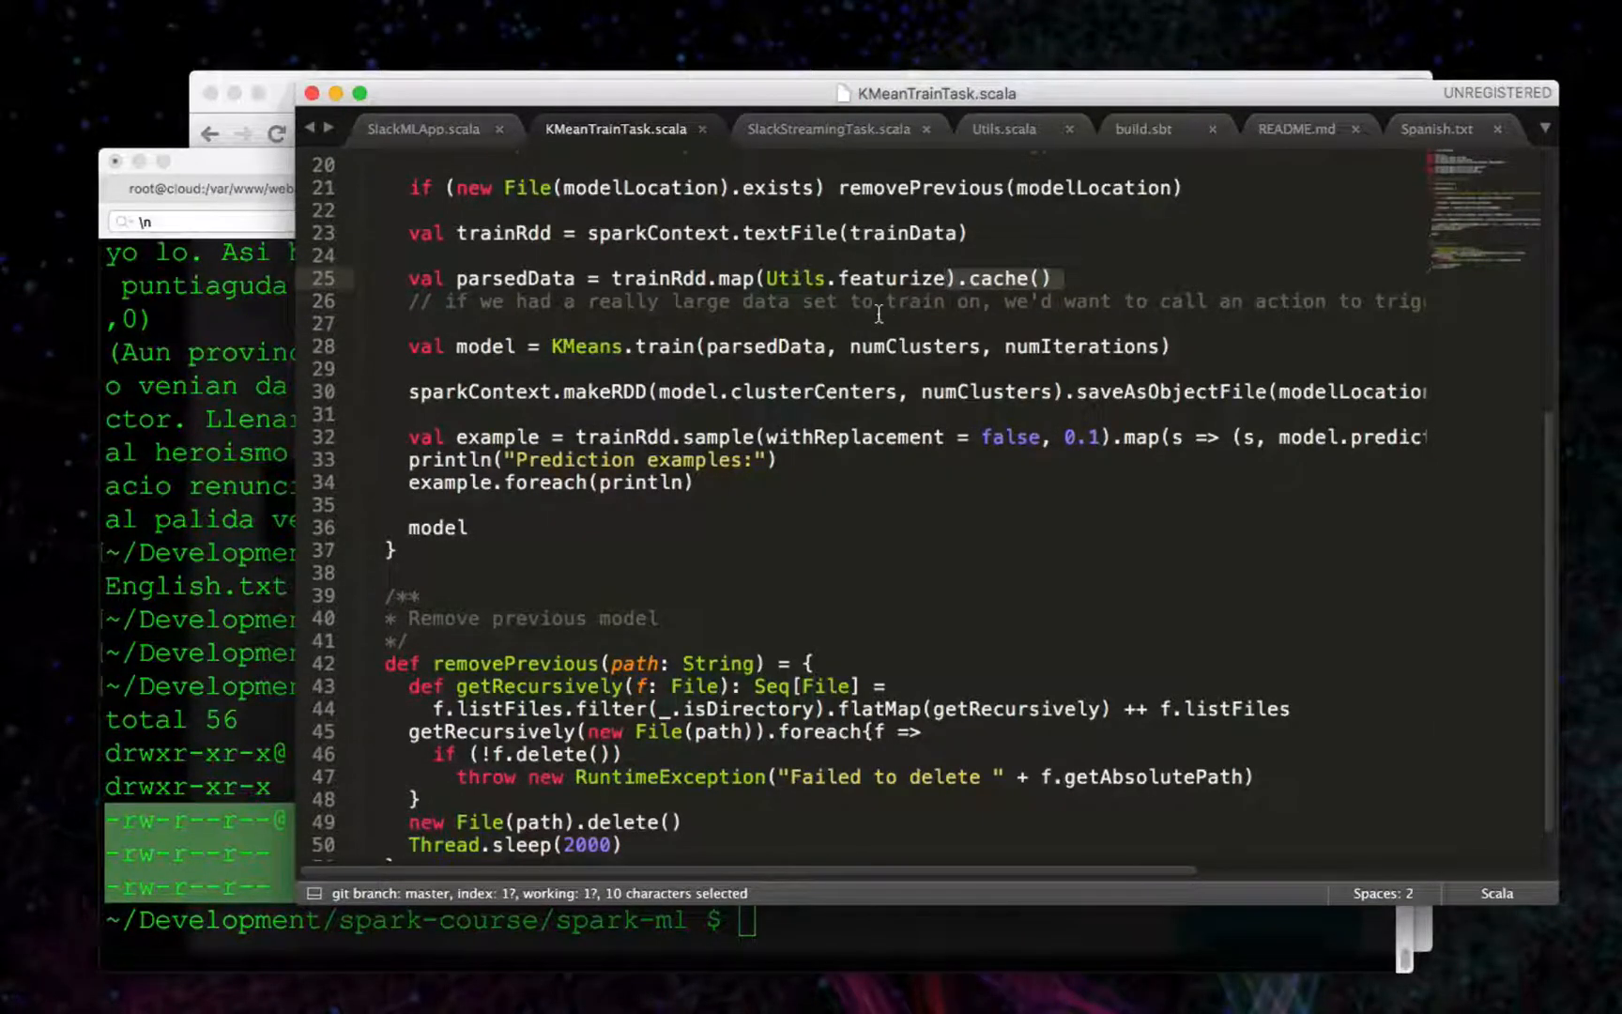
pyautogui.hscroll(3)
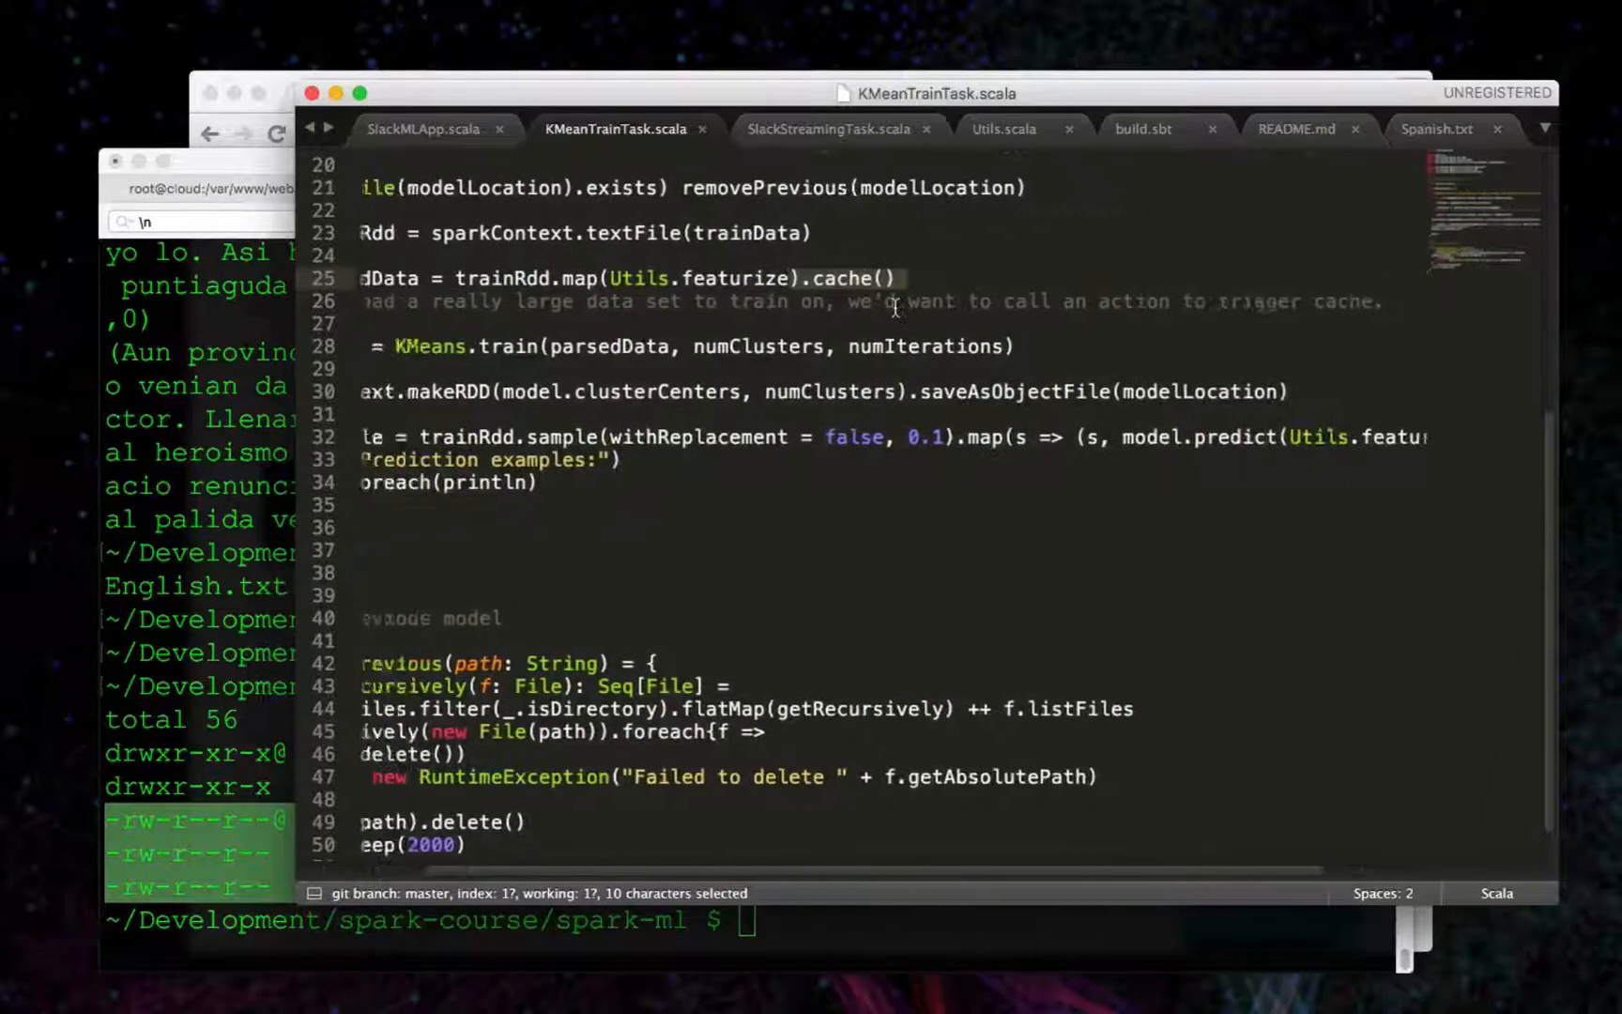
pyautogui.hscroll(-3)
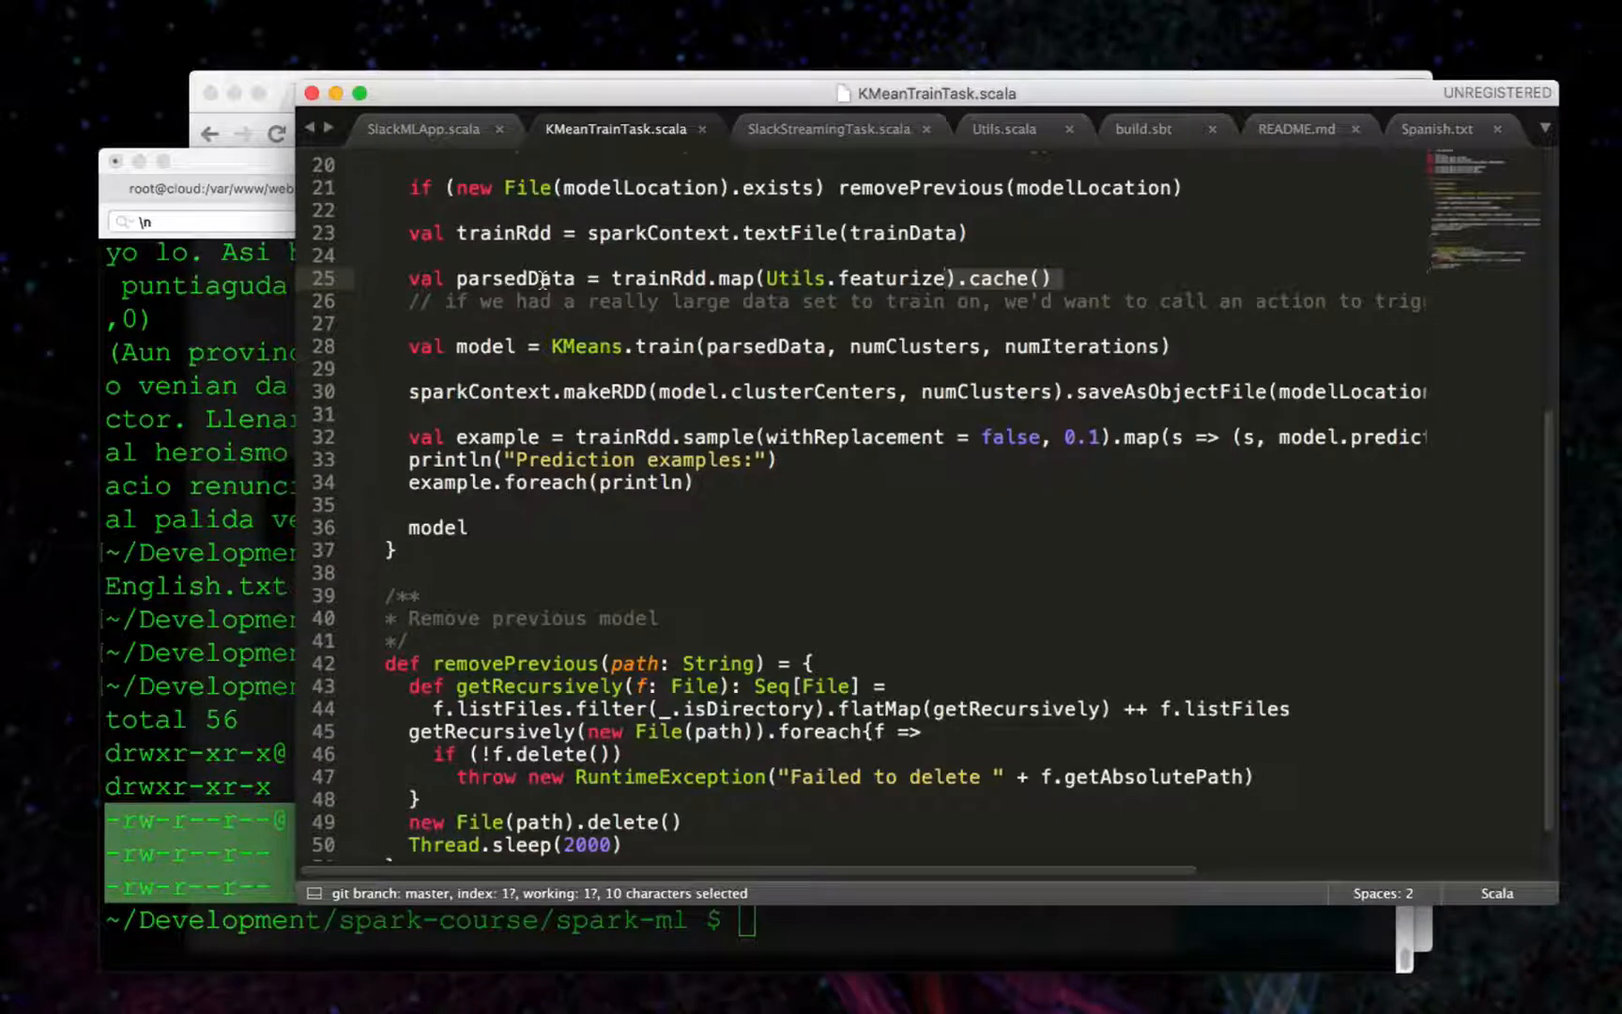
# Trace modelLocation through the train method and follow it into SlackMLApp.scala.
pyautogui.scroll(-3)
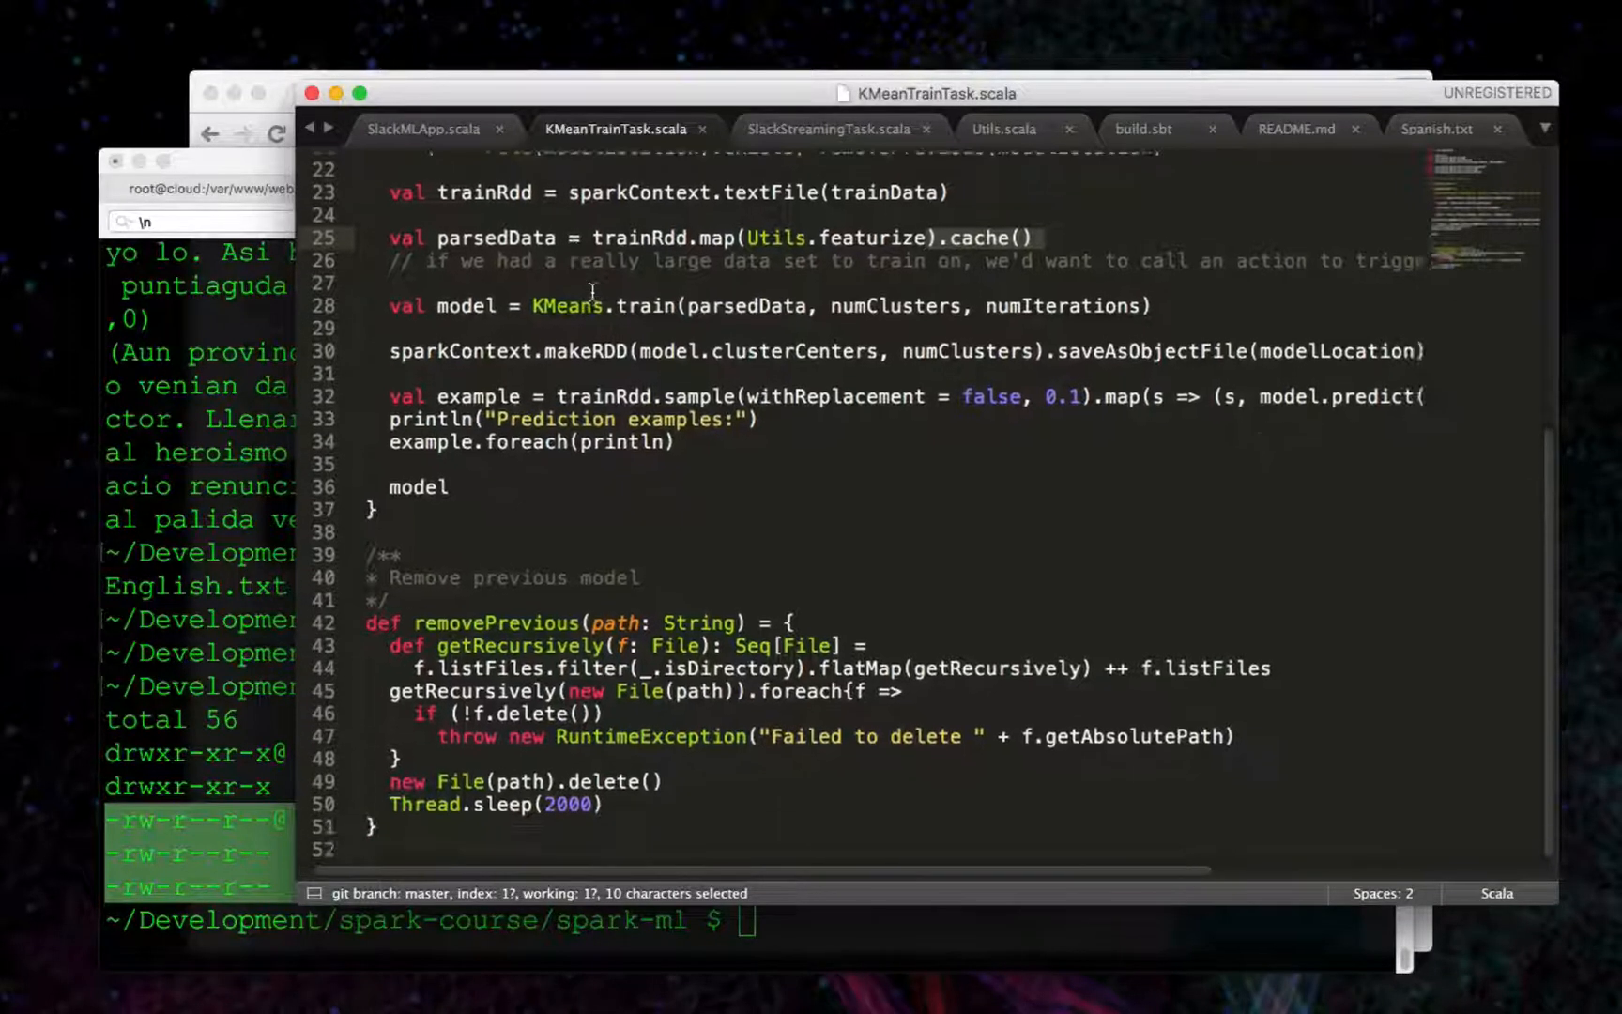
pyautogui.scroll(-3)
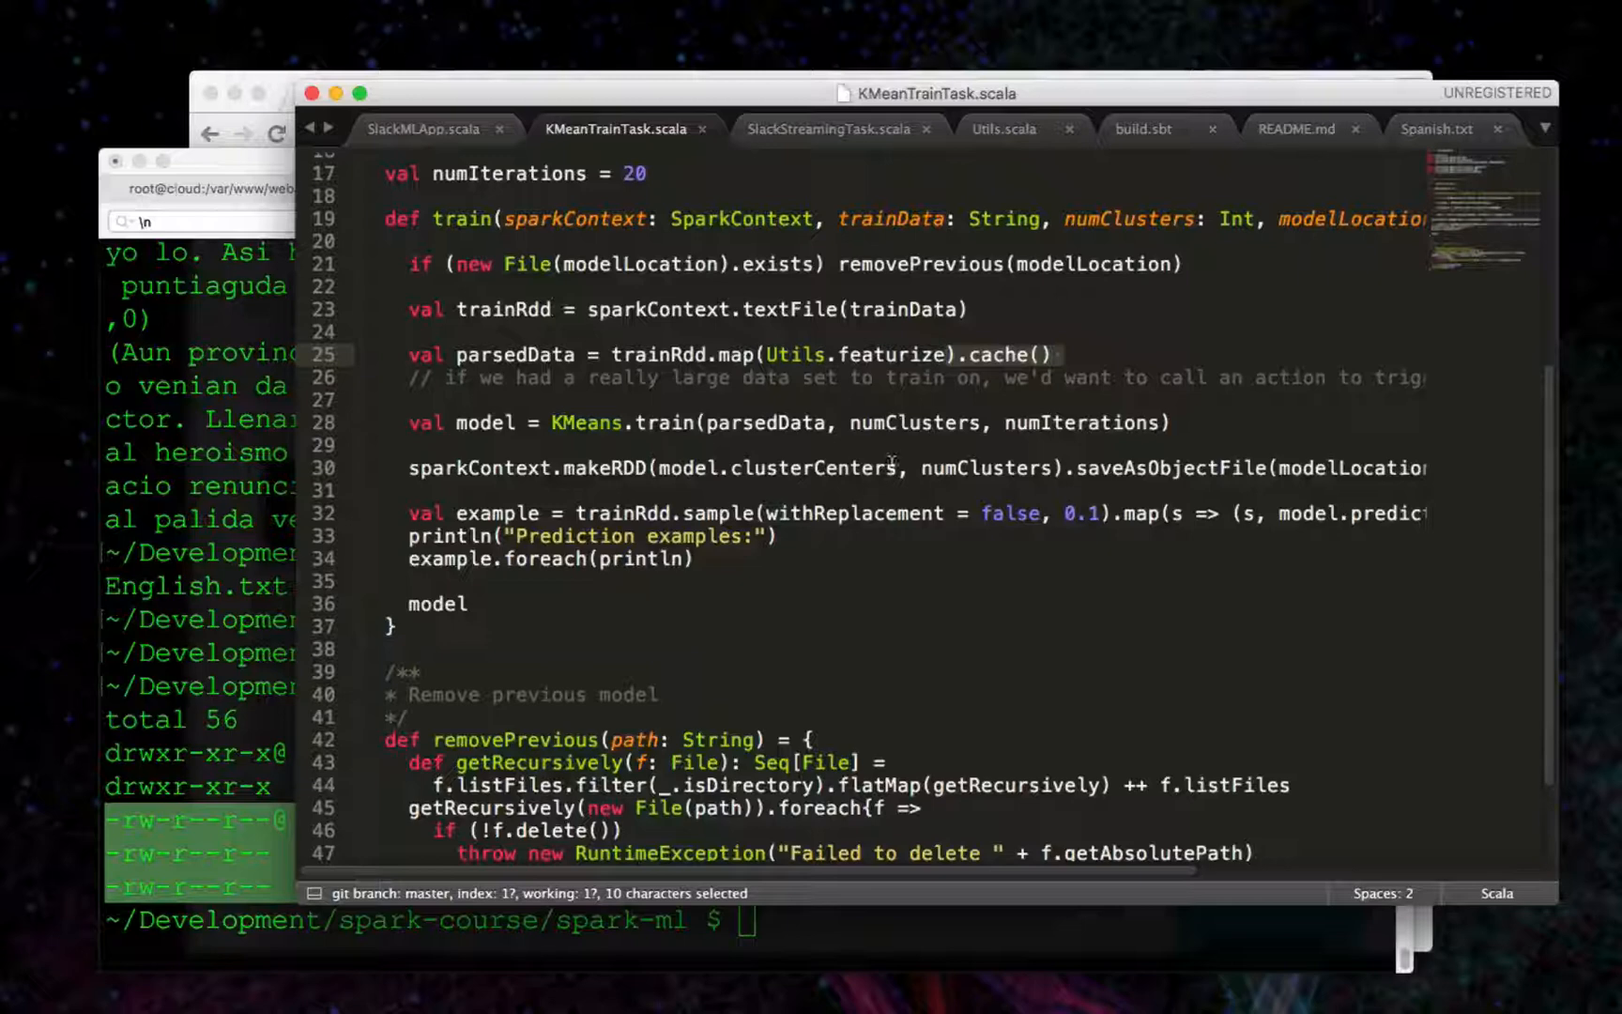
pyautogui.doubleClick(1334, 467)
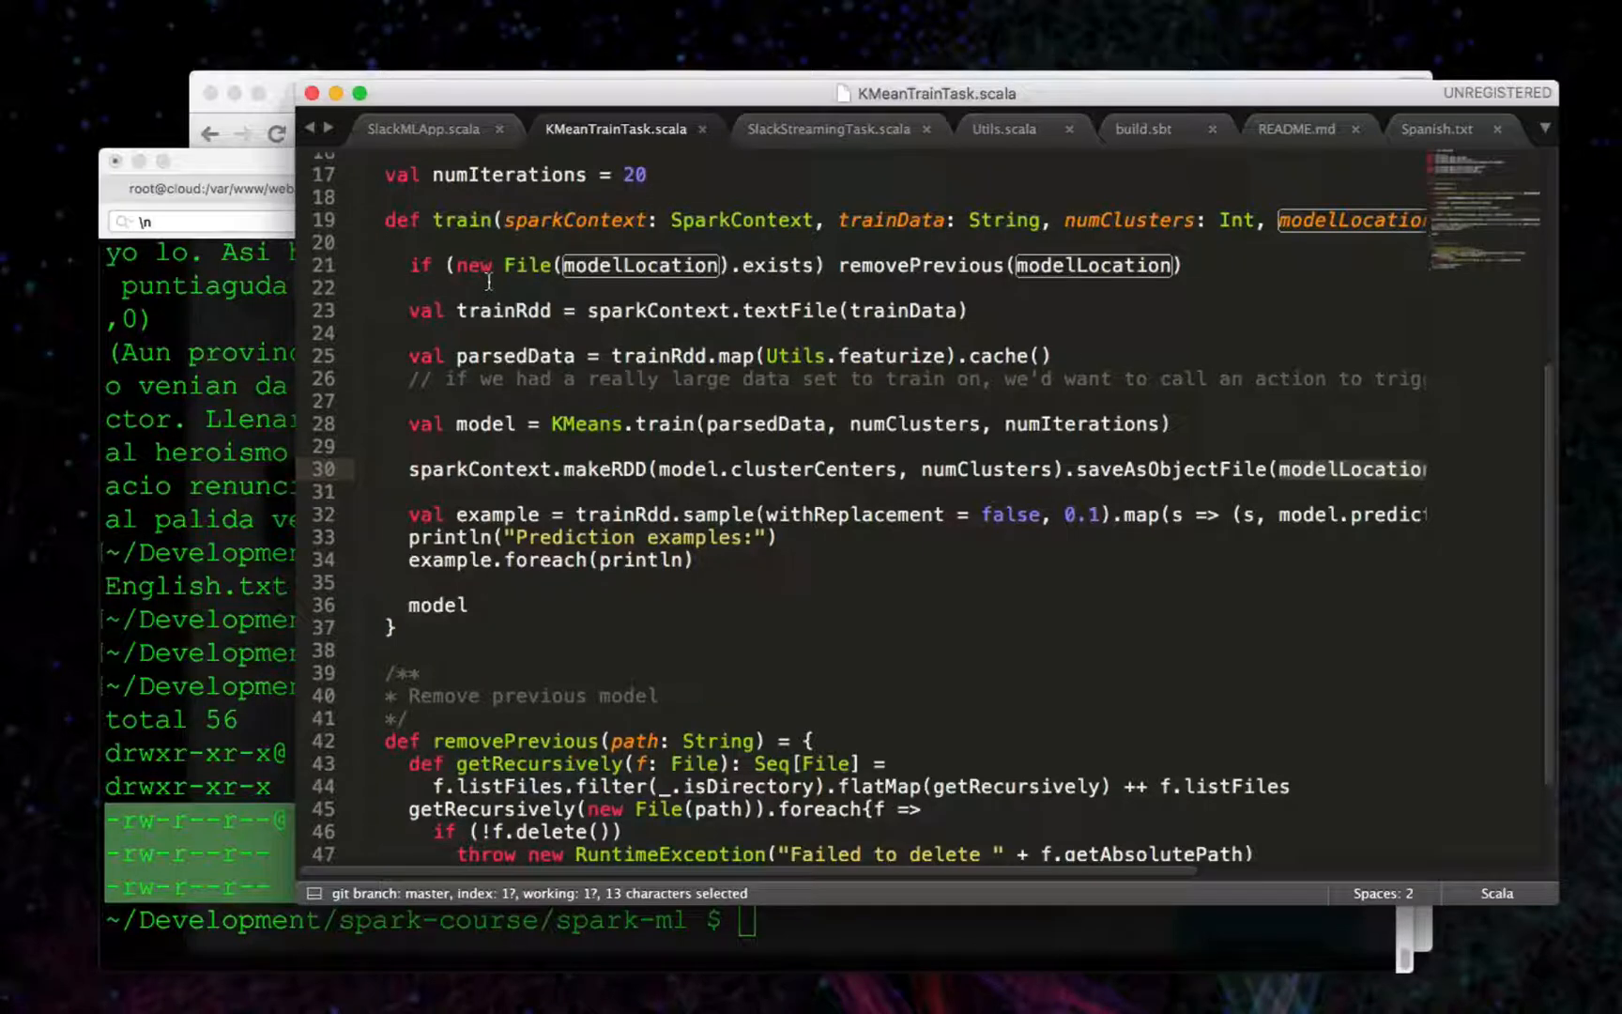
pyautogui.click(423, 127)
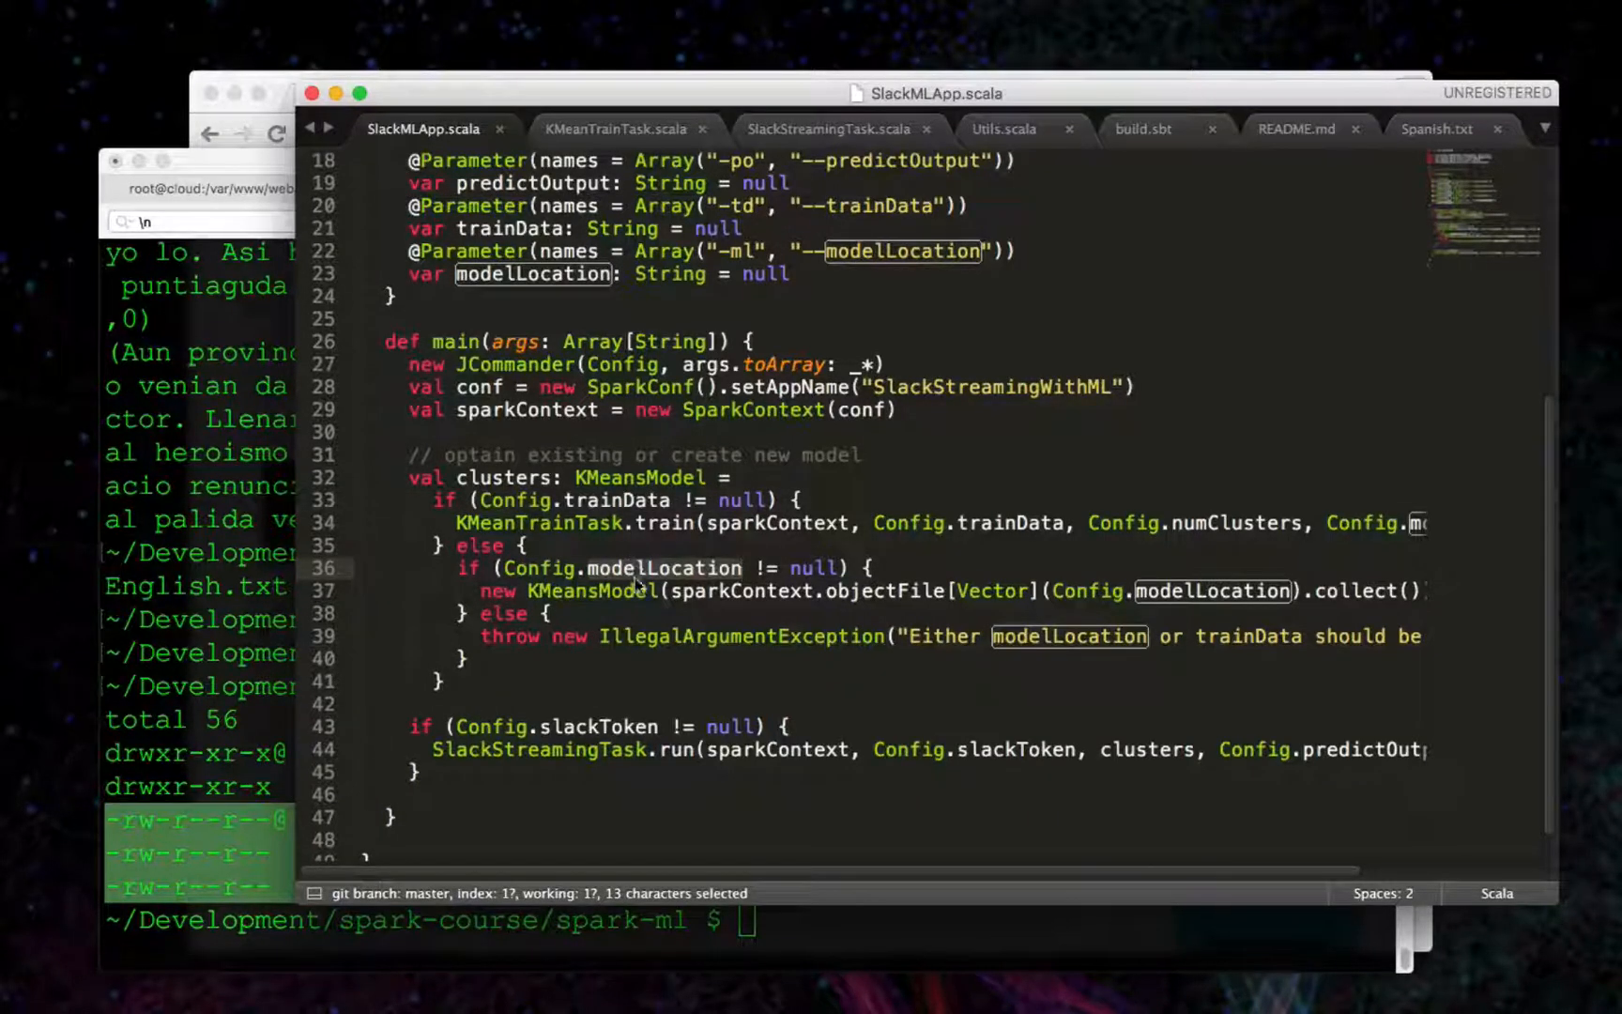
pyautogui.click(563, 749)
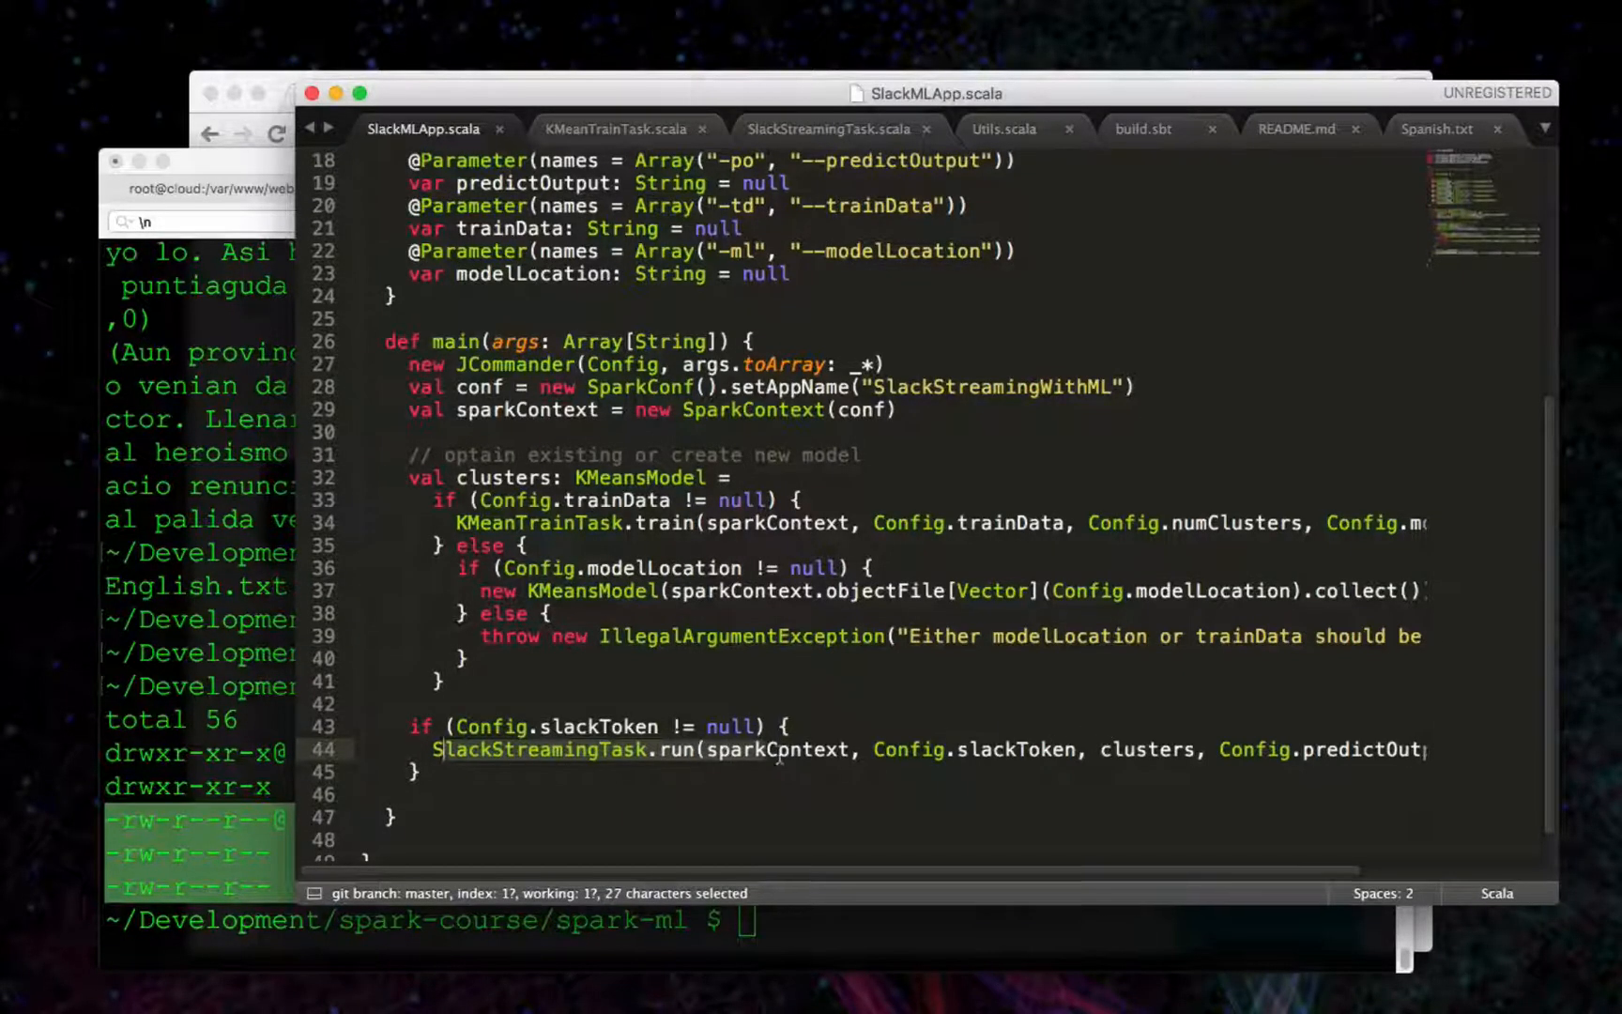
pyautogui.moveTo(822, 137)
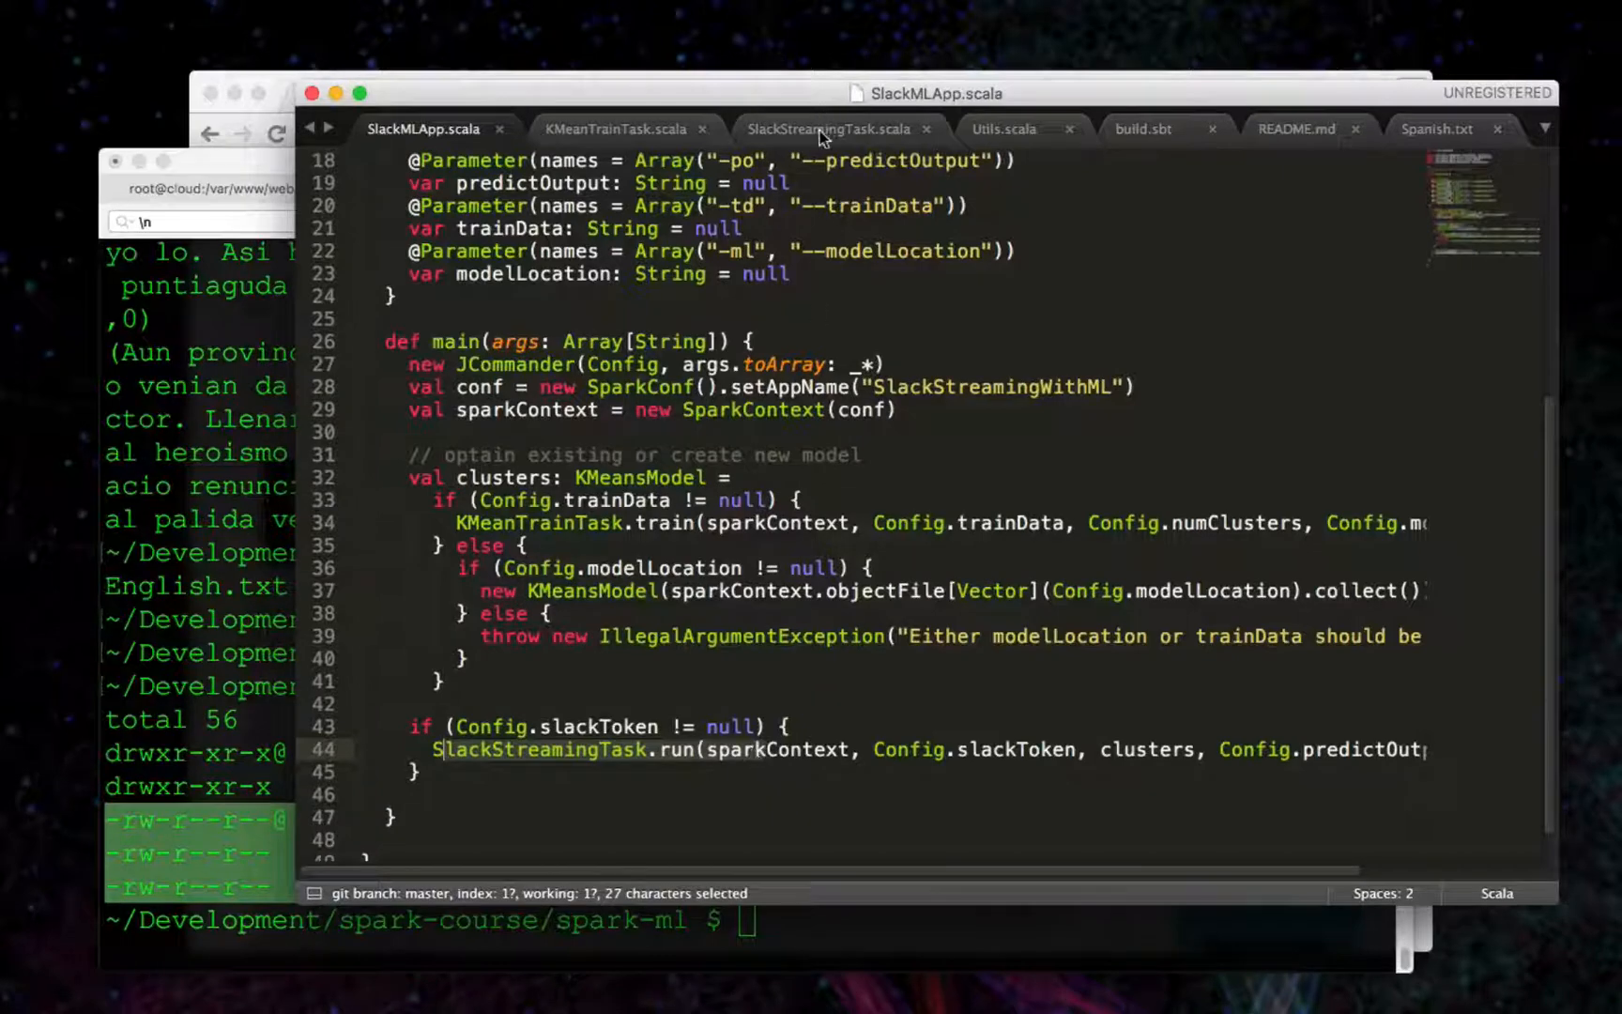
# Walk SlackStreamingTask.scala's run method and the text field extracted from Slack messages.
pyautogui.click(826, 128)
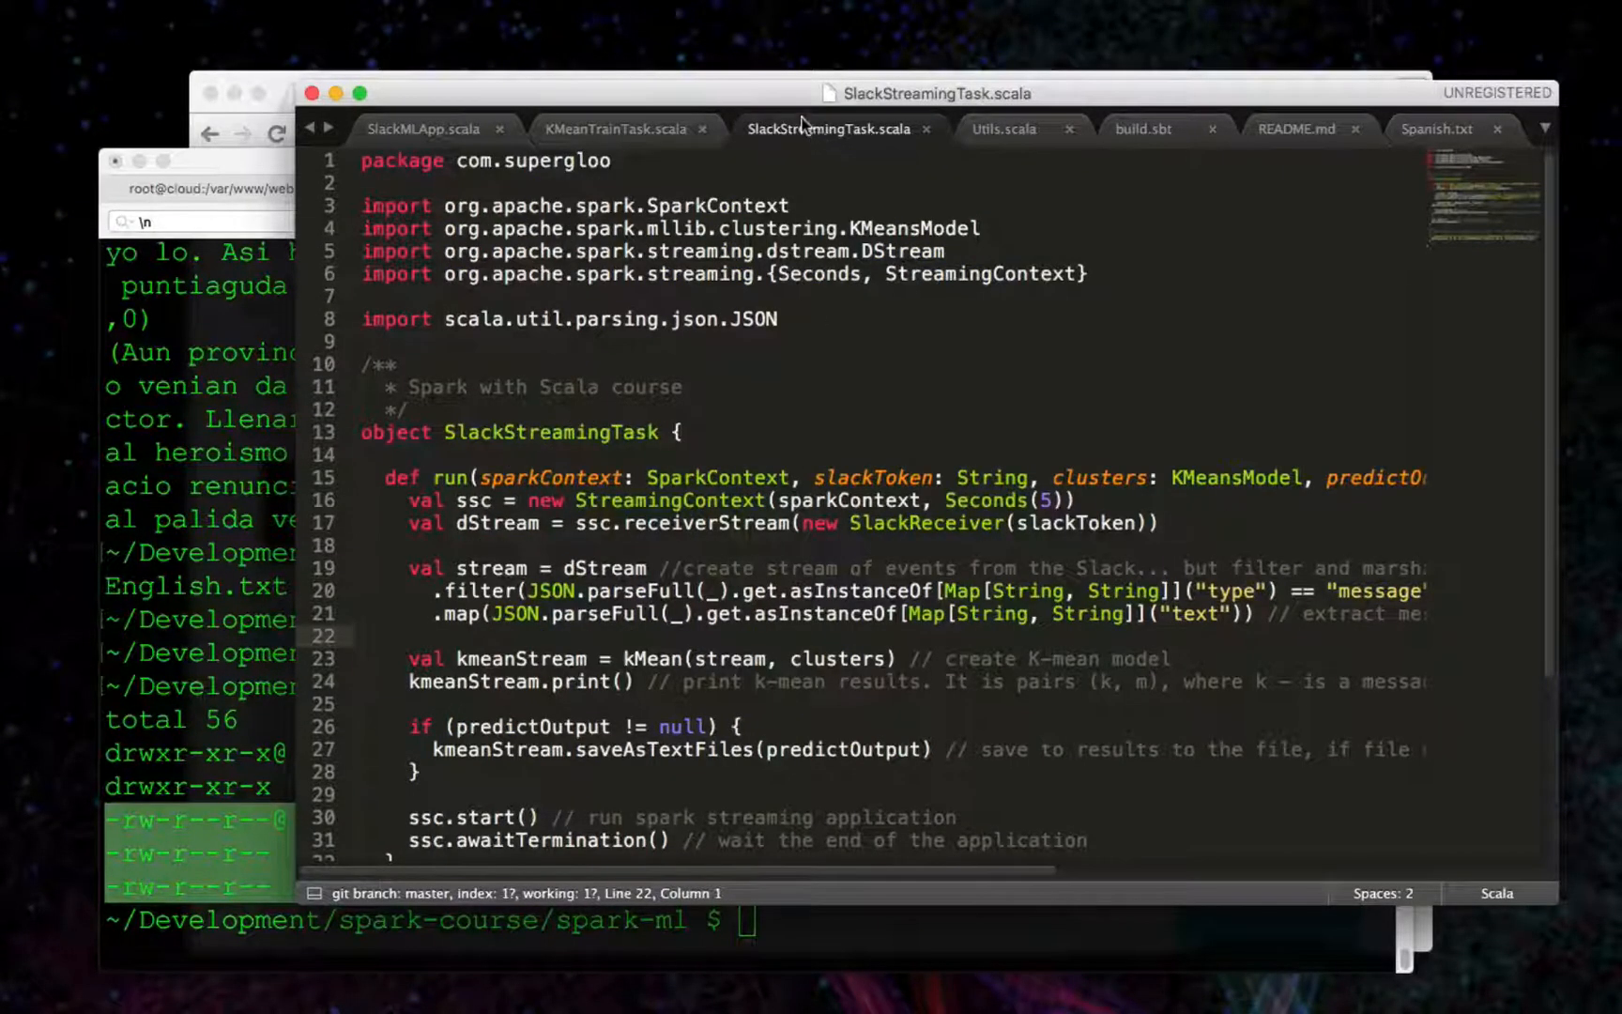
pyautogui.scroll(-3)
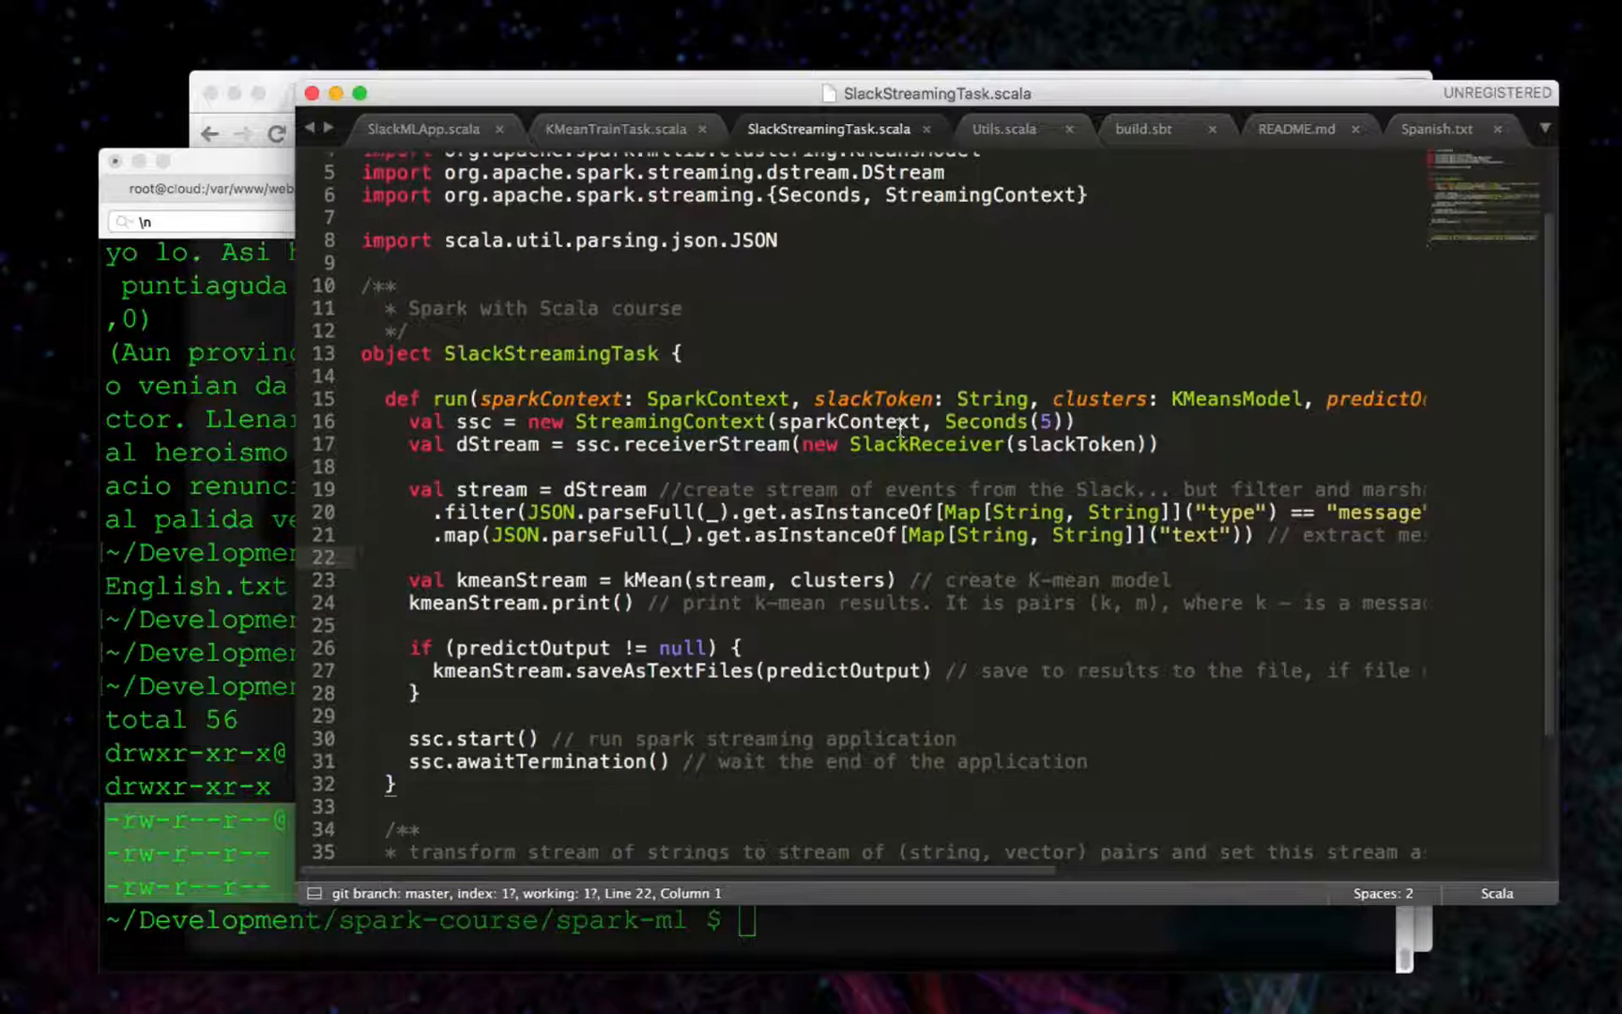
pyautogui.scroll(-3)
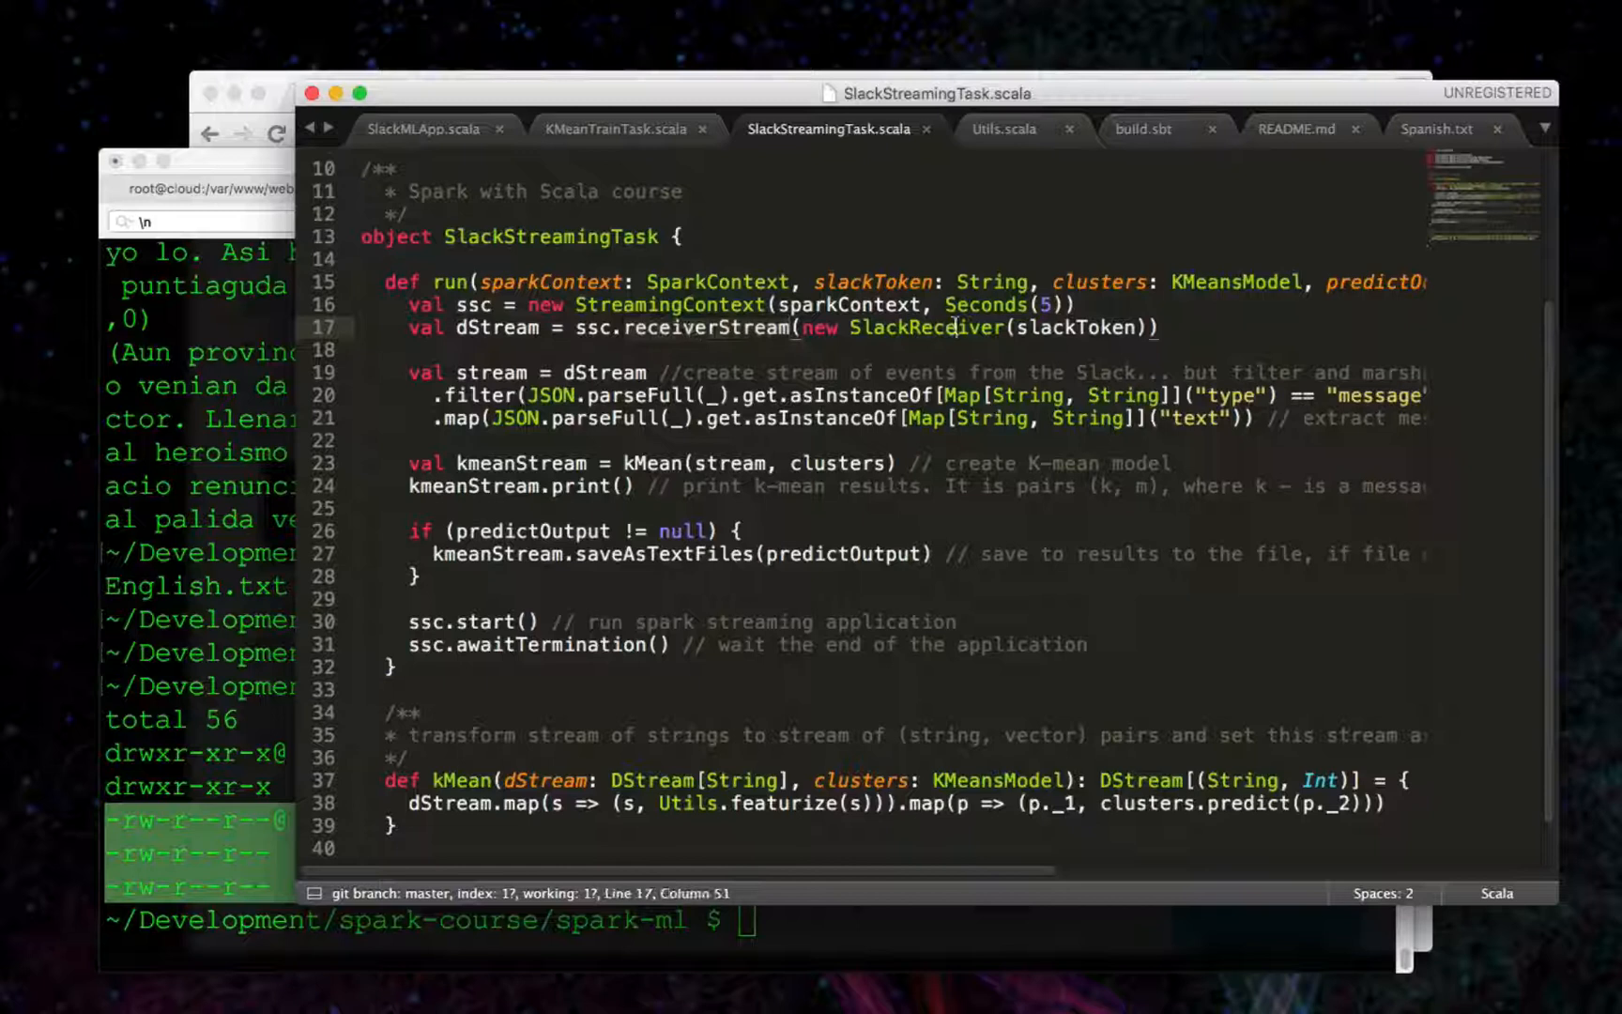
pyautogui.doubleClick(924, 328)
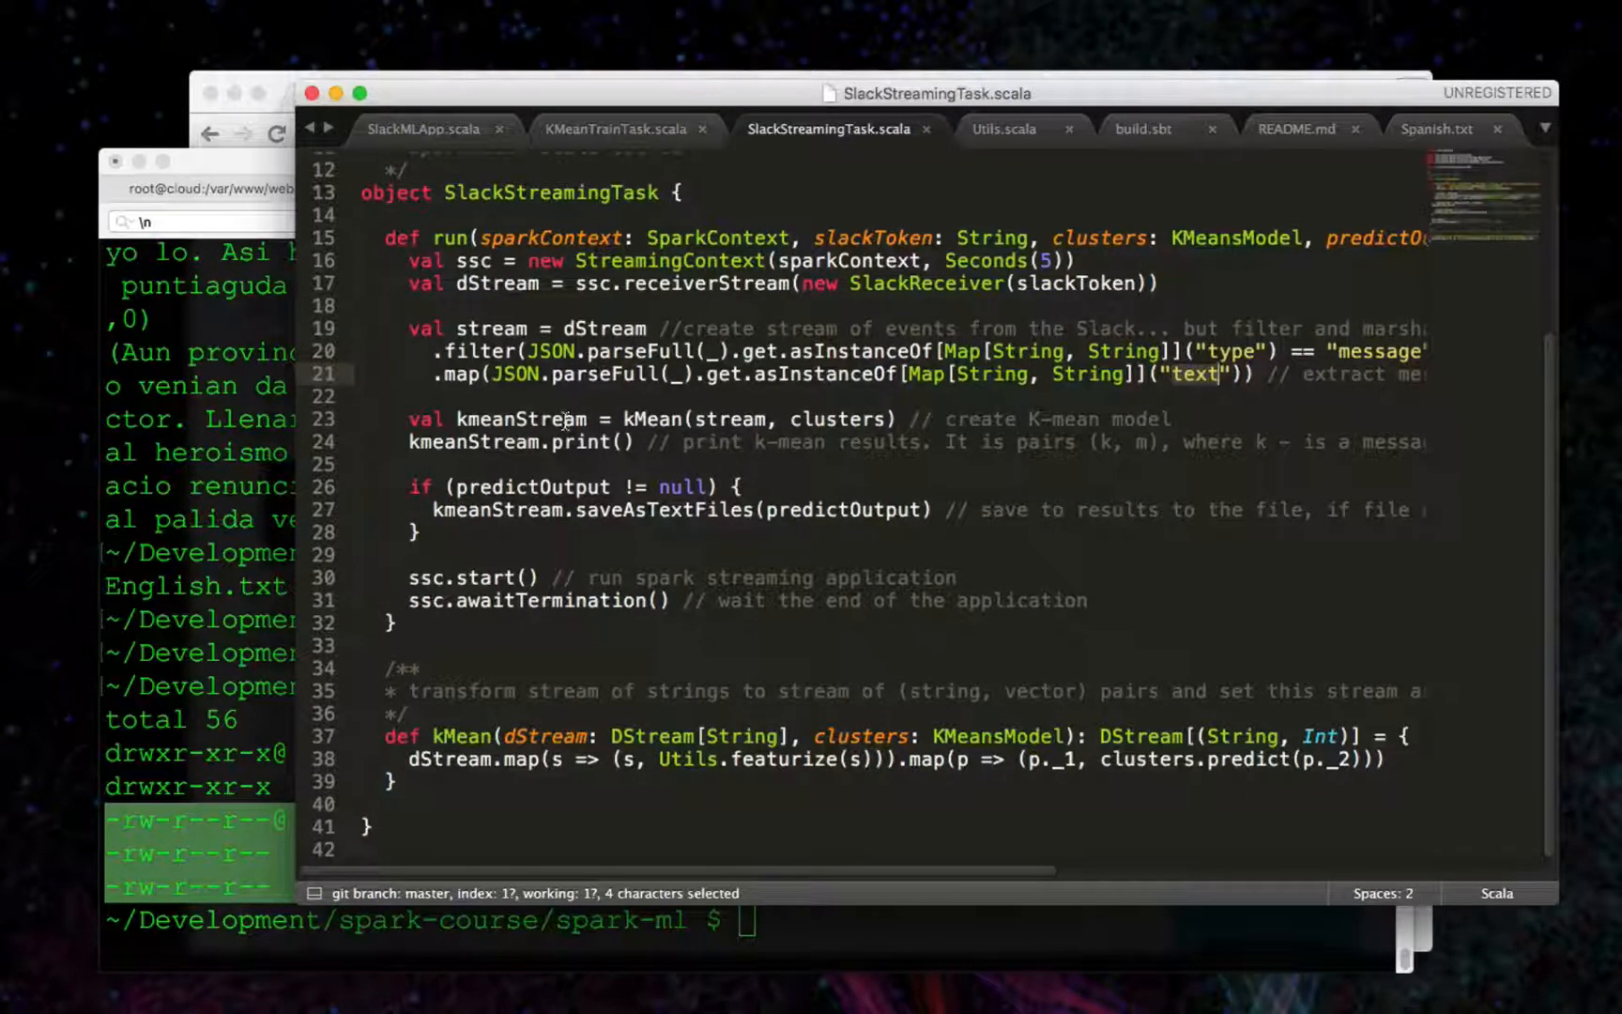
# Highlight the kMean function call and its helper definition in the streaming task.
pyautogui.click(627, 419)
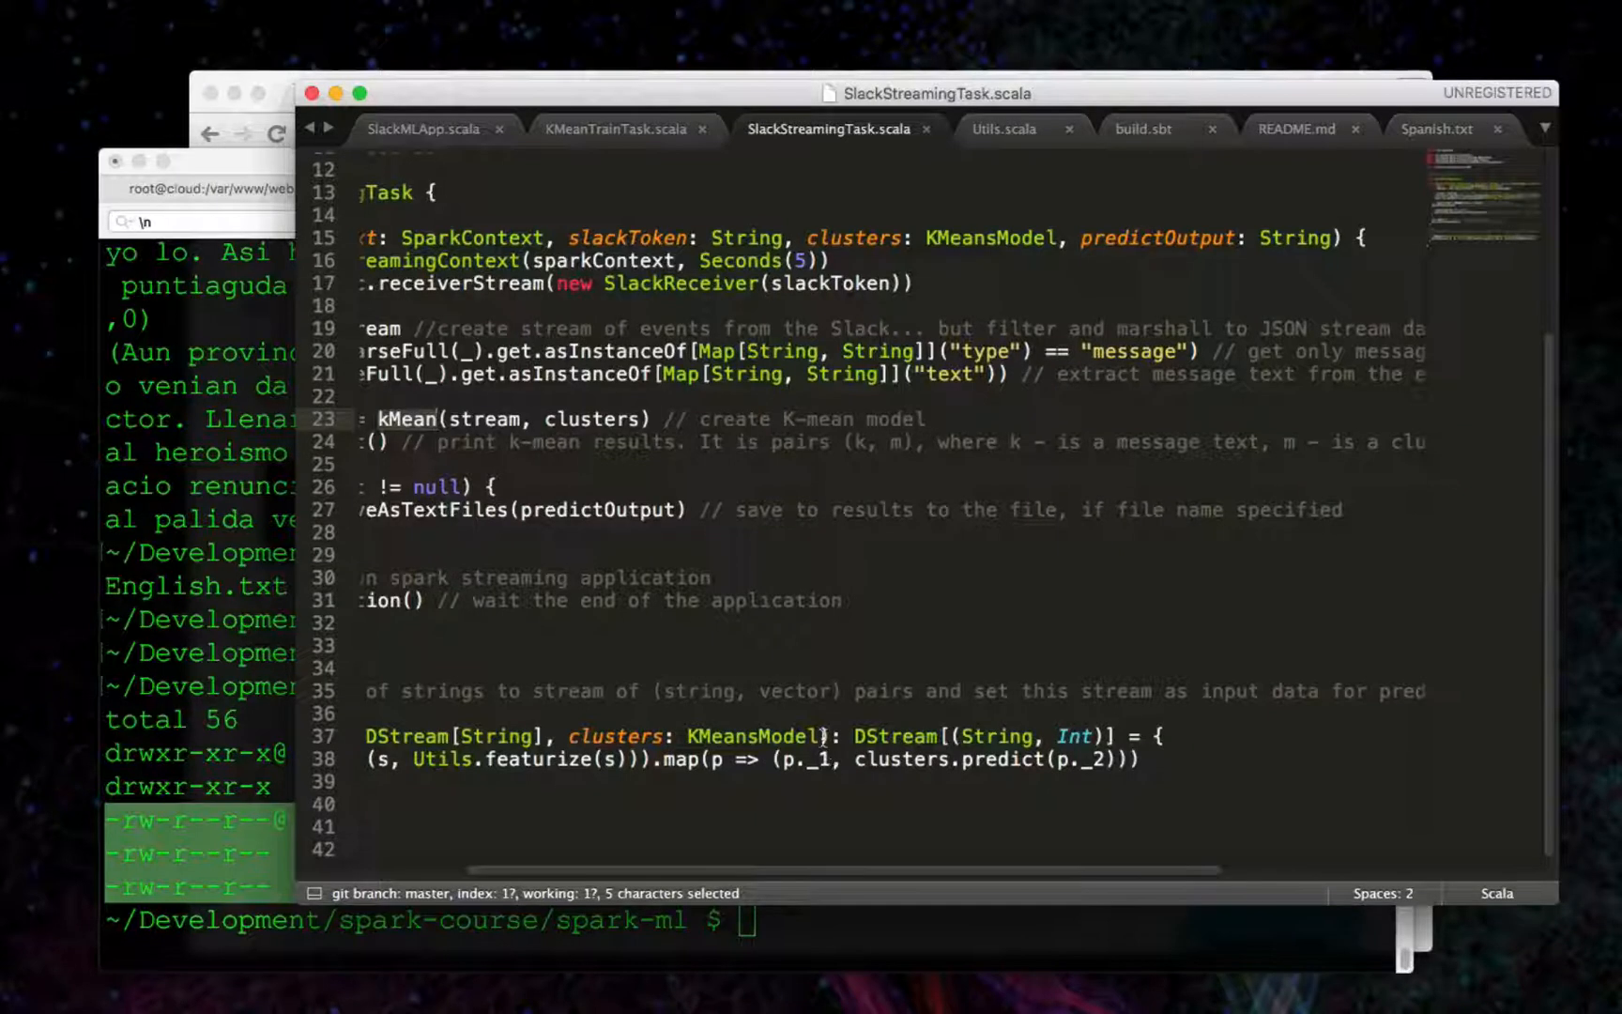
pyautogui.doubleClick(704, 690)
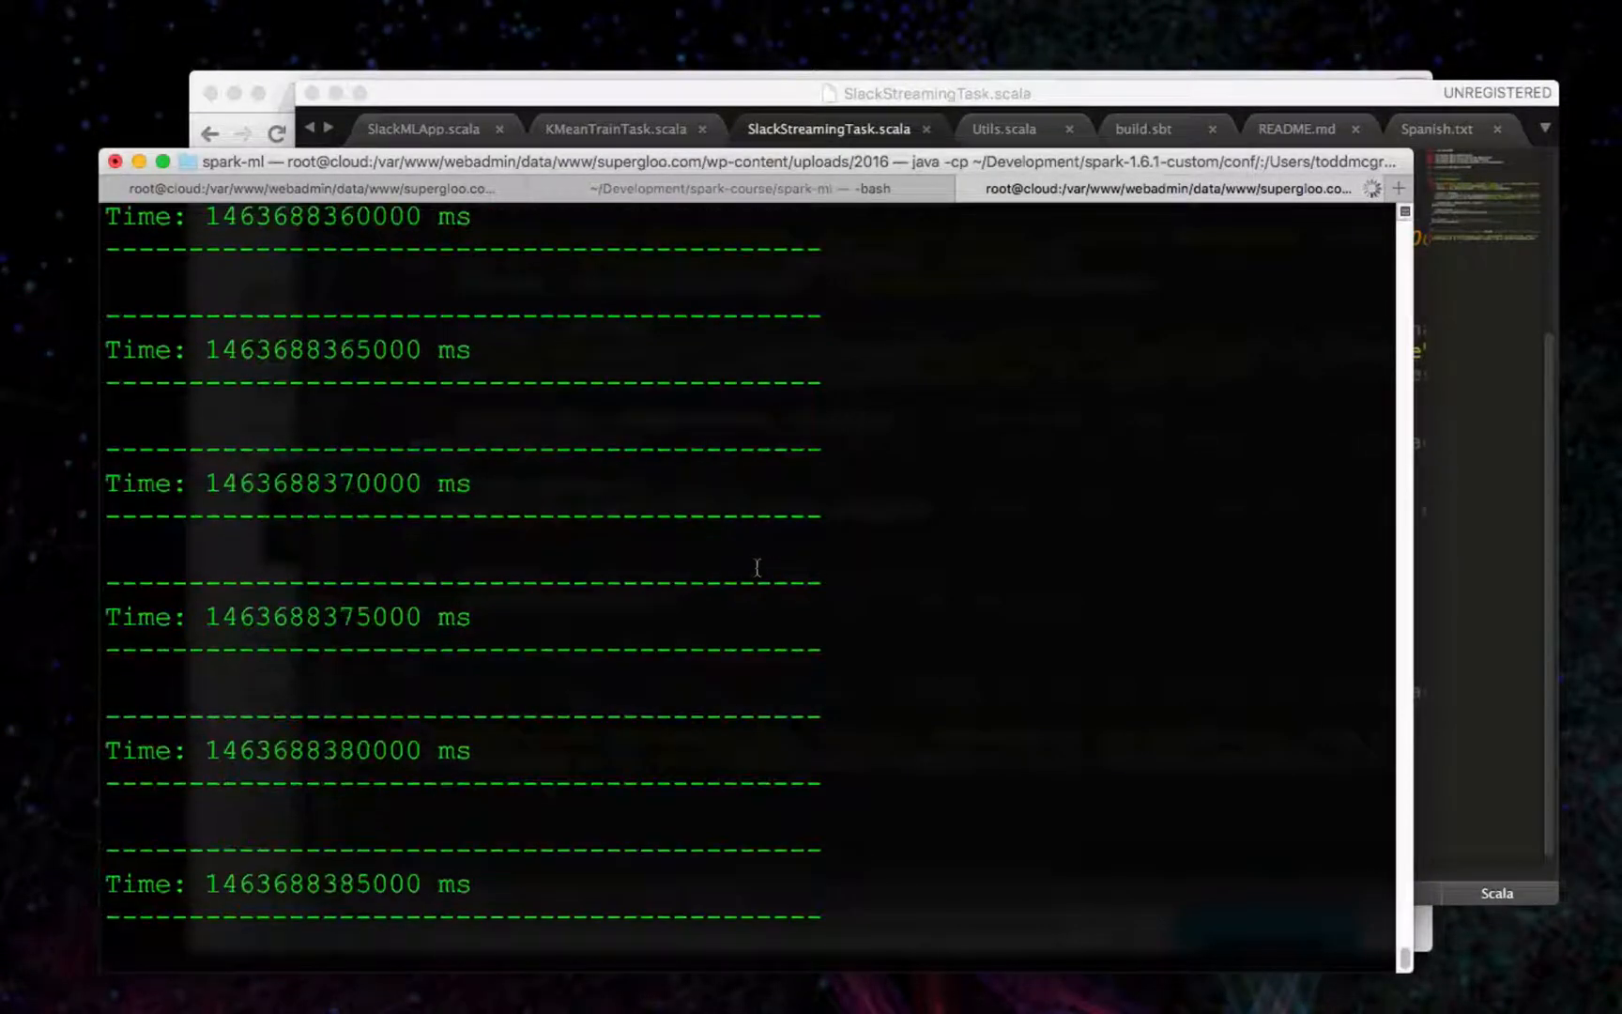
pyautogui.scroll(3)
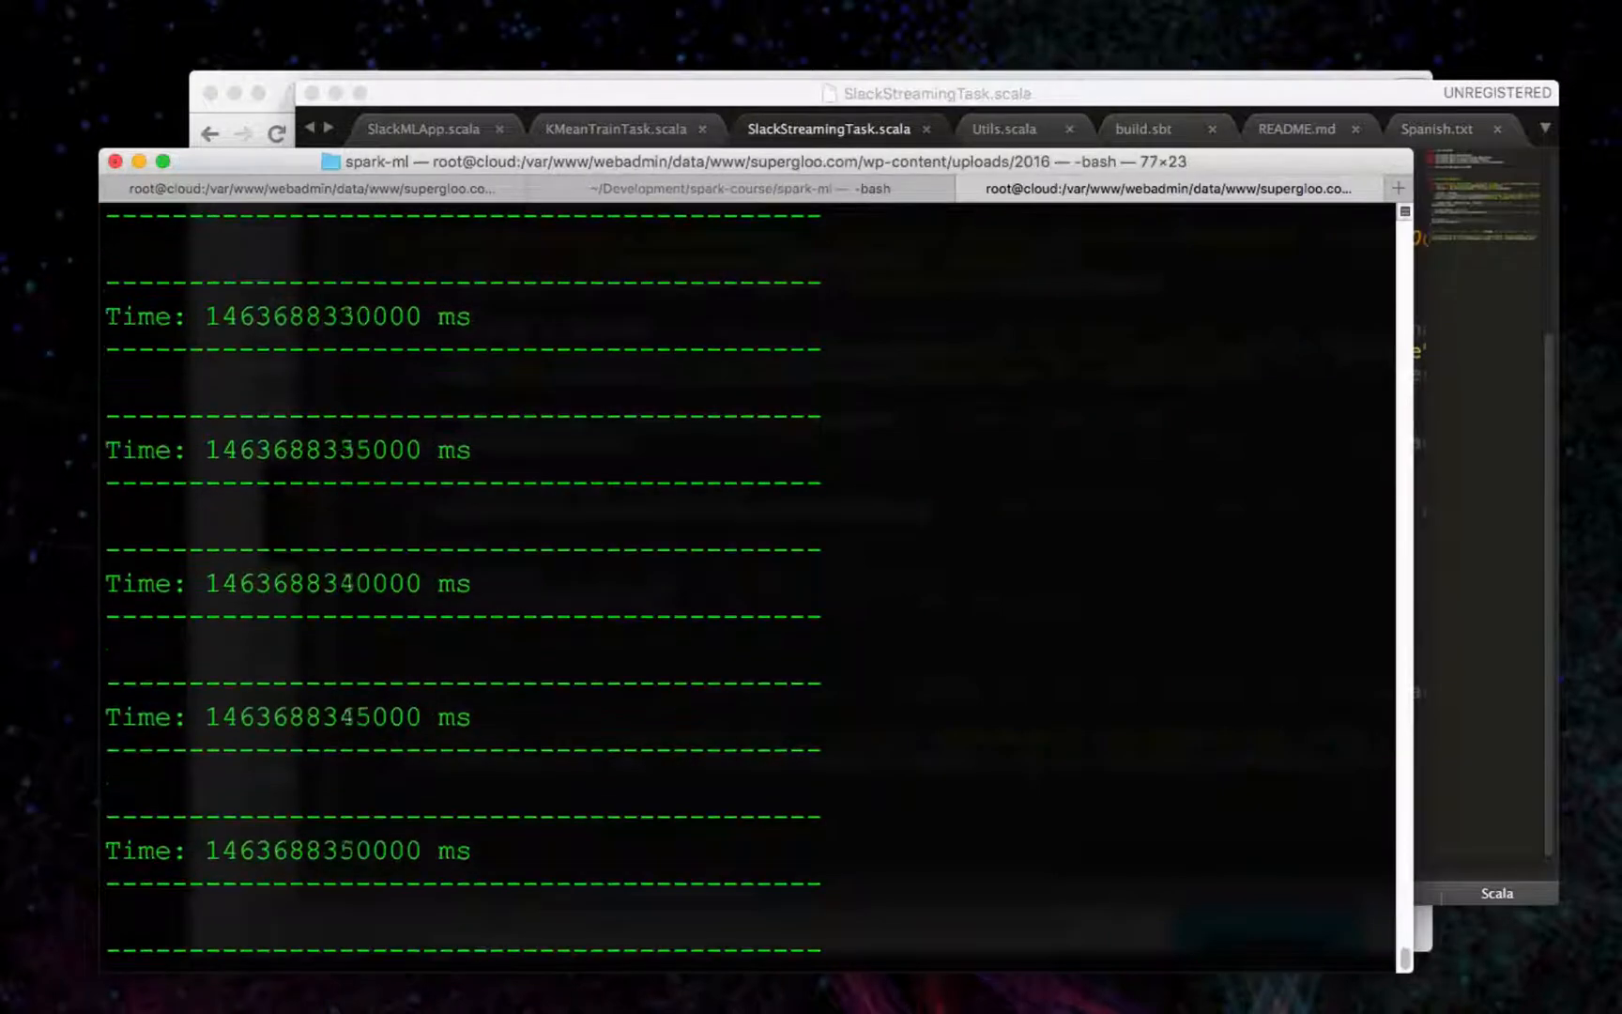
pyautogui.scroll(3)
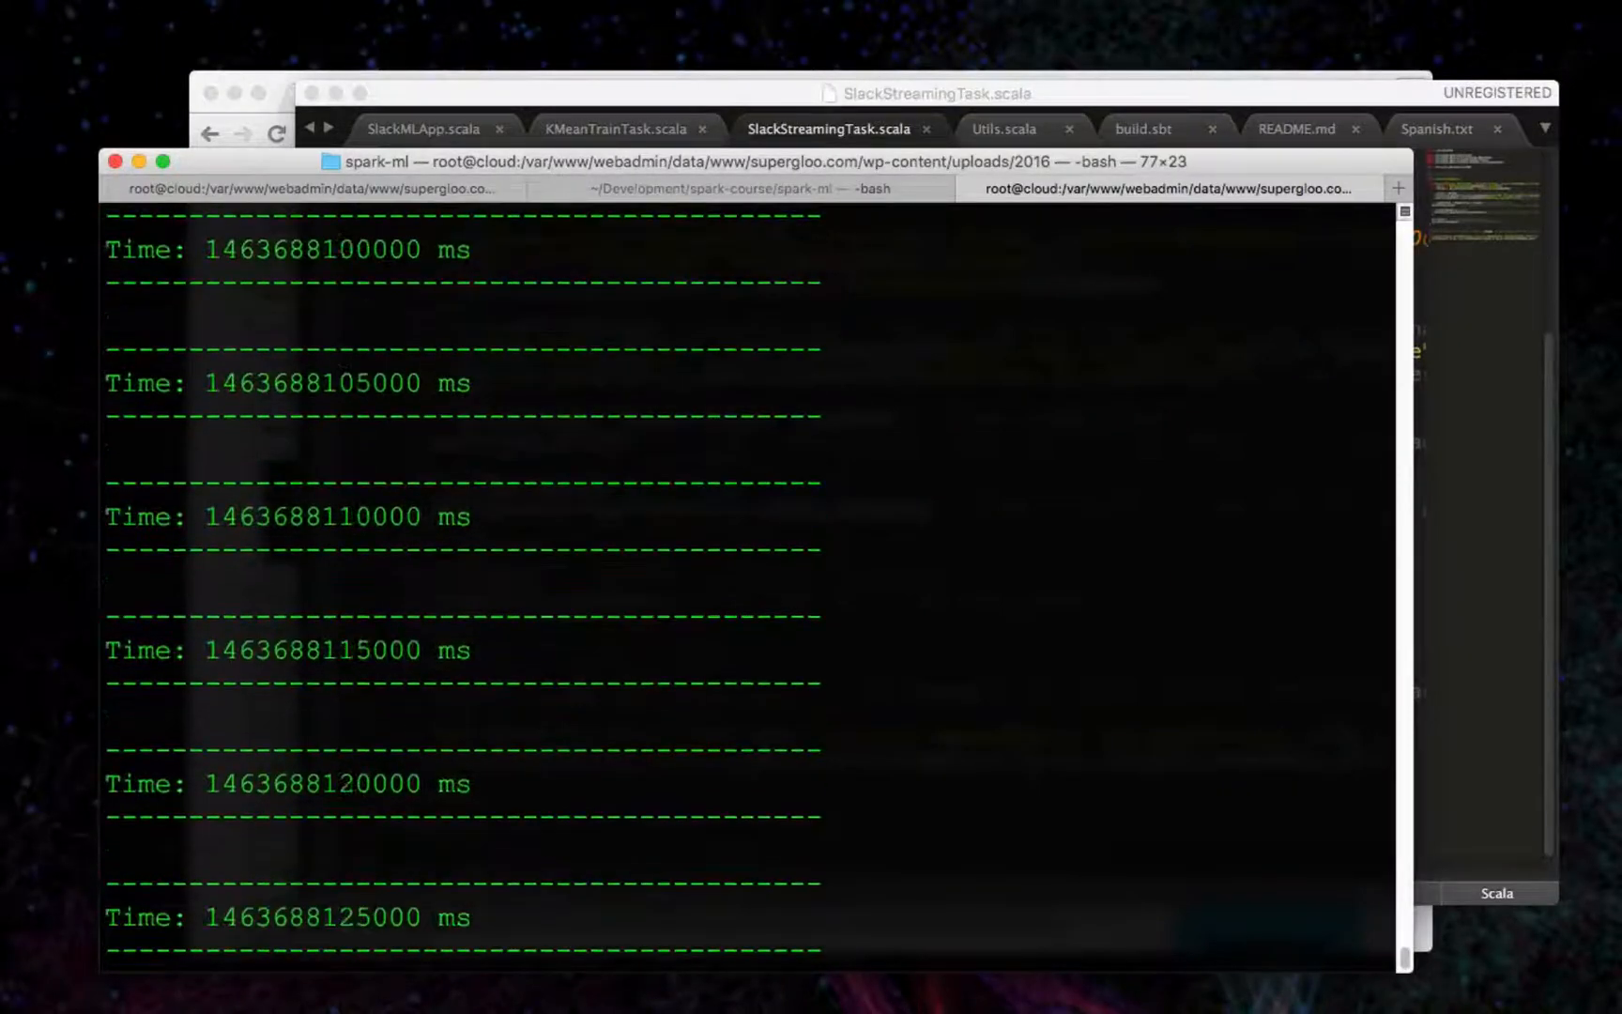